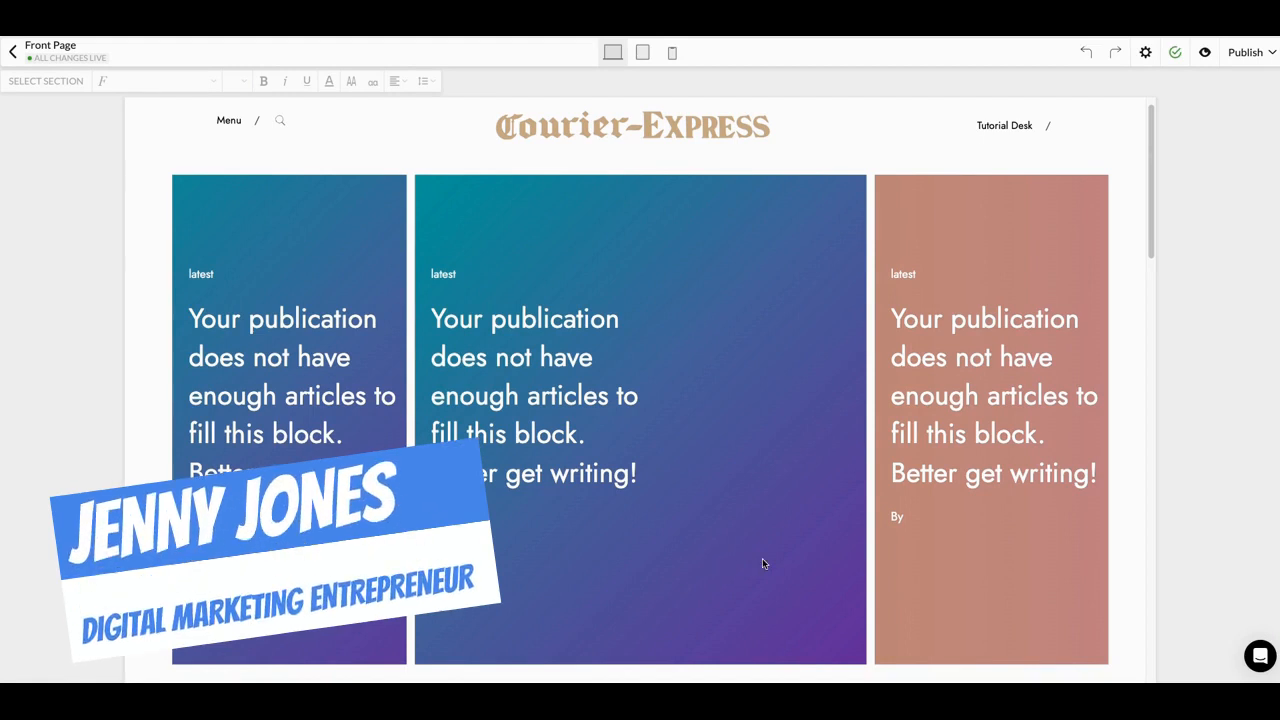
mouse_move(717, 554)
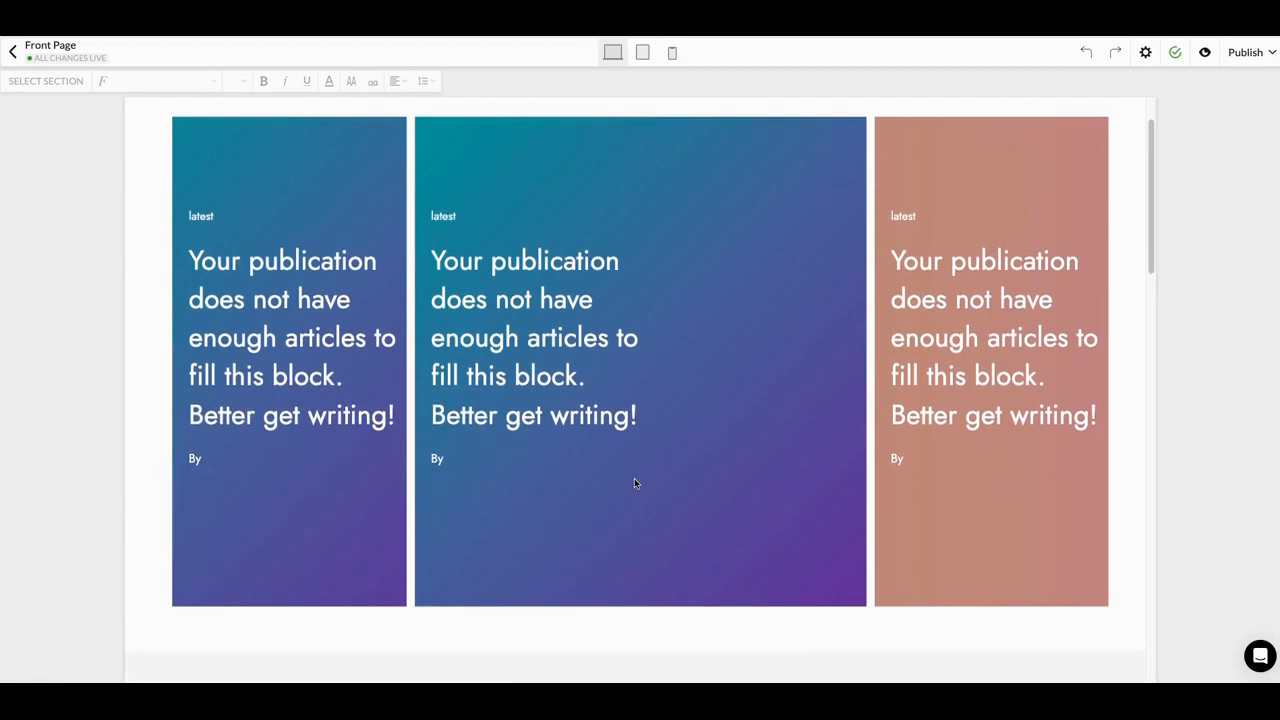
Swap the front page's top section for a multi-article Hero Header layout.
scroll("down", 3)
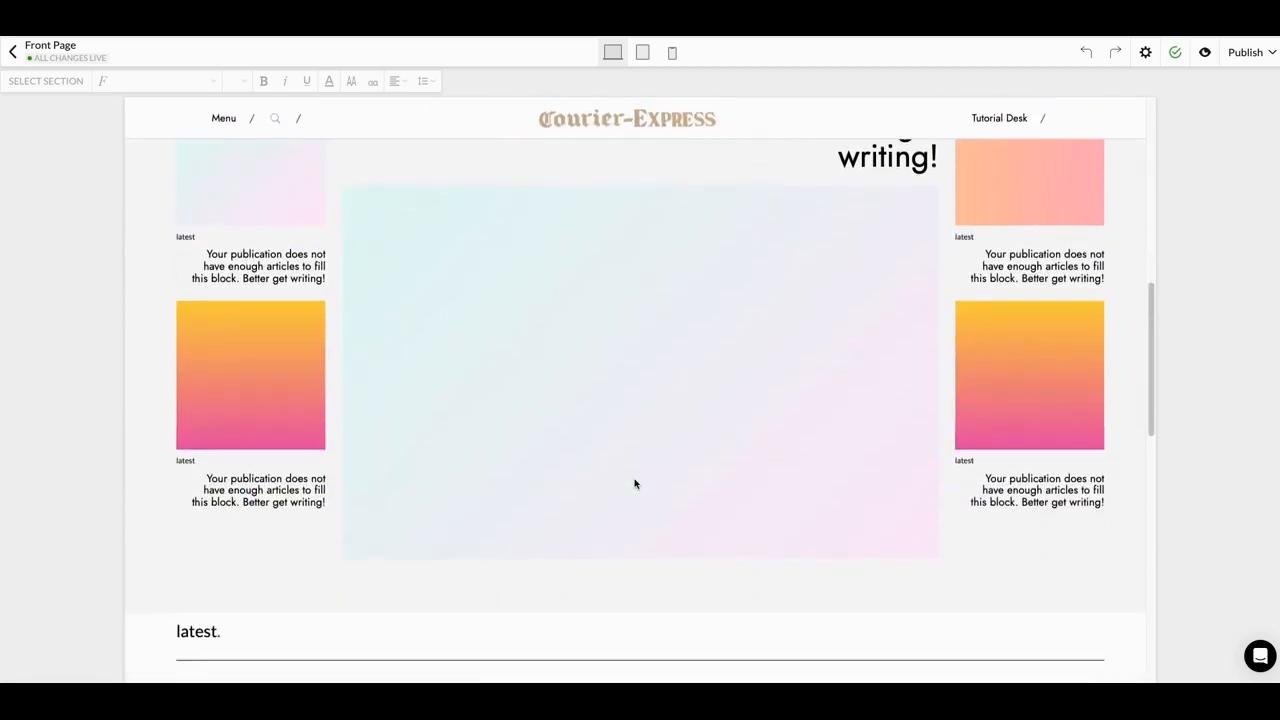
scroll("down", 3)
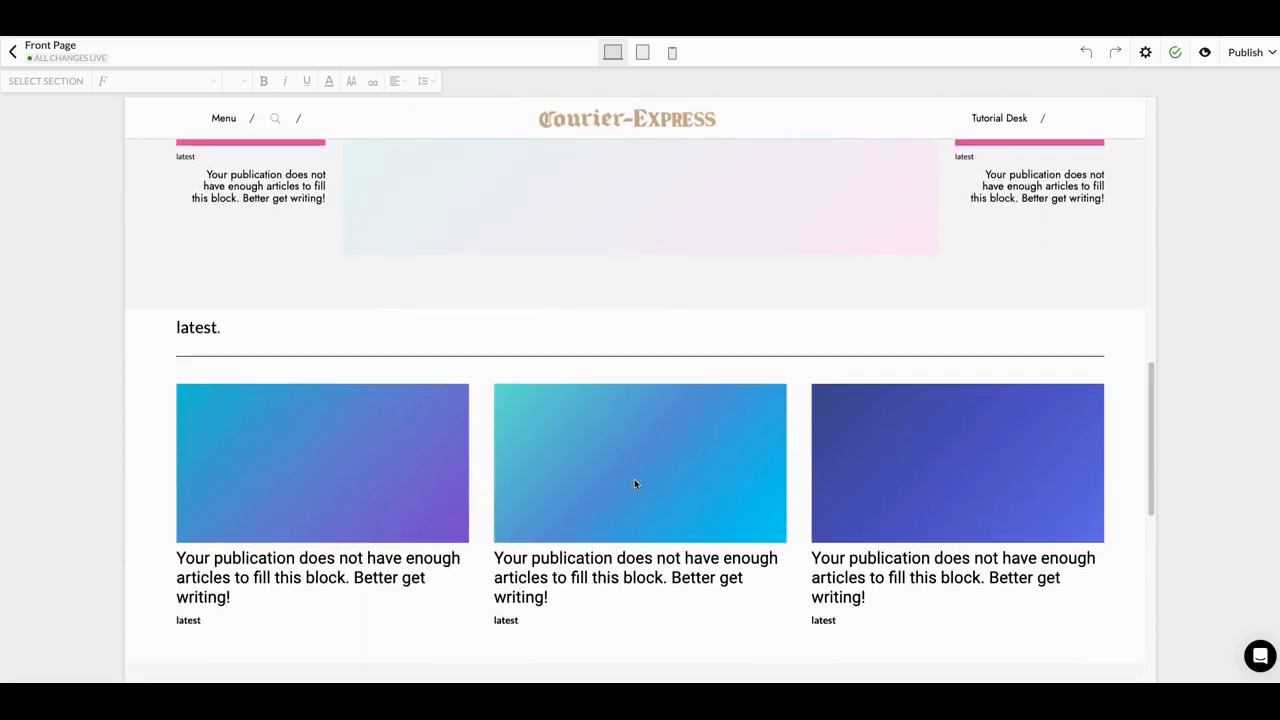
scroll("down", 3)
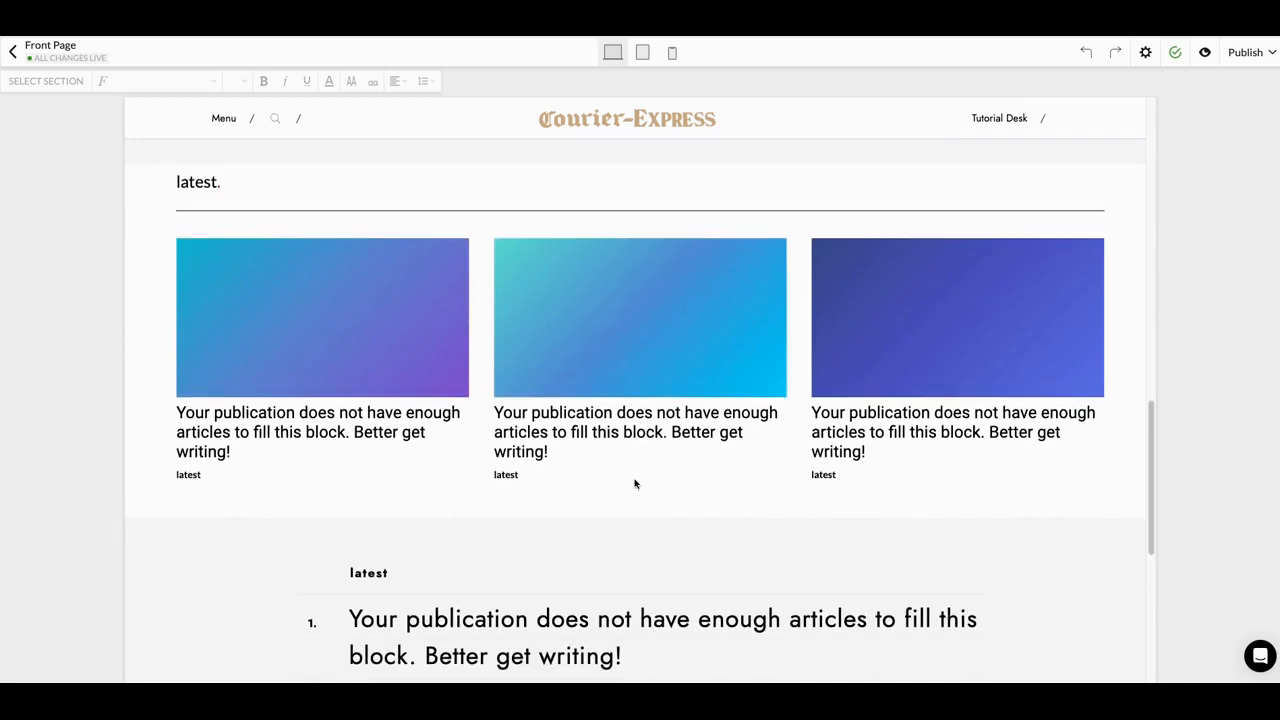
scroll("down", 3)
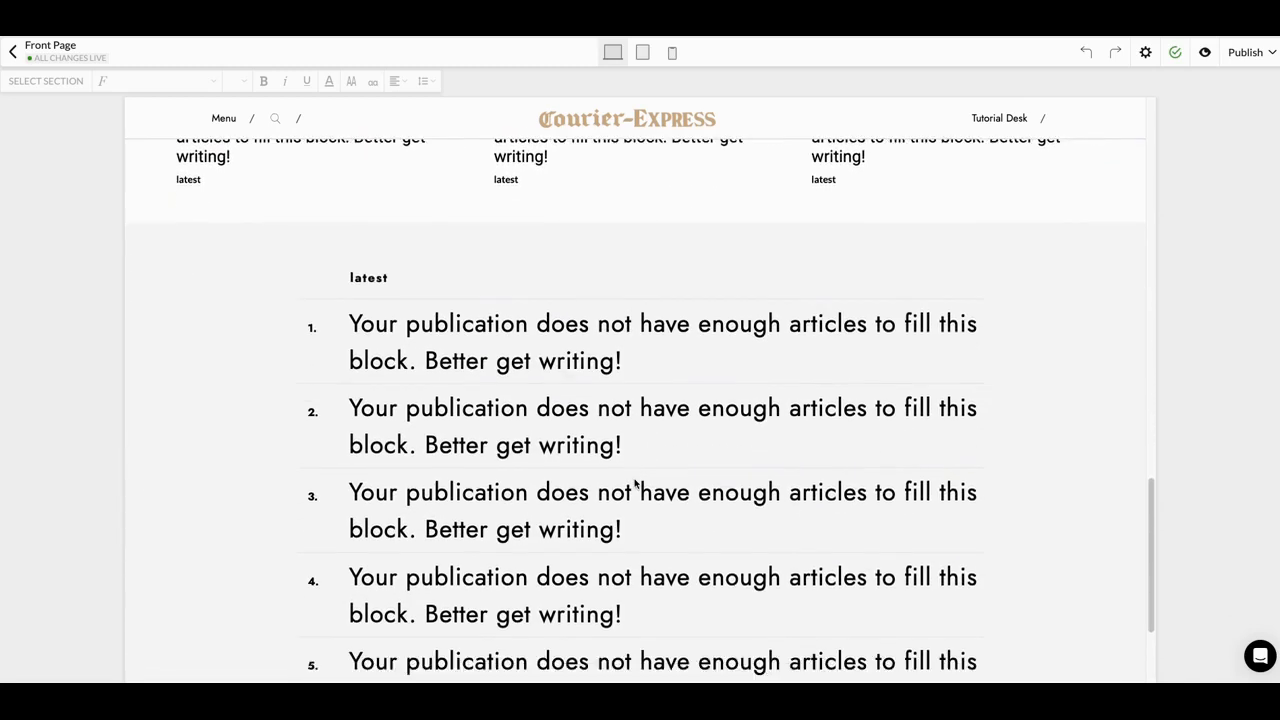
scroll("up", 3)
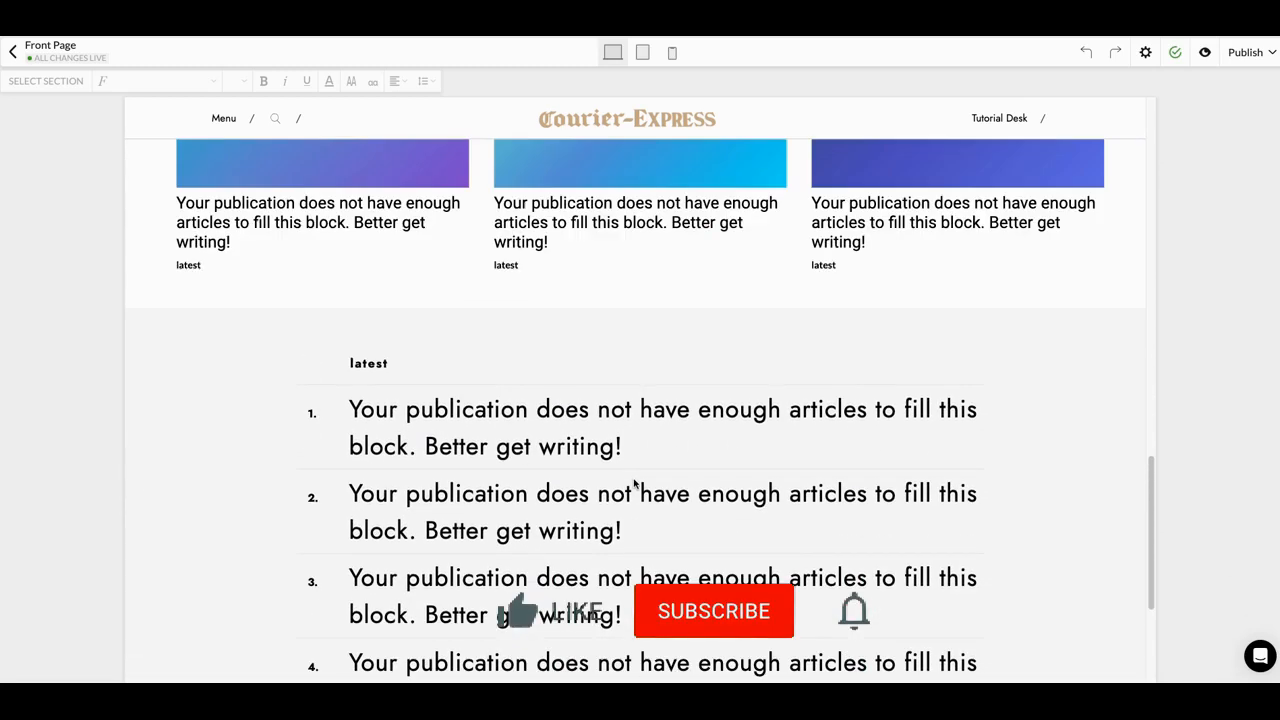
scroll("up", 3)
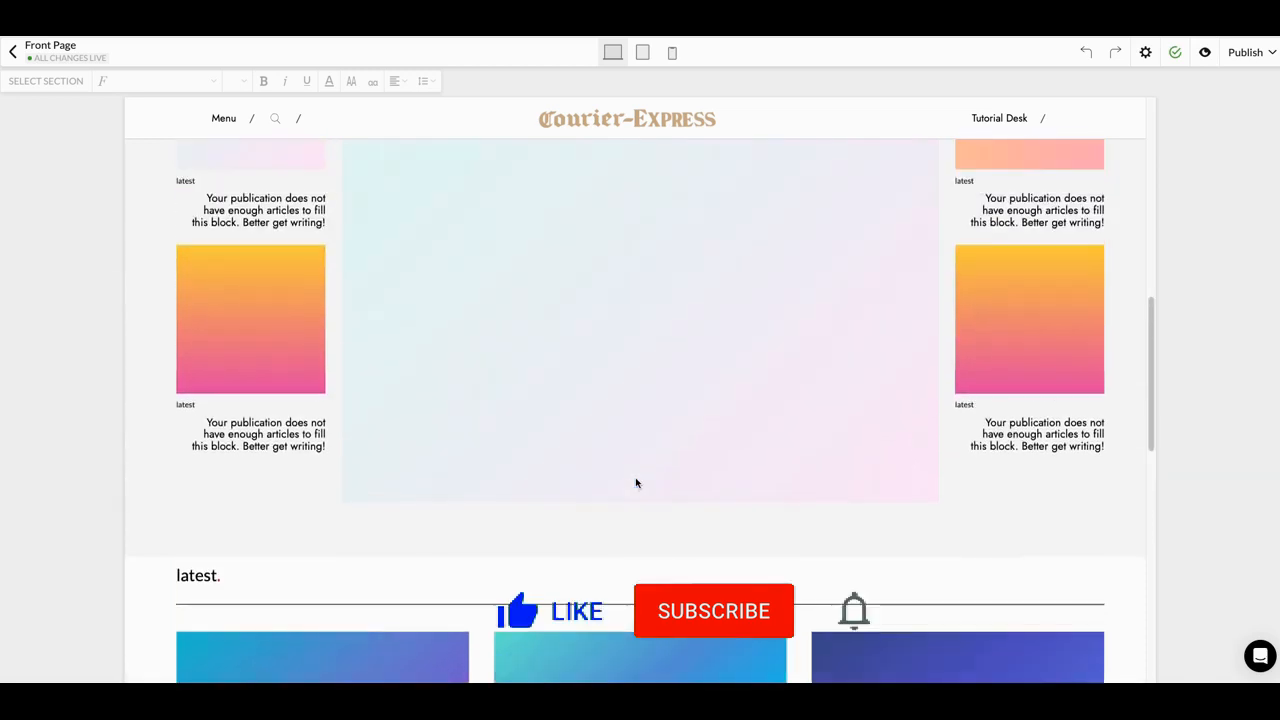
scroll("up", 3)
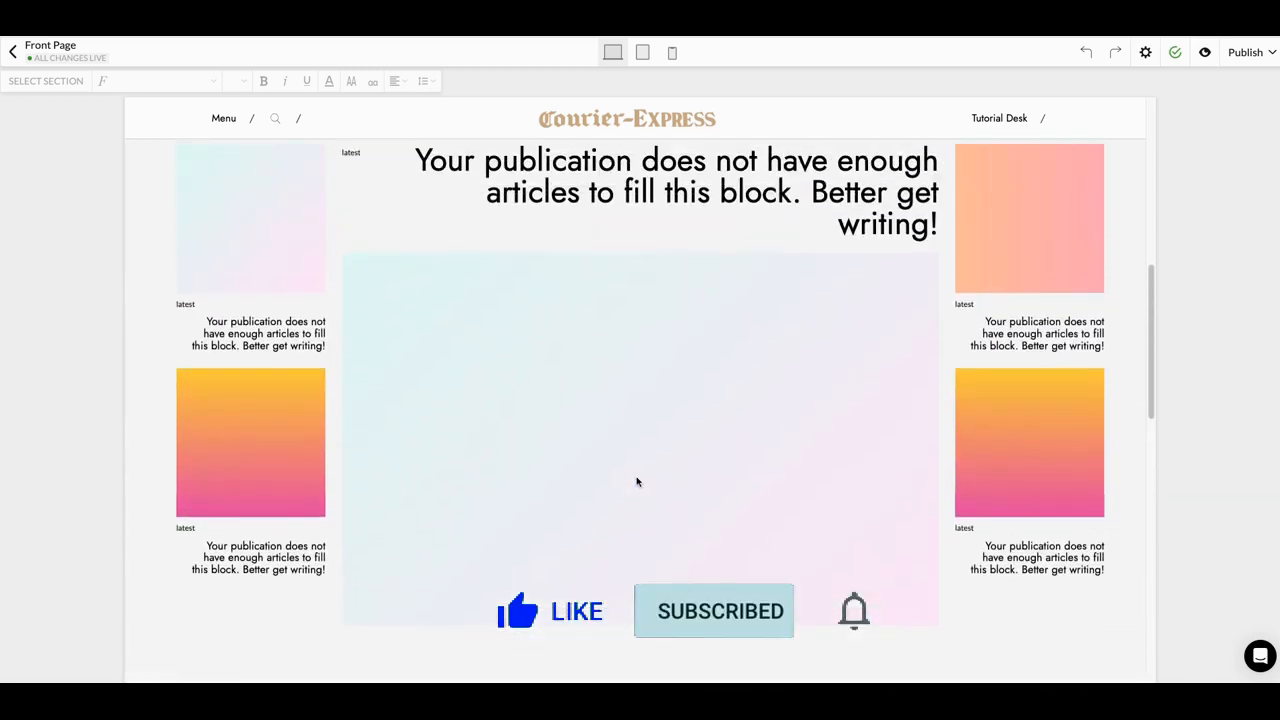
scroll("down", 3)
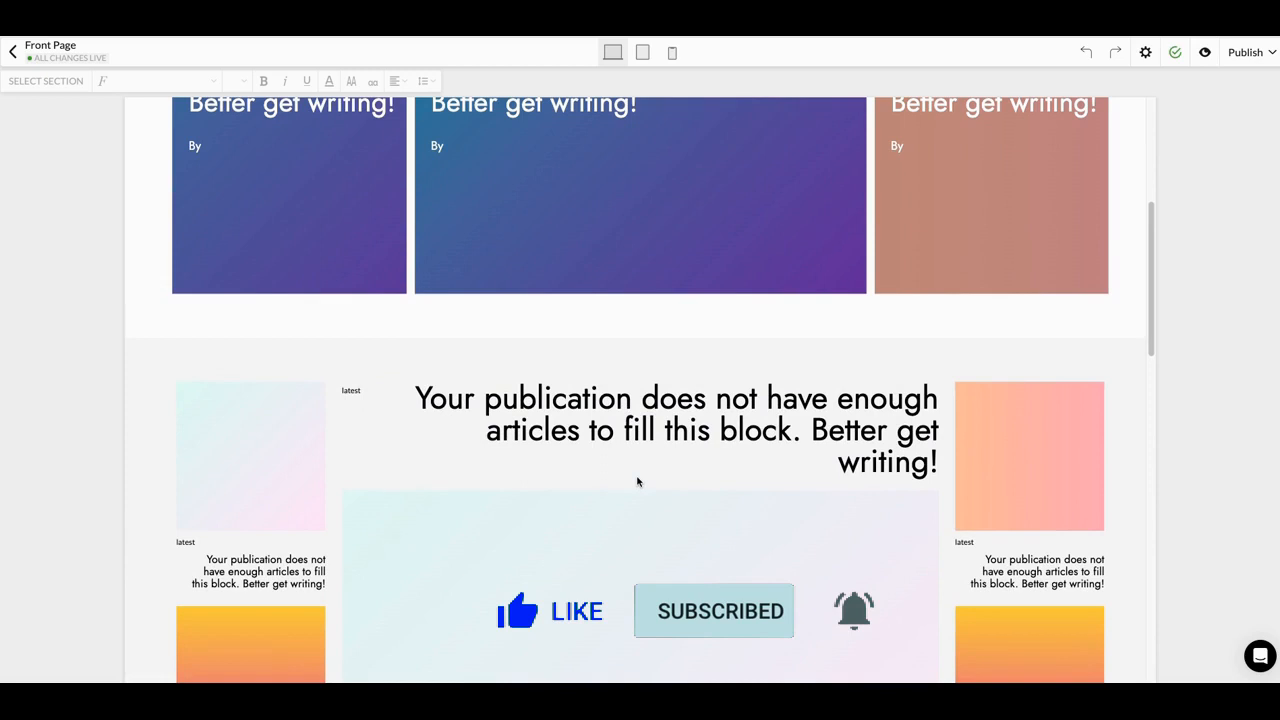
scroll("up", 3)
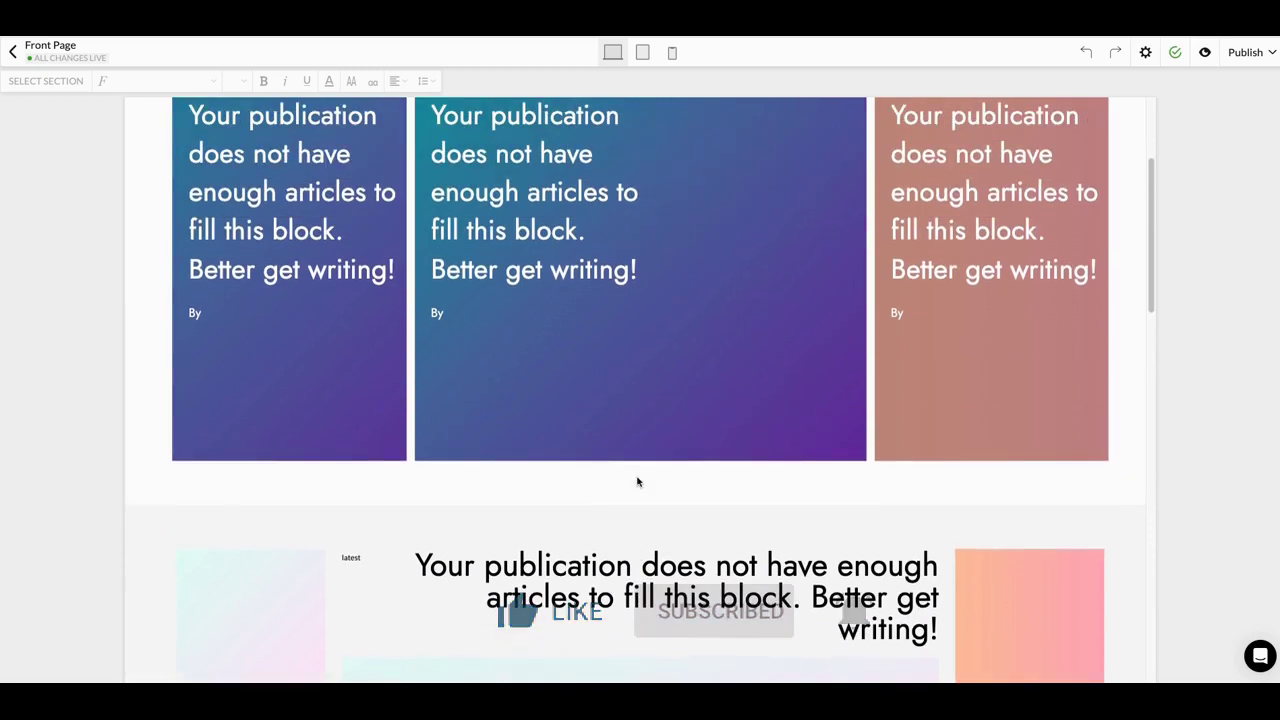
scroll("up", 3)
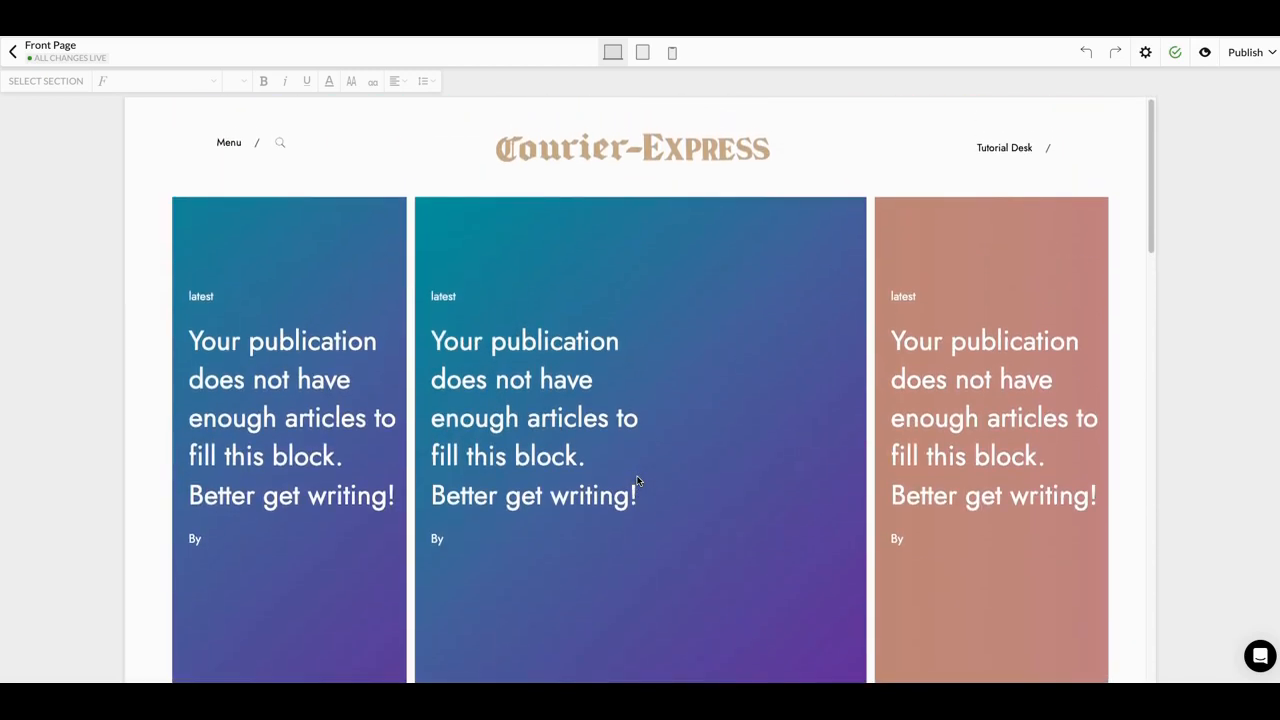
mouse_move(640, 469)
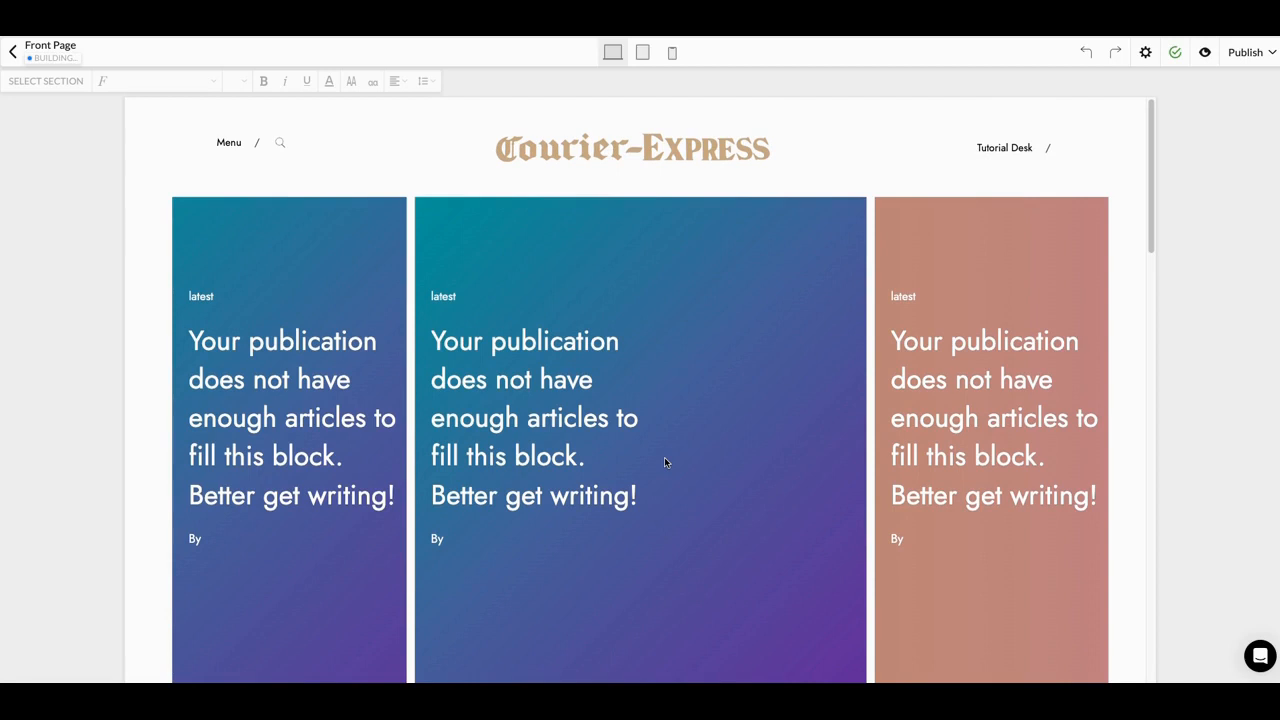
mouse_move(710, 452)
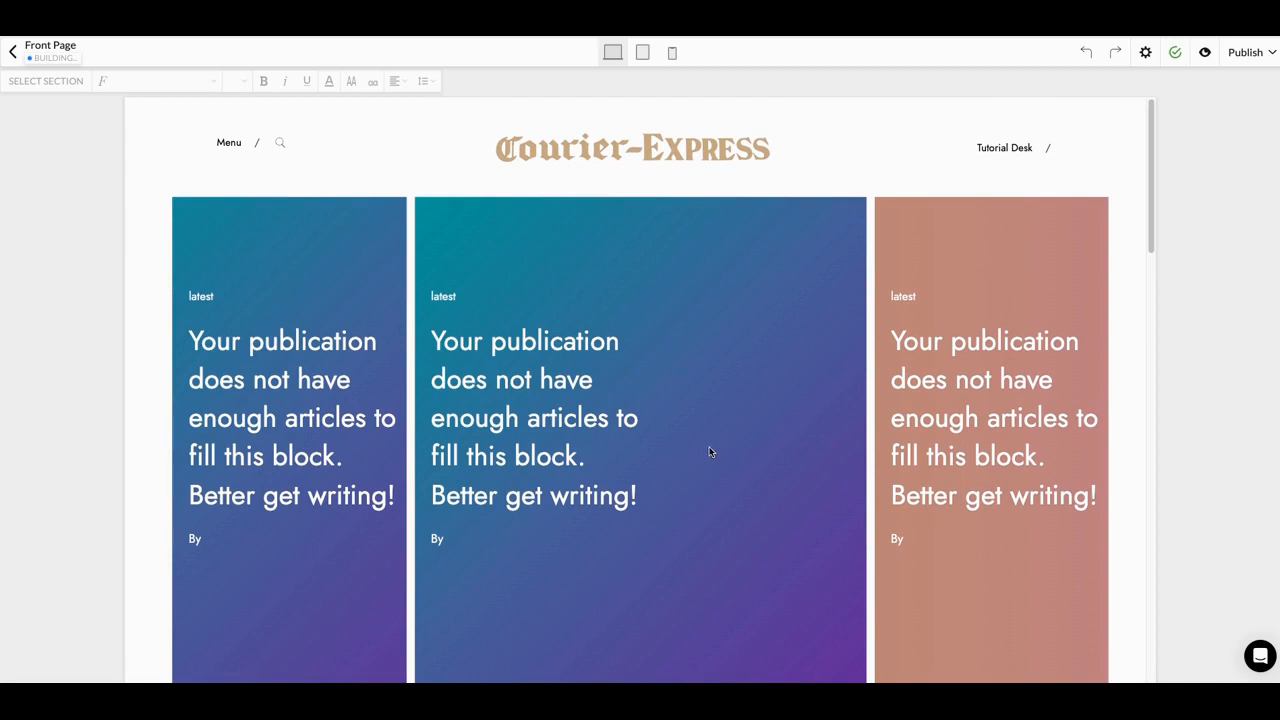
mouse_move(786, 398)
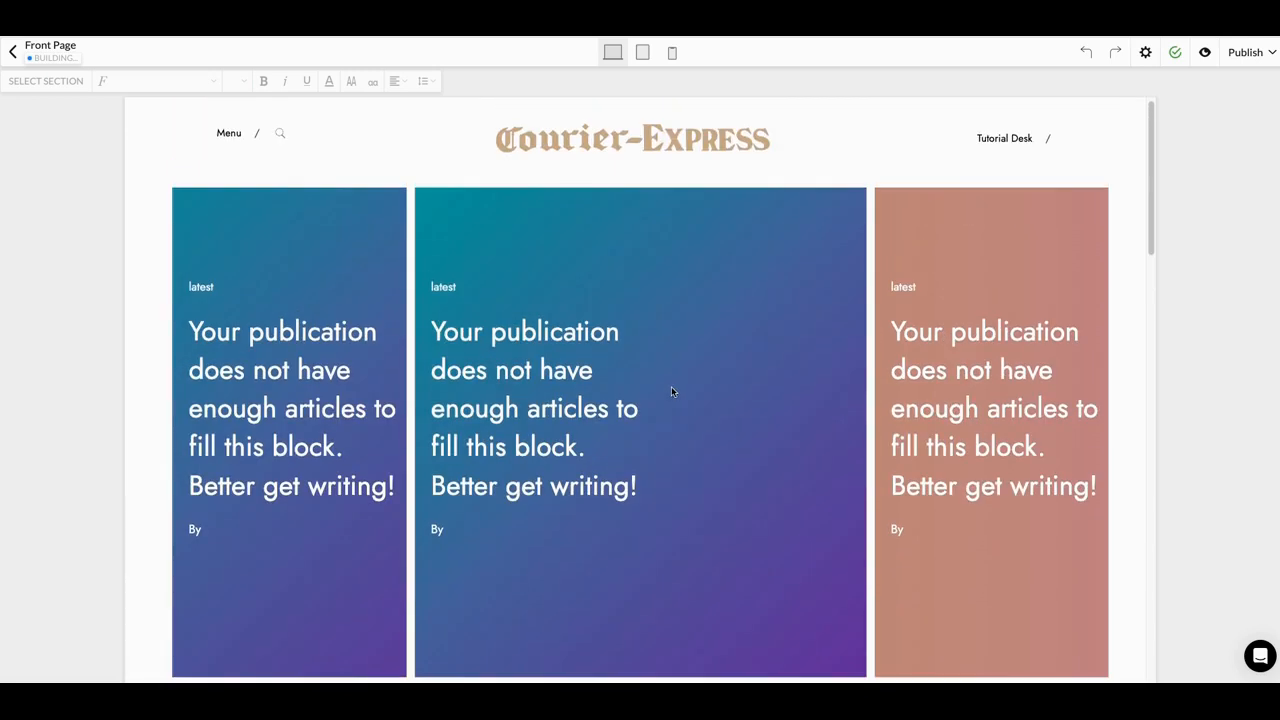
mouse_move(798, 328)
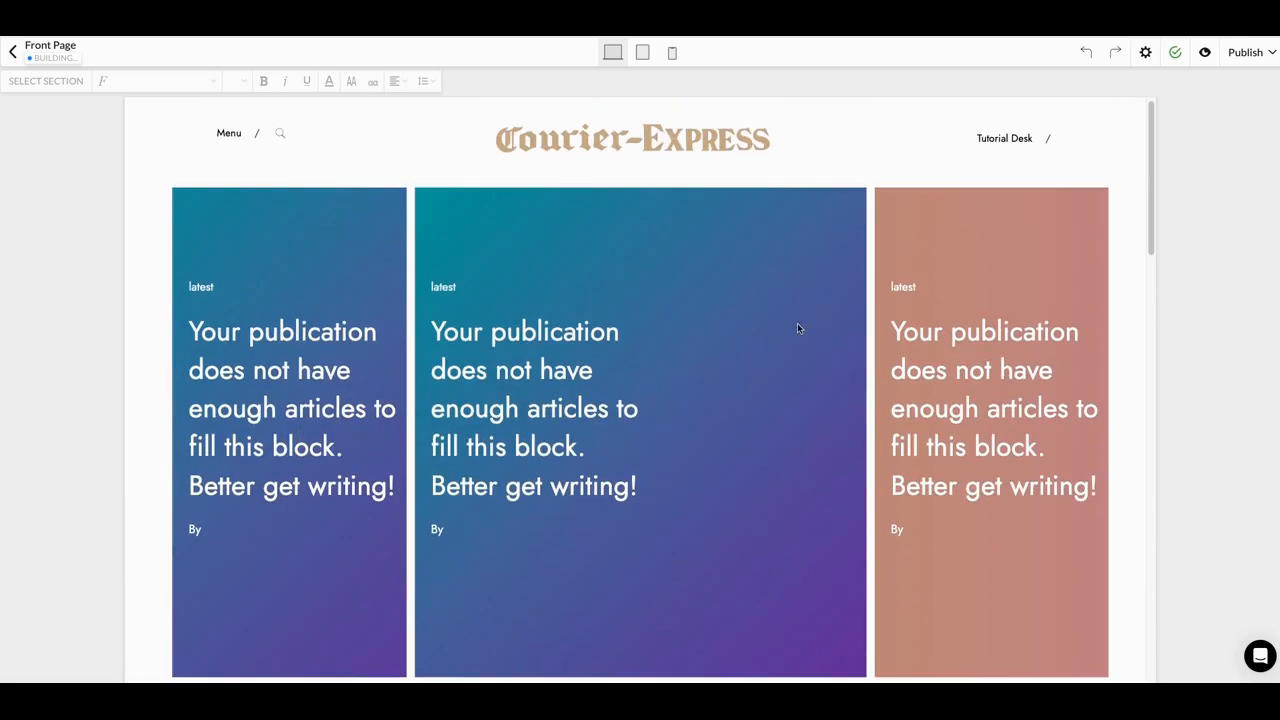
mouse_move(1120, 254)
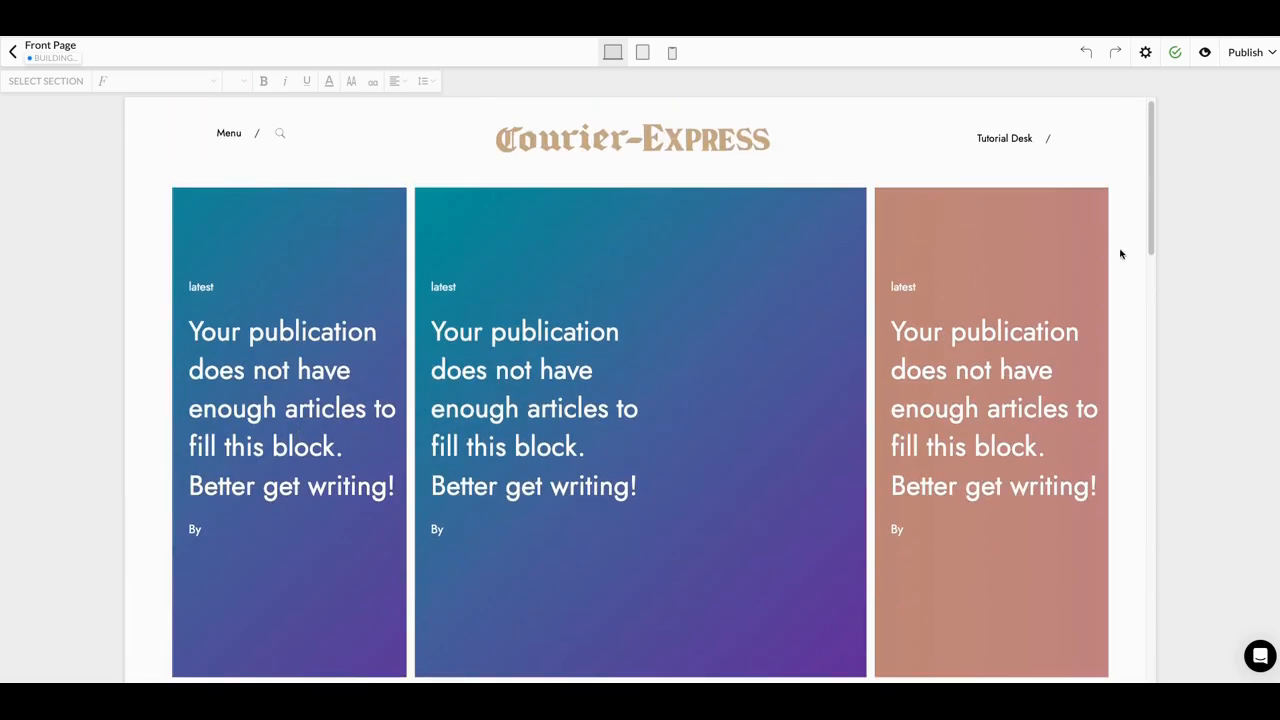
left_click(640, 430)
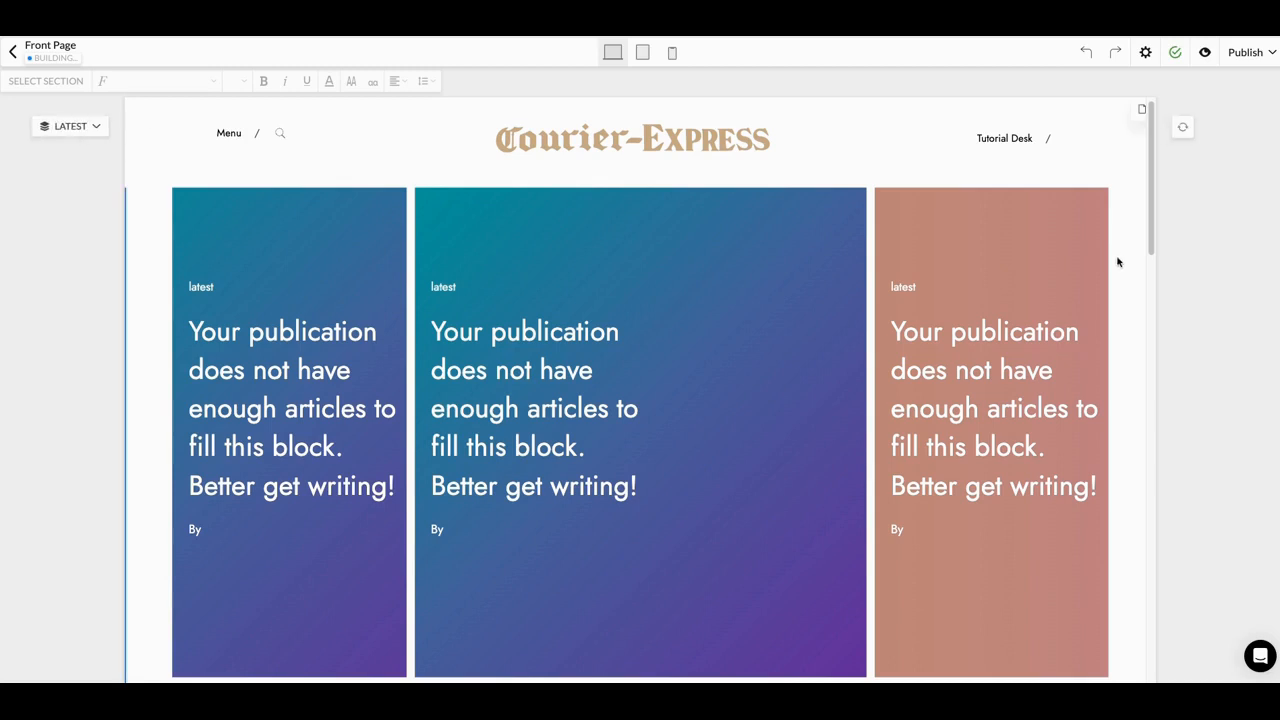
mouse_move(1109, 265)
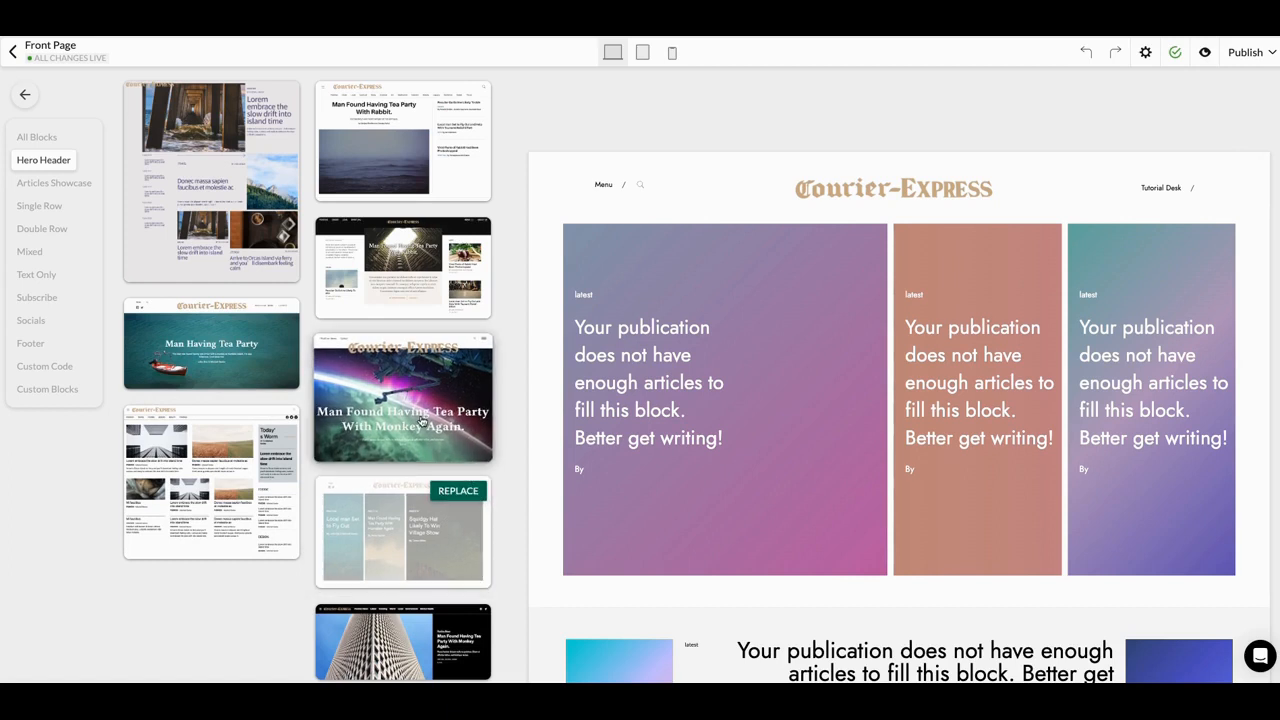
left_click(211, 482)
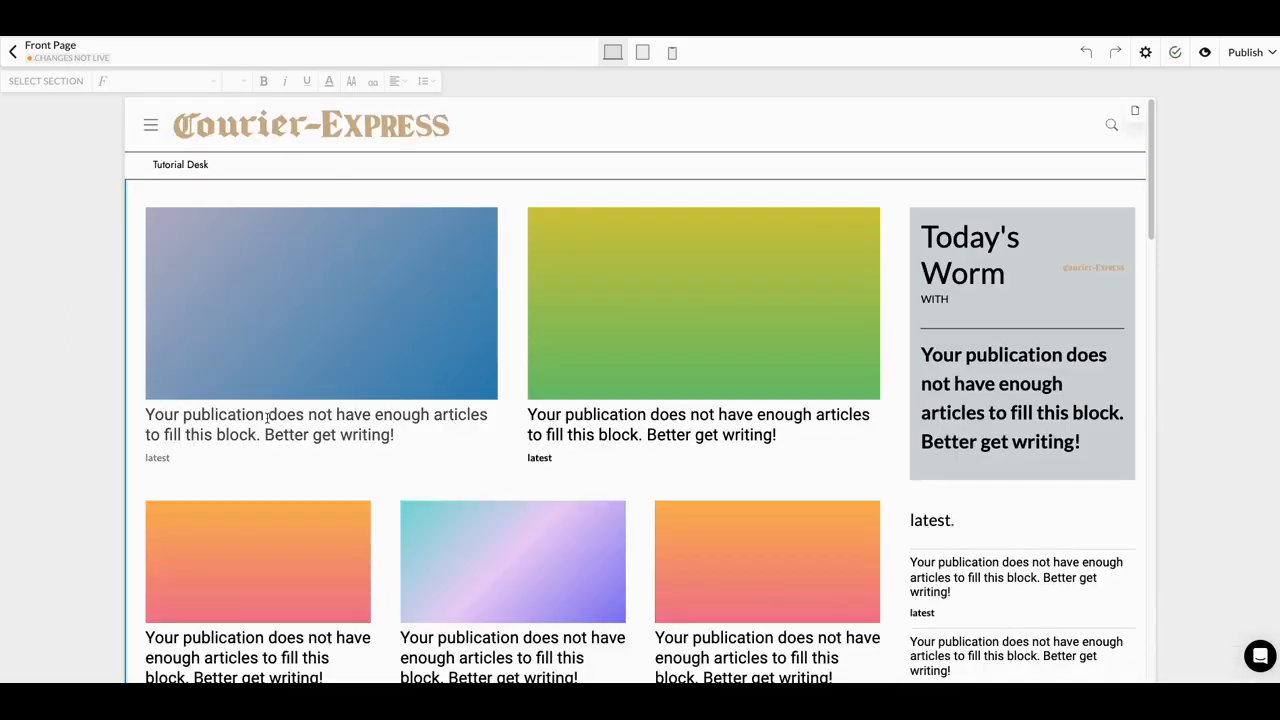
scroll("down", 3)
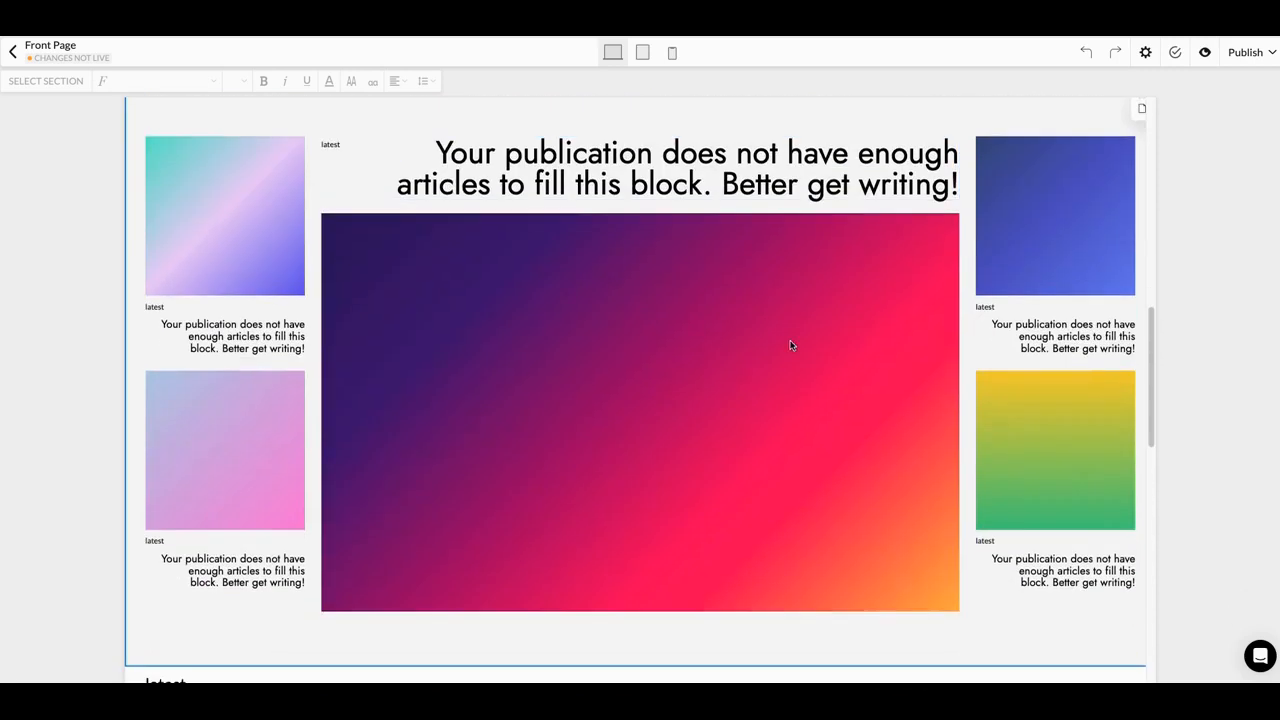
scroll("down", 3)
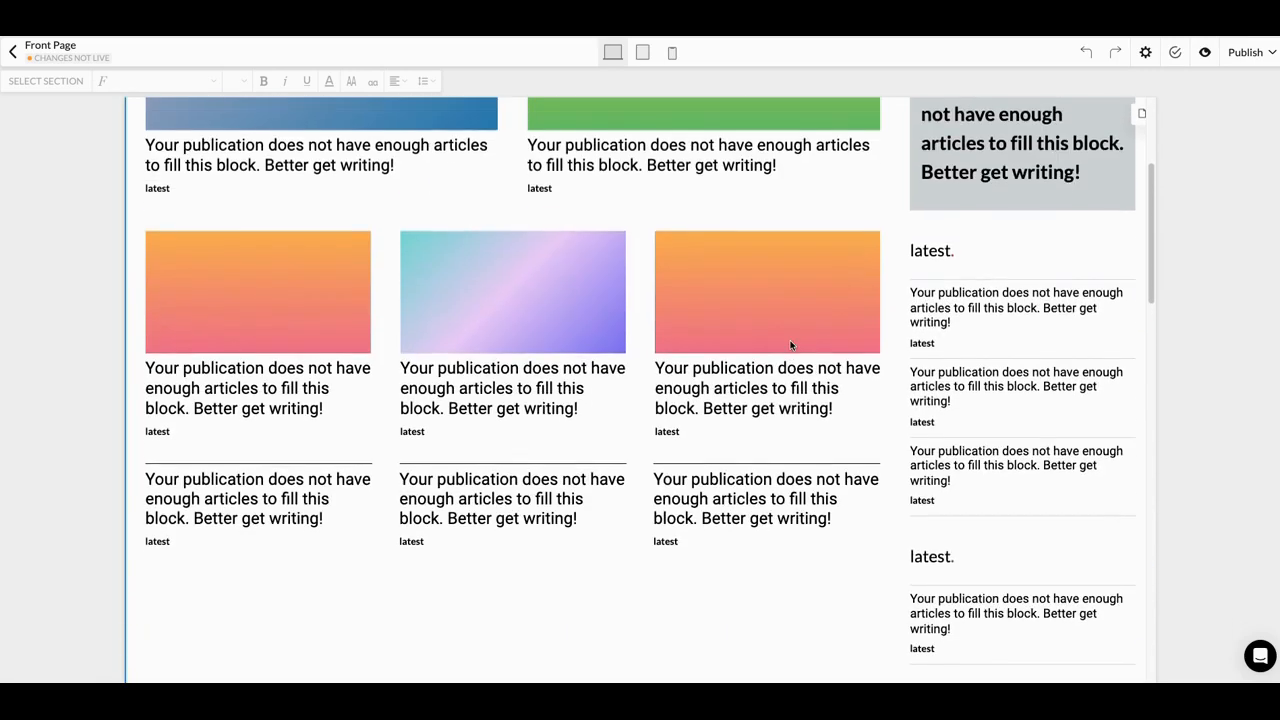
scroll("up", 3)
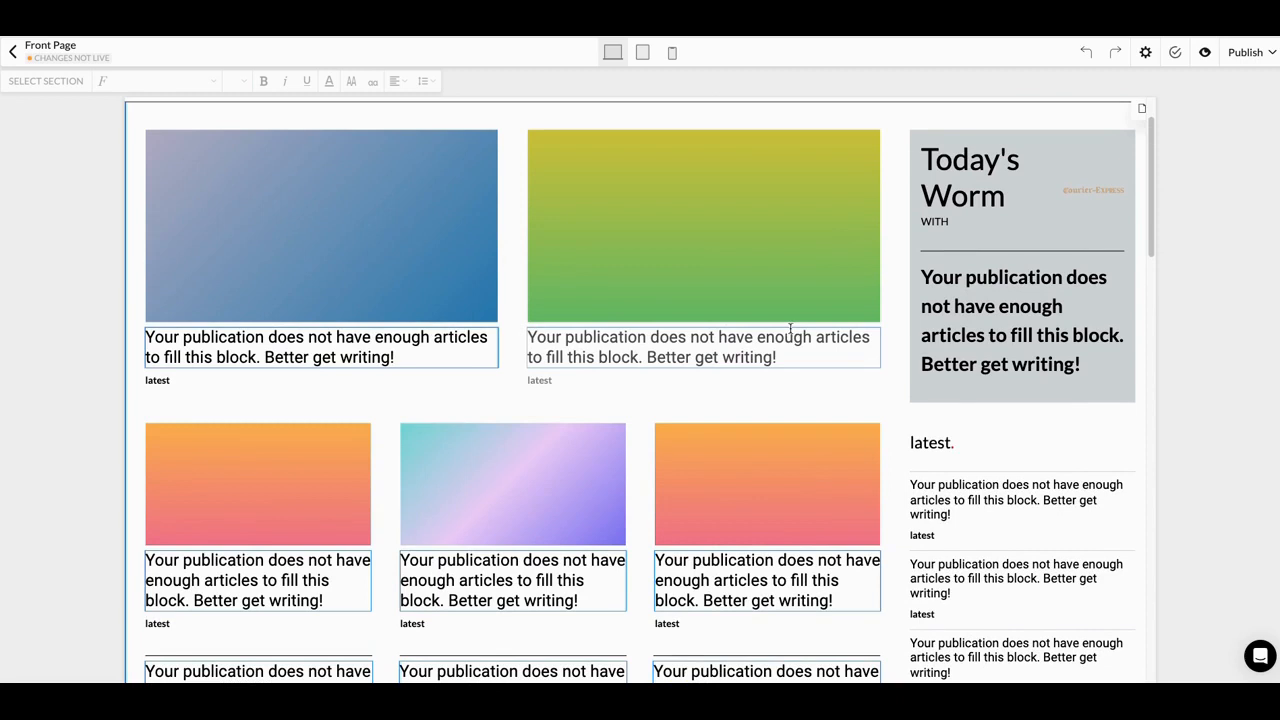
scroll("down", 3)
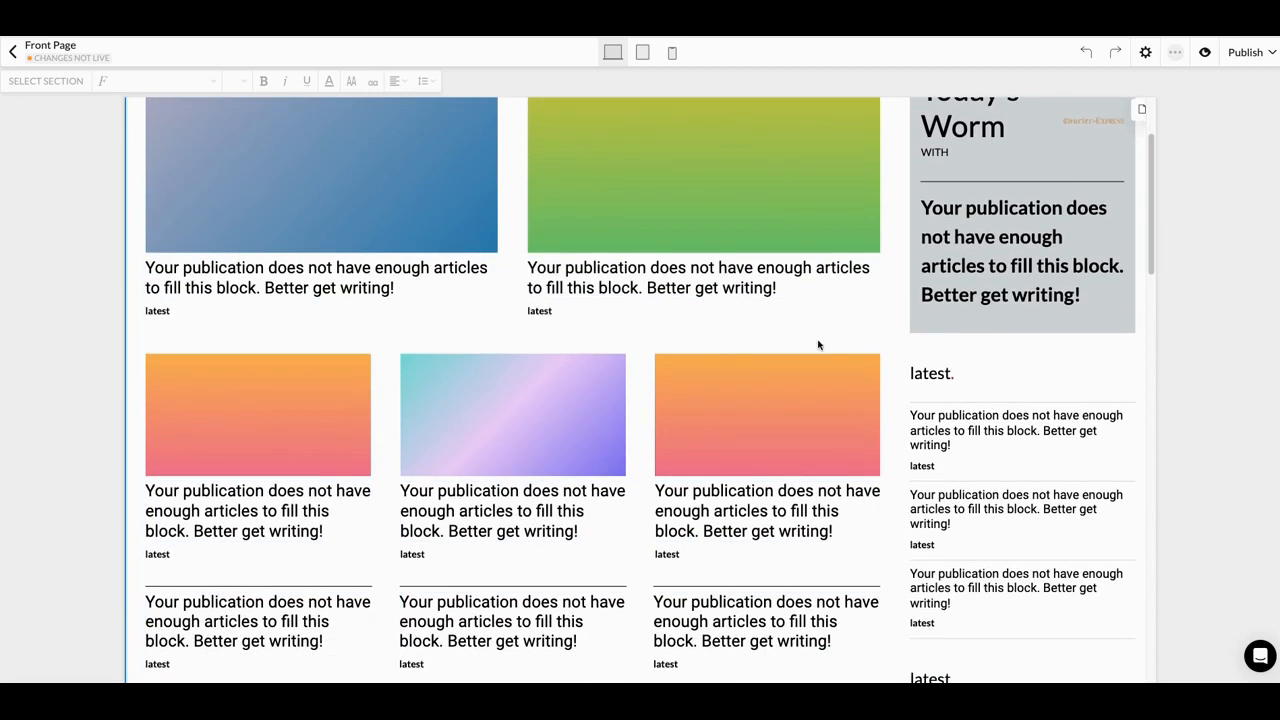
scroll("up", 3)
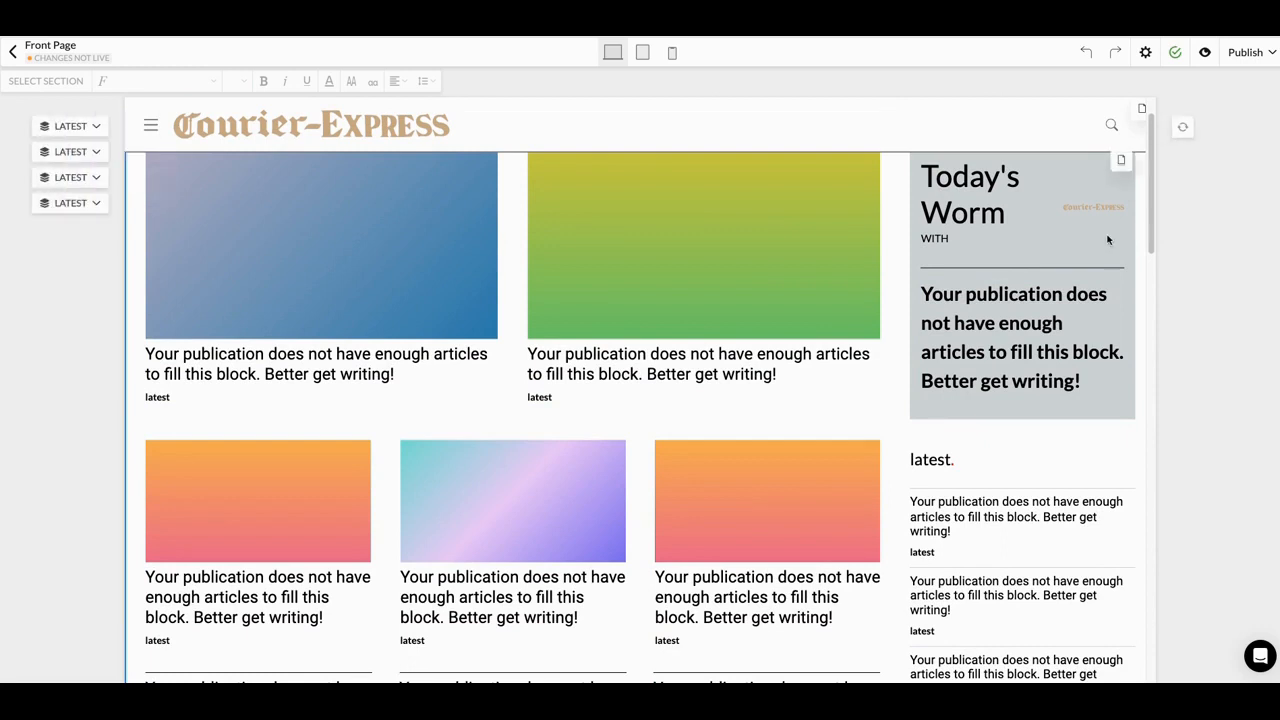
mouse_move(890, 285)
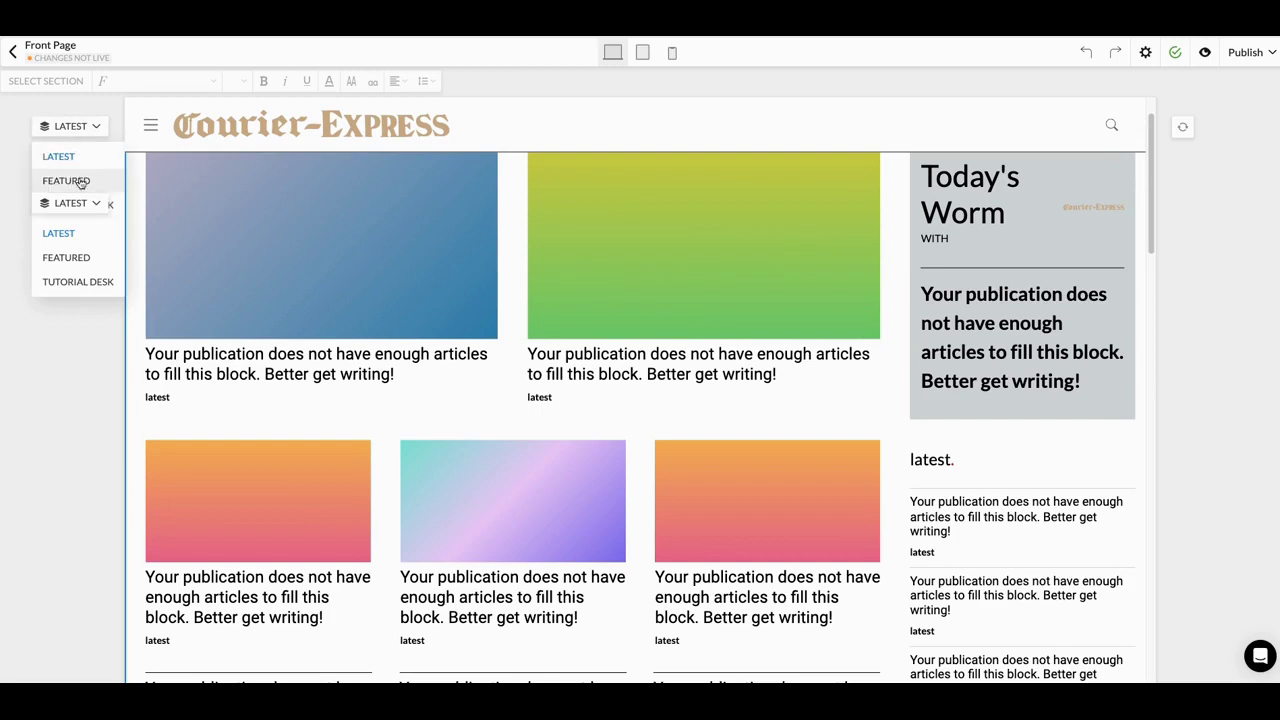
left_click(66, 180)
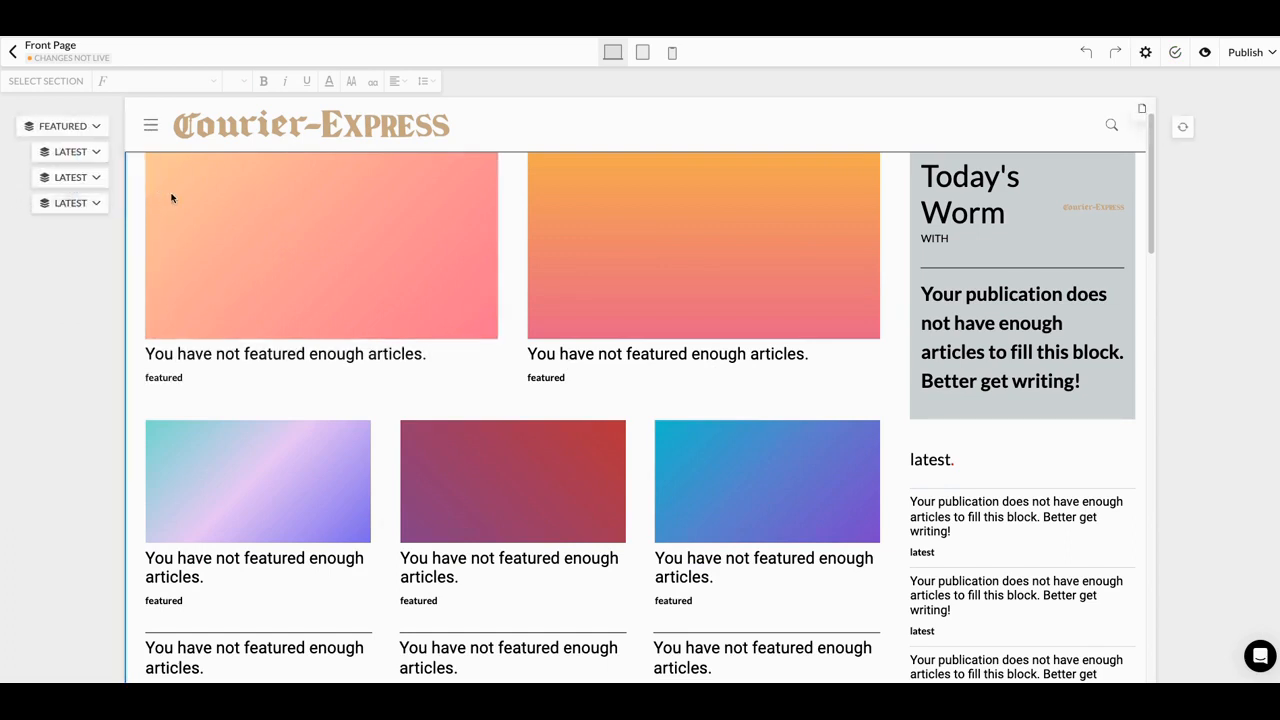
mouse_move(305, 347)
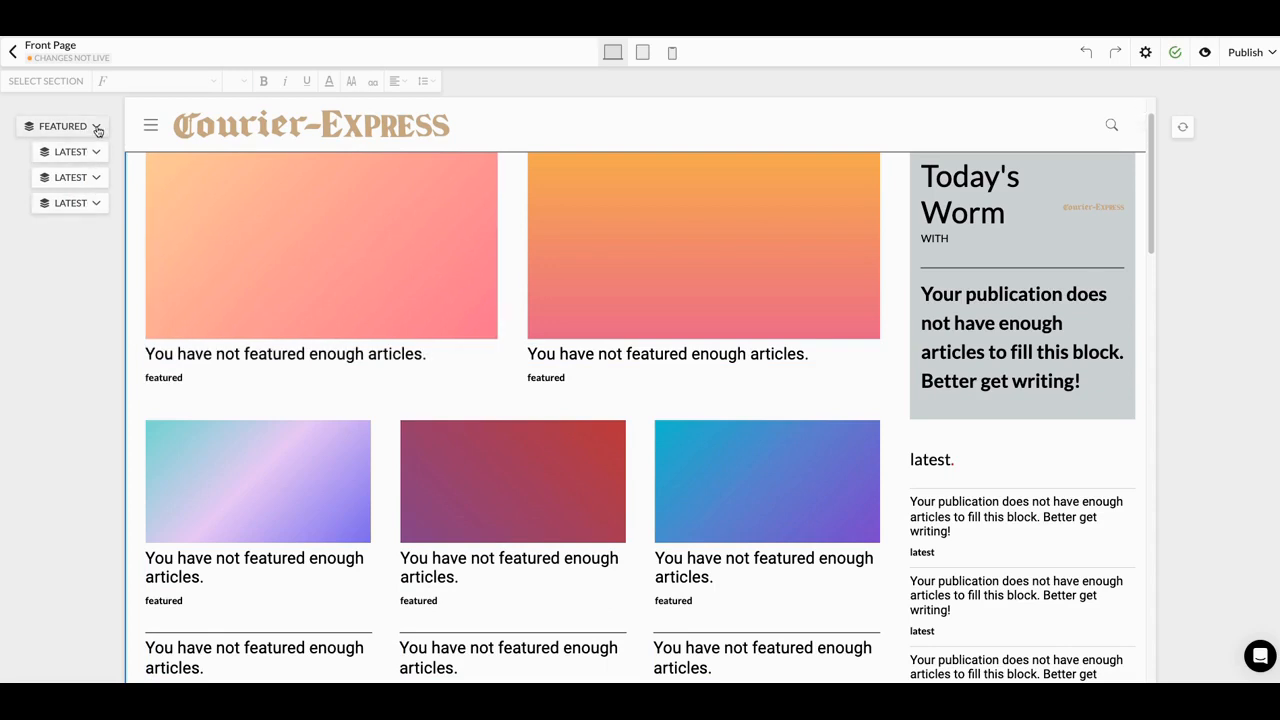
left_click(97, 125)
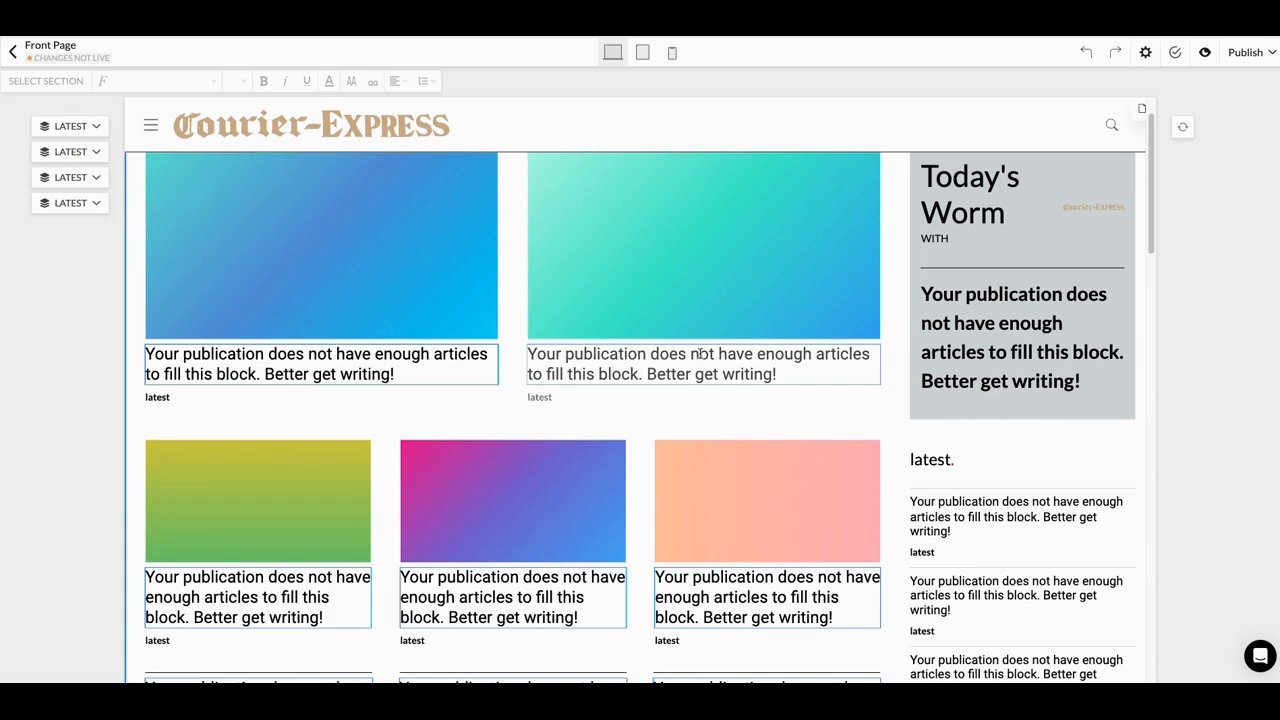
scroll("down", 3)
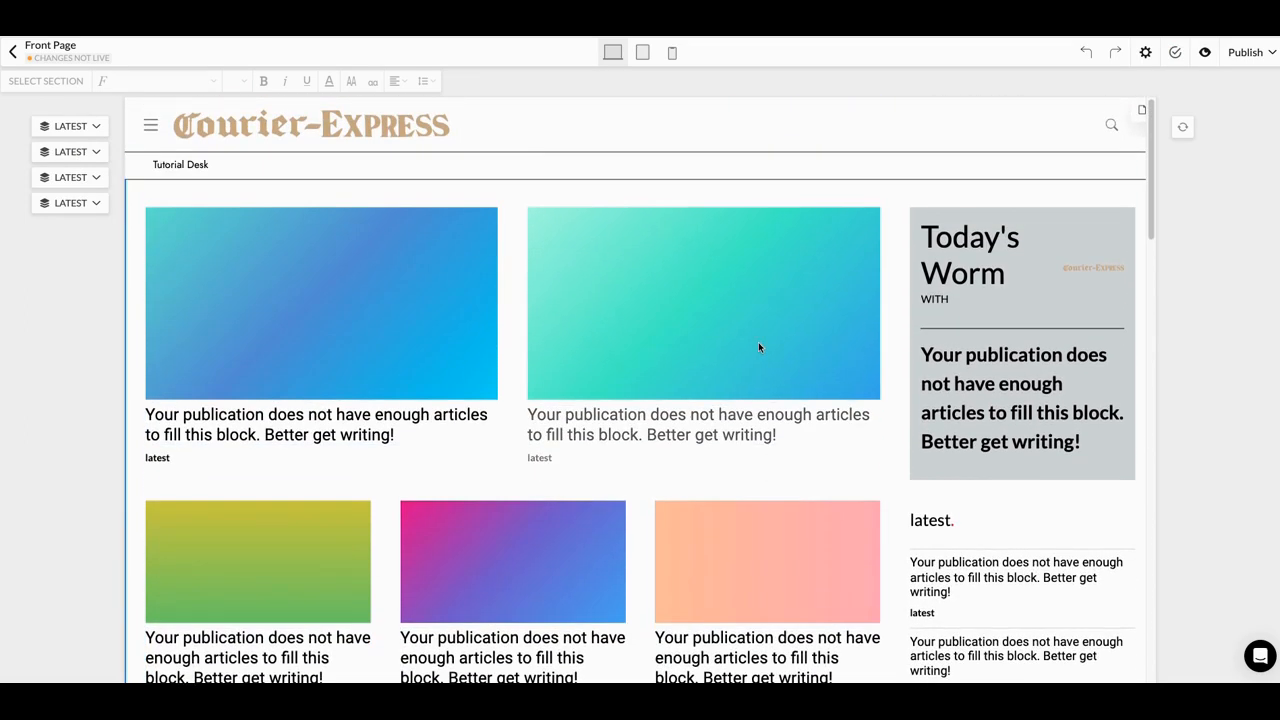
scroll("down", 3)
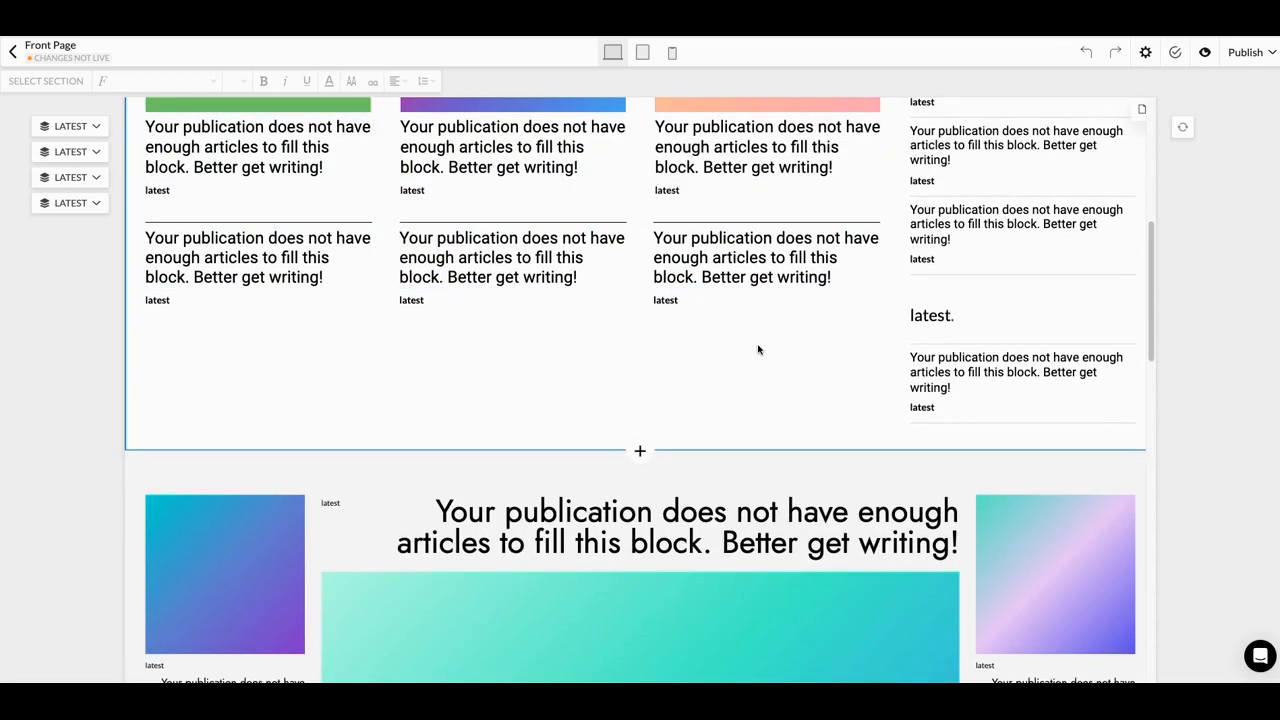
scroll("up", 3)
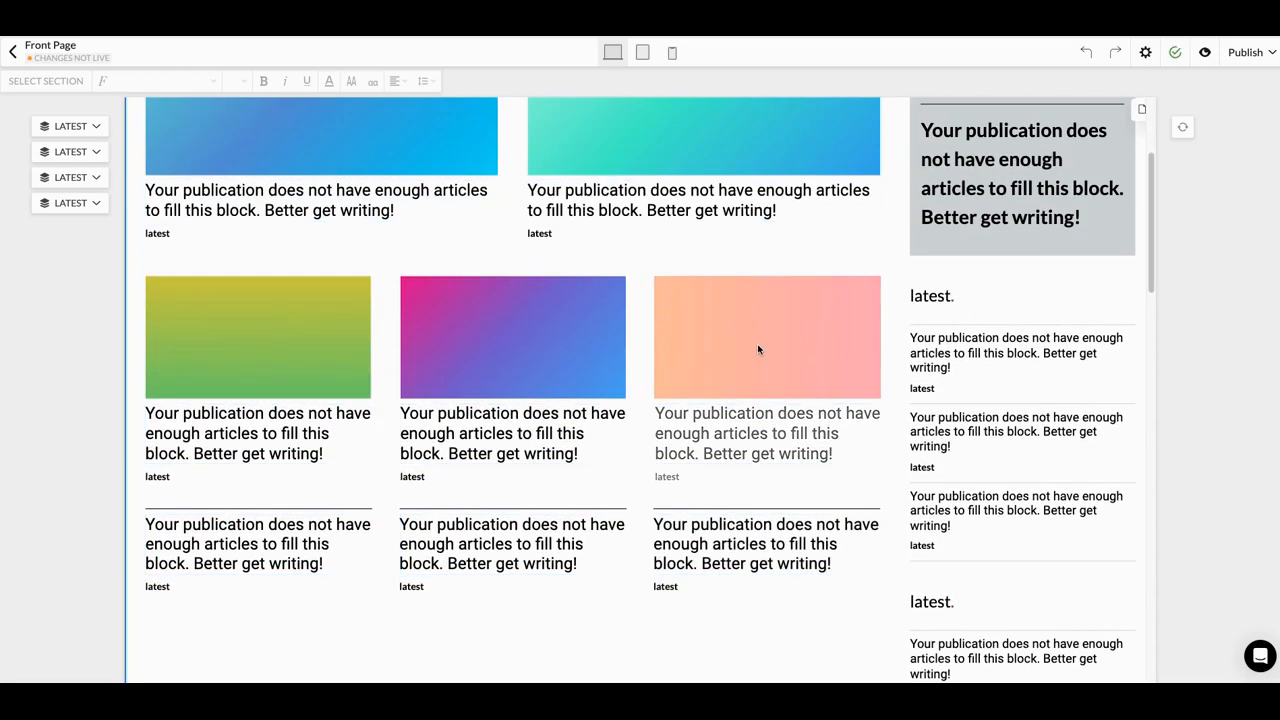
scroll("down", 3)
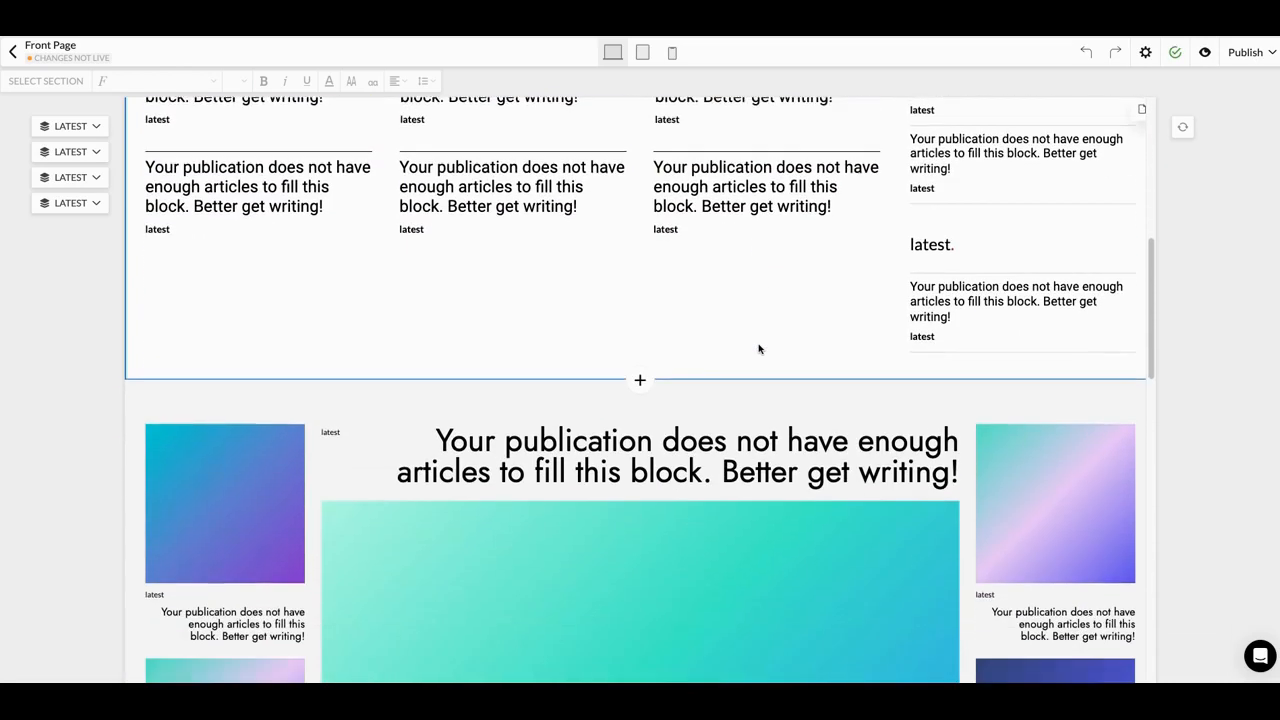
scroll("down", 3)
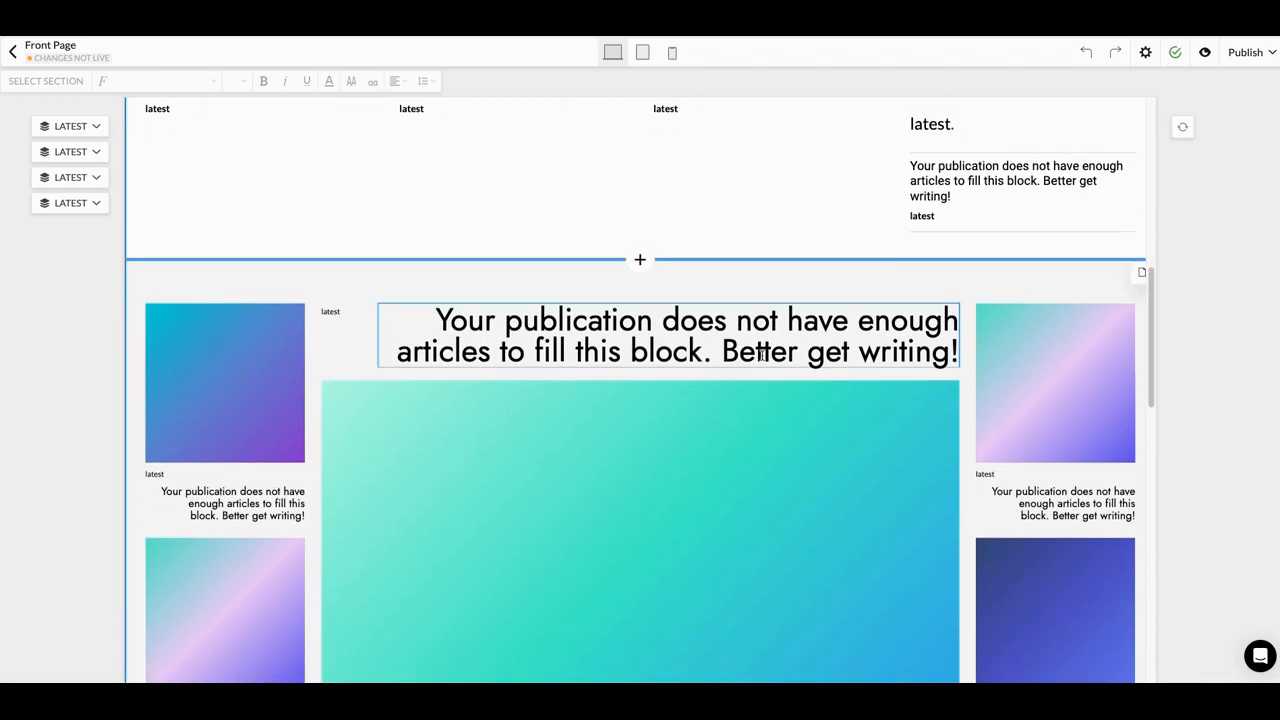
scroll("down", 3)
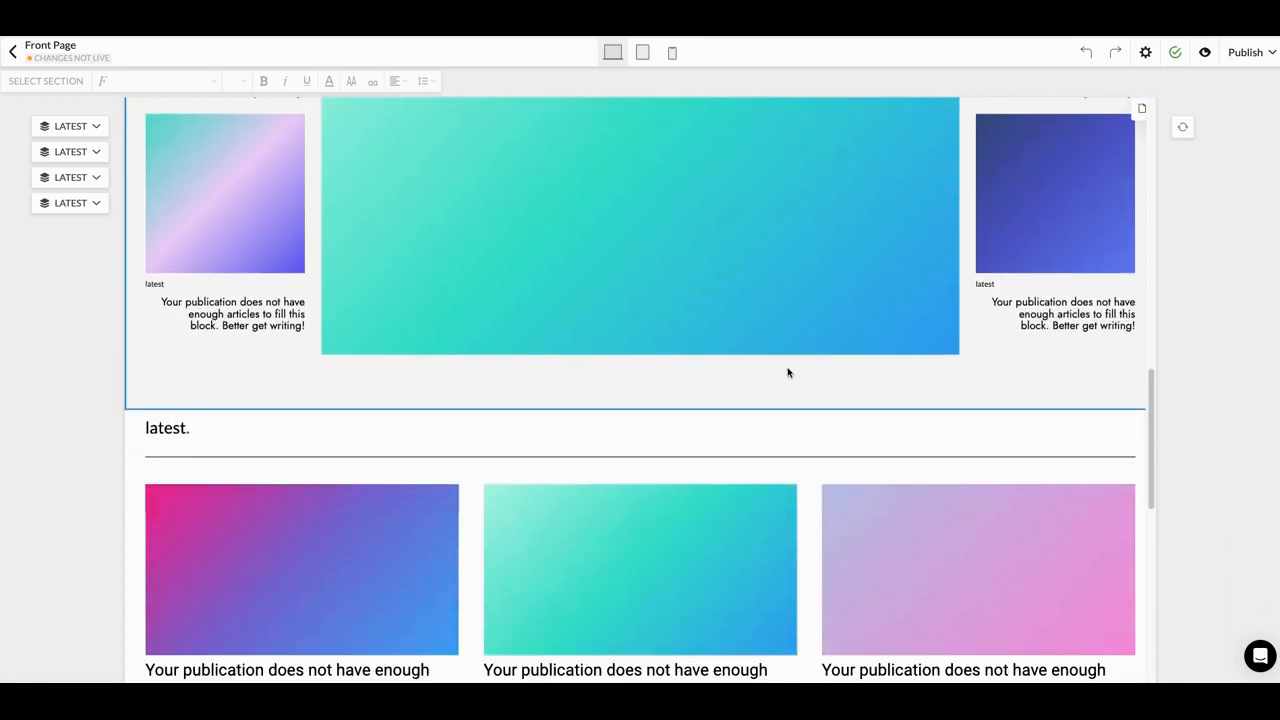
scroll("down", 3)
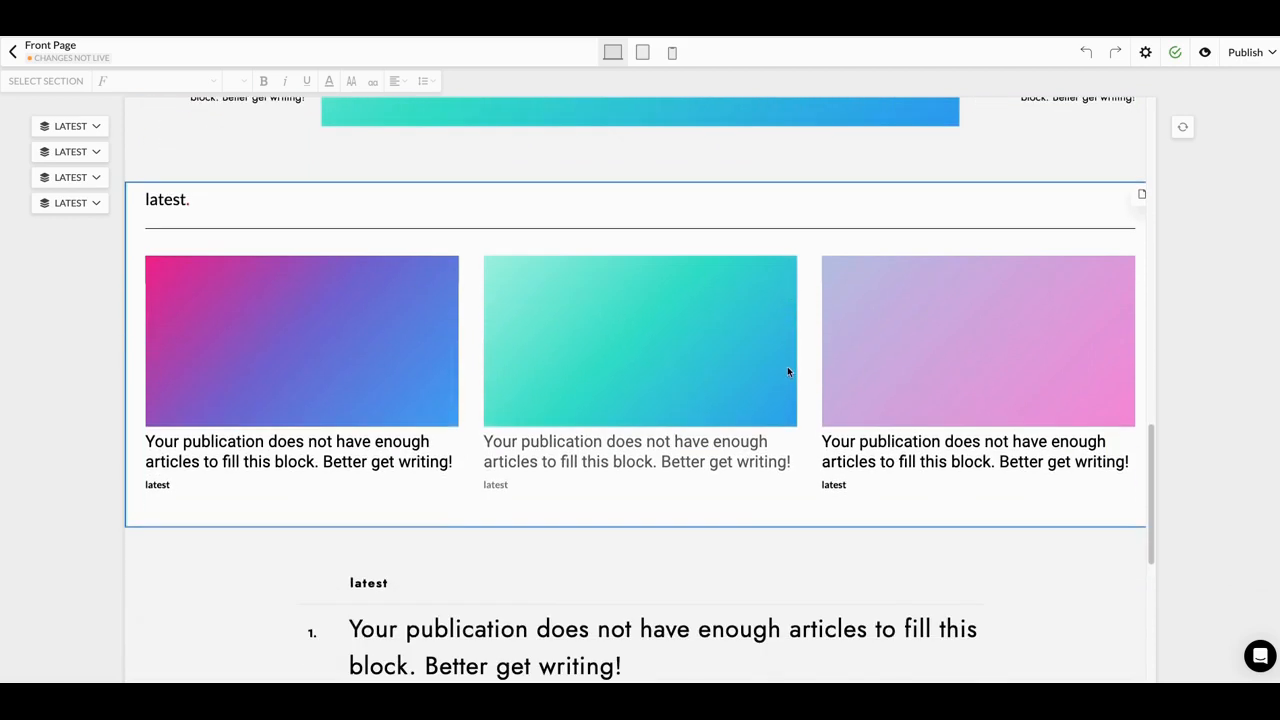
scroll("down", 3)
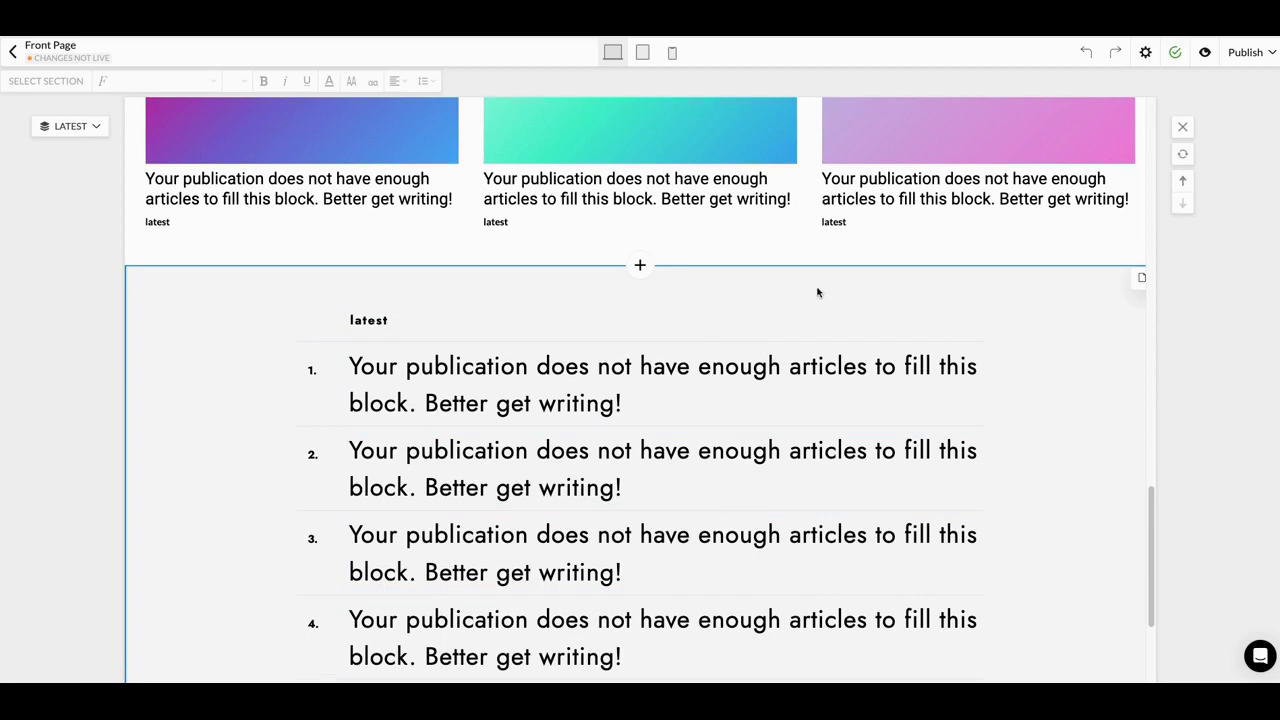
mouse_move(802, 305)
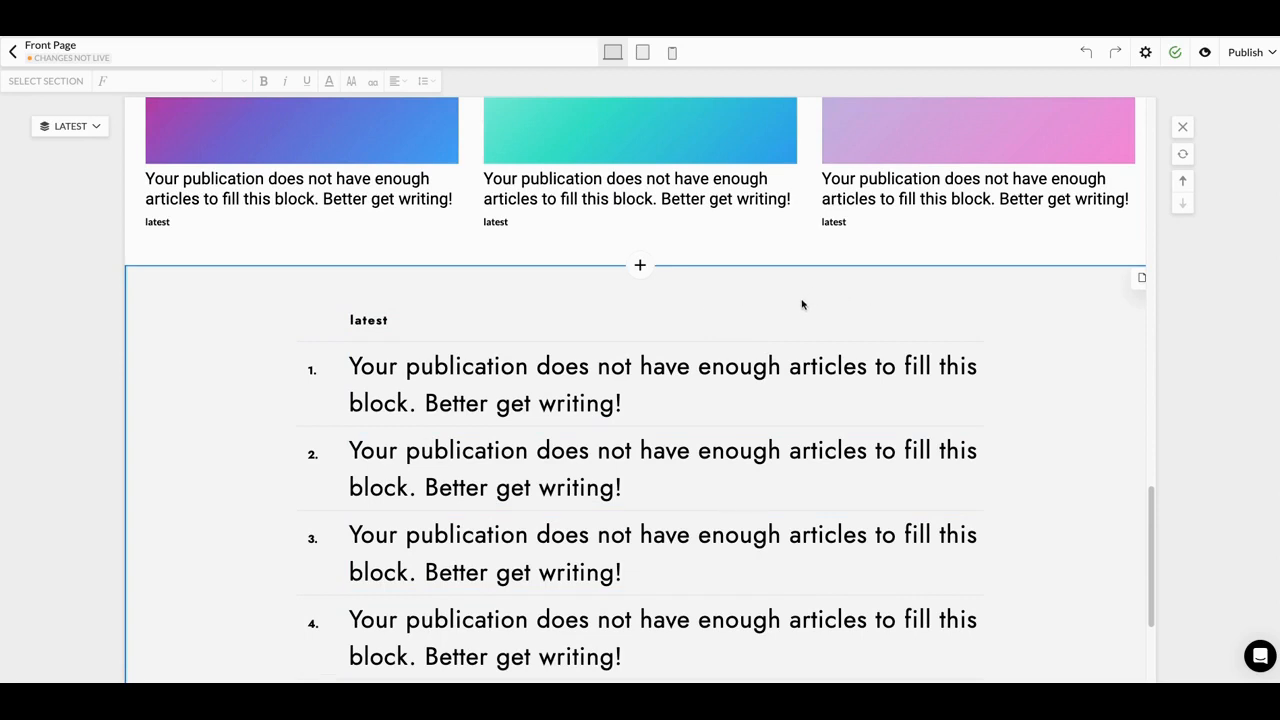
mouse_move(1128, 289)
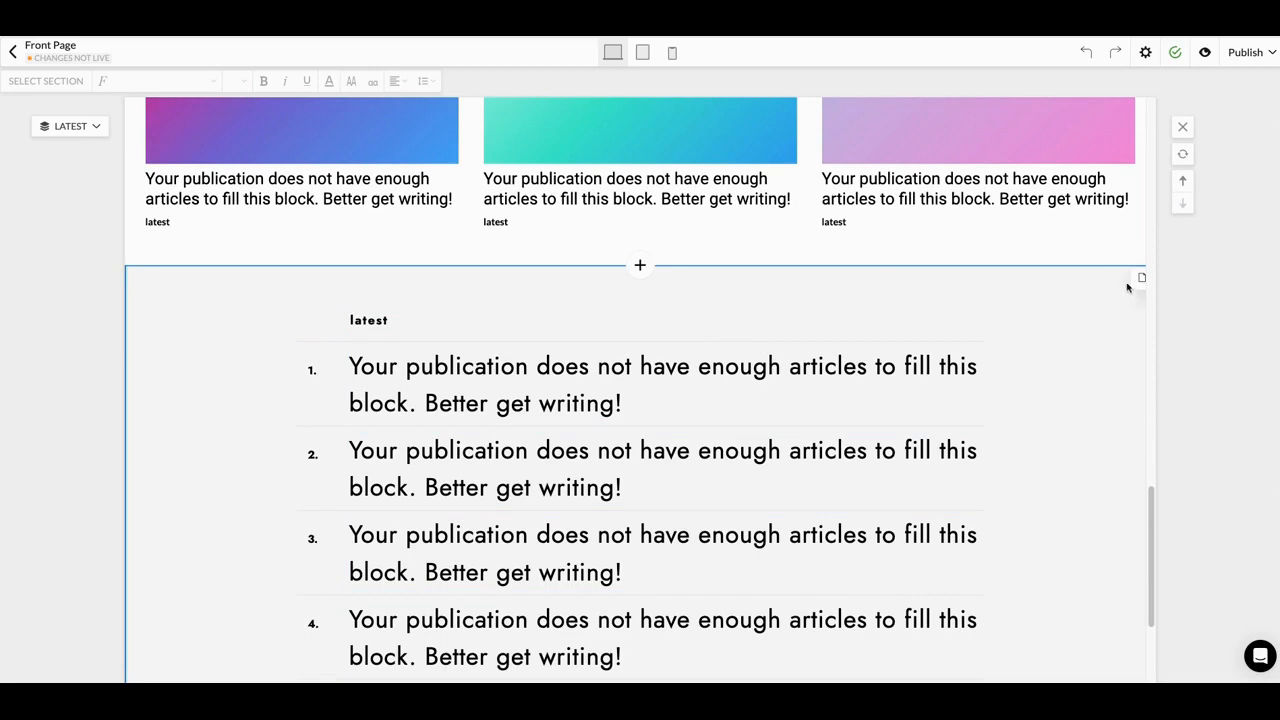
mouse_move(1144, 241)
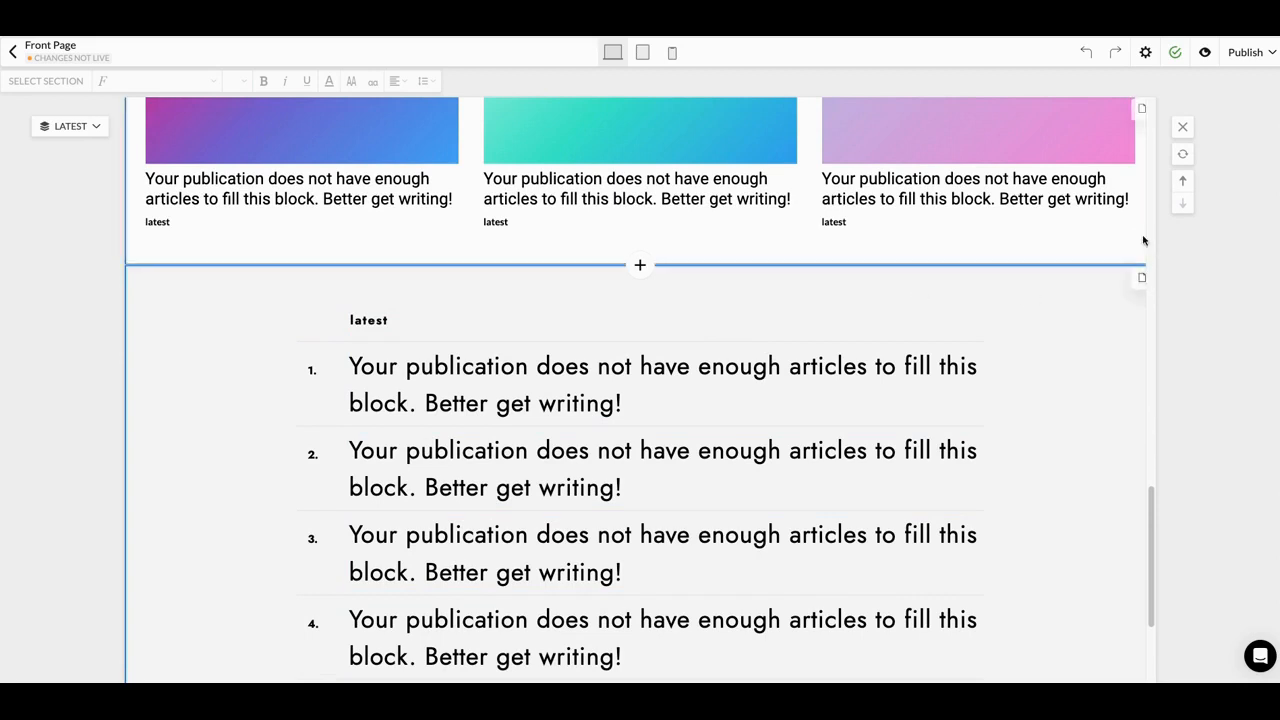
scroll("down", 3)
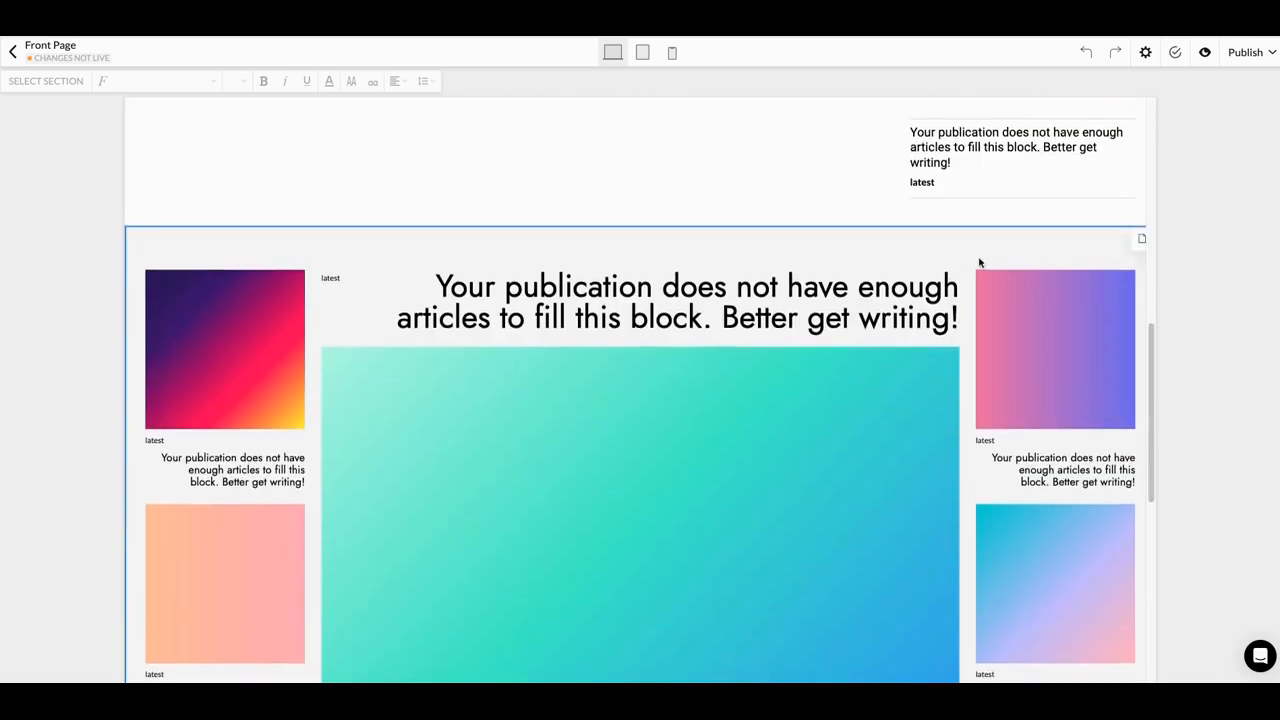
scroll("down", 3)
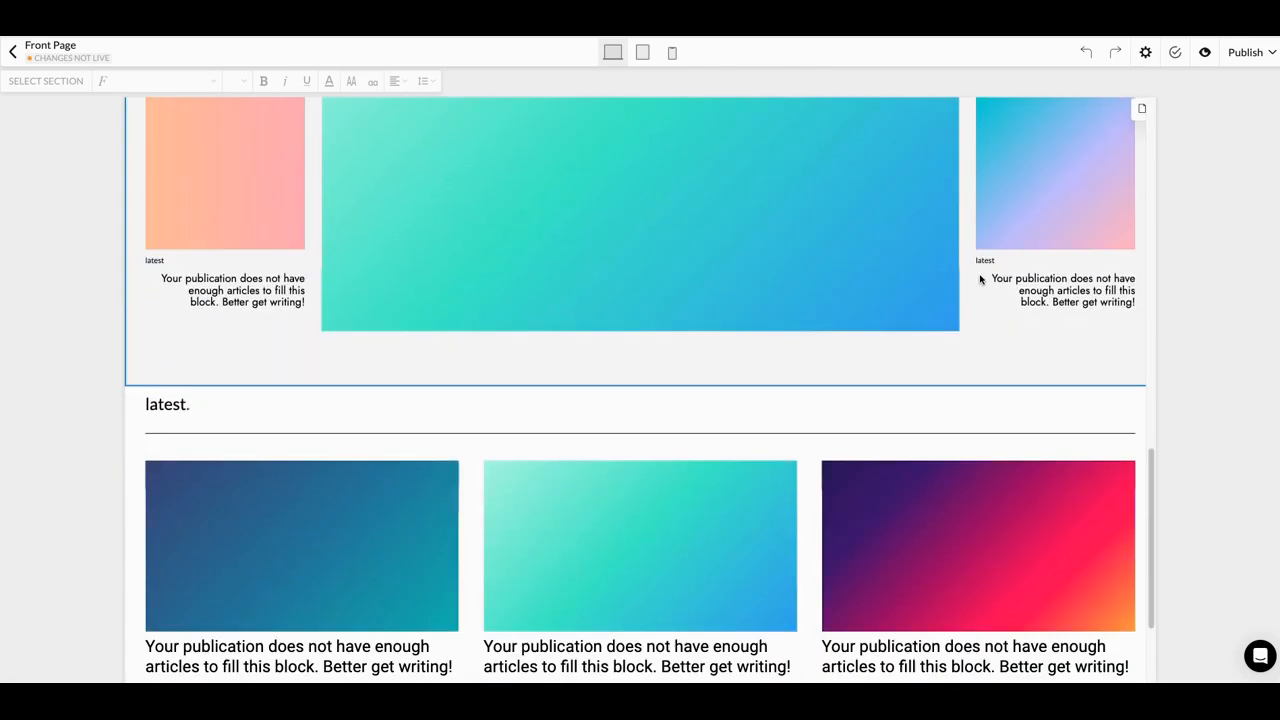
scroll("down", 3)
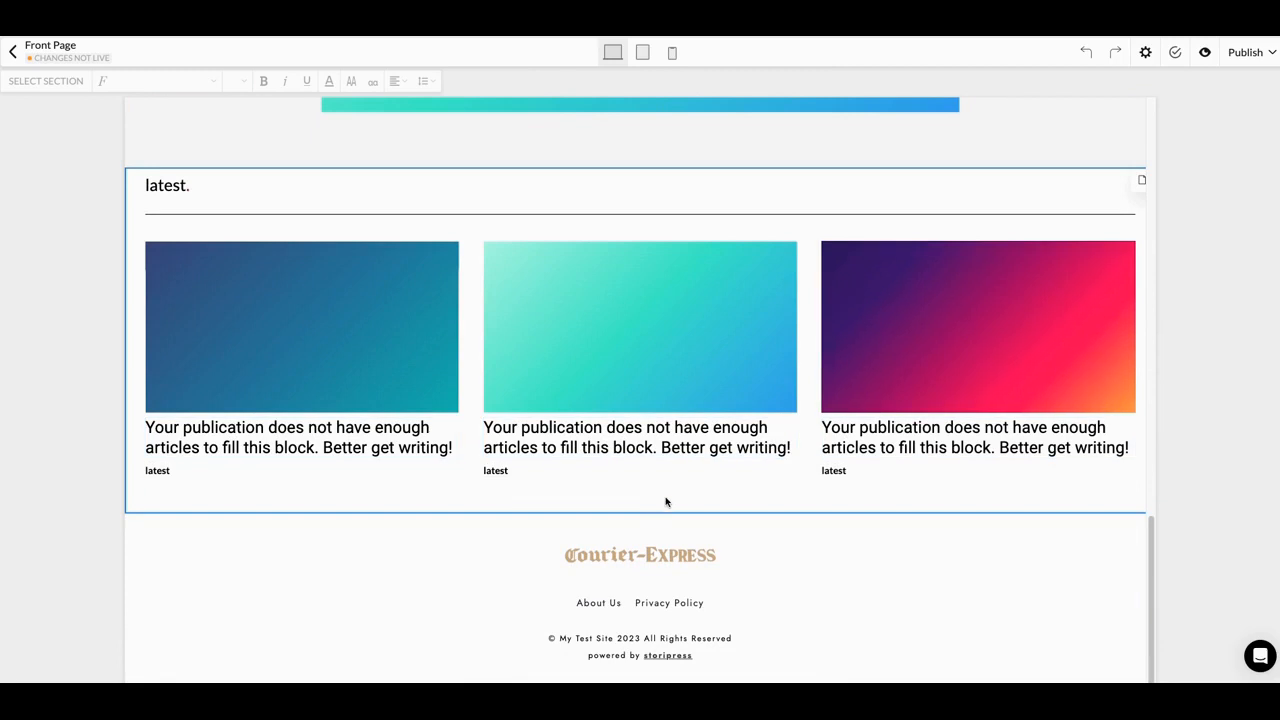
left_click(640, 500)
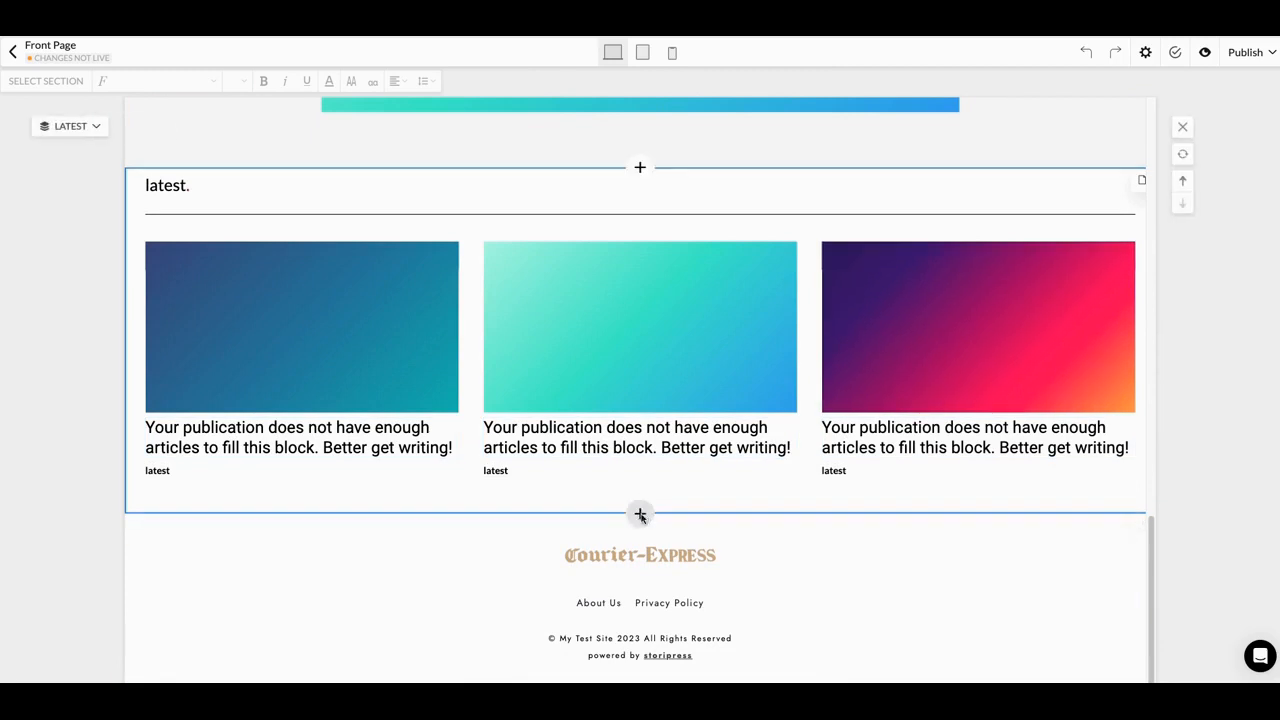
left_click(640, 514)
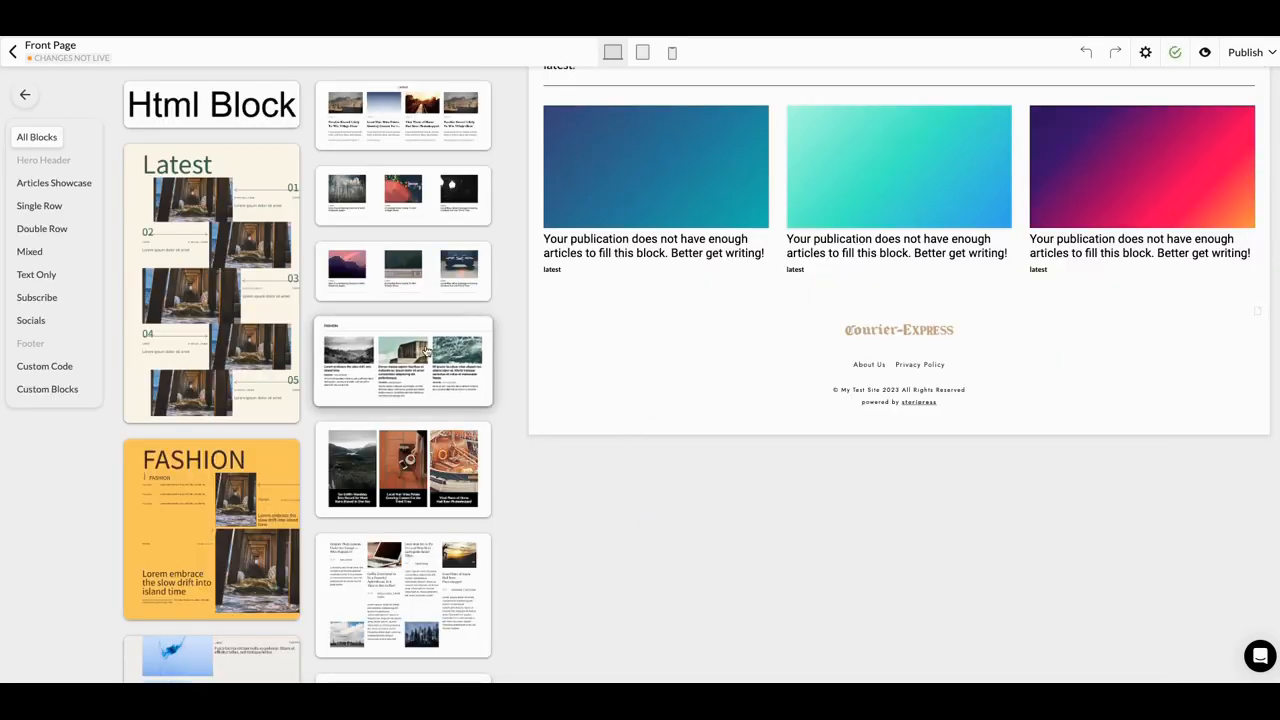
scroll("down", 3)
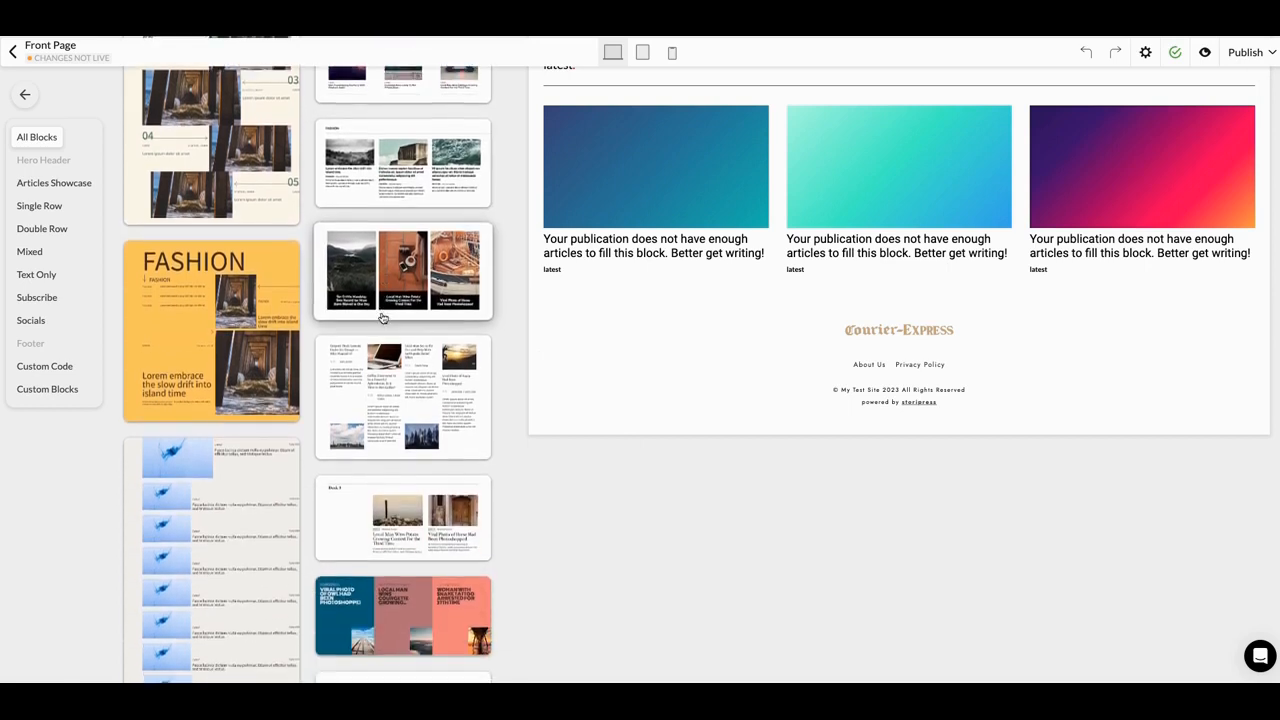
scroll("down", 3)
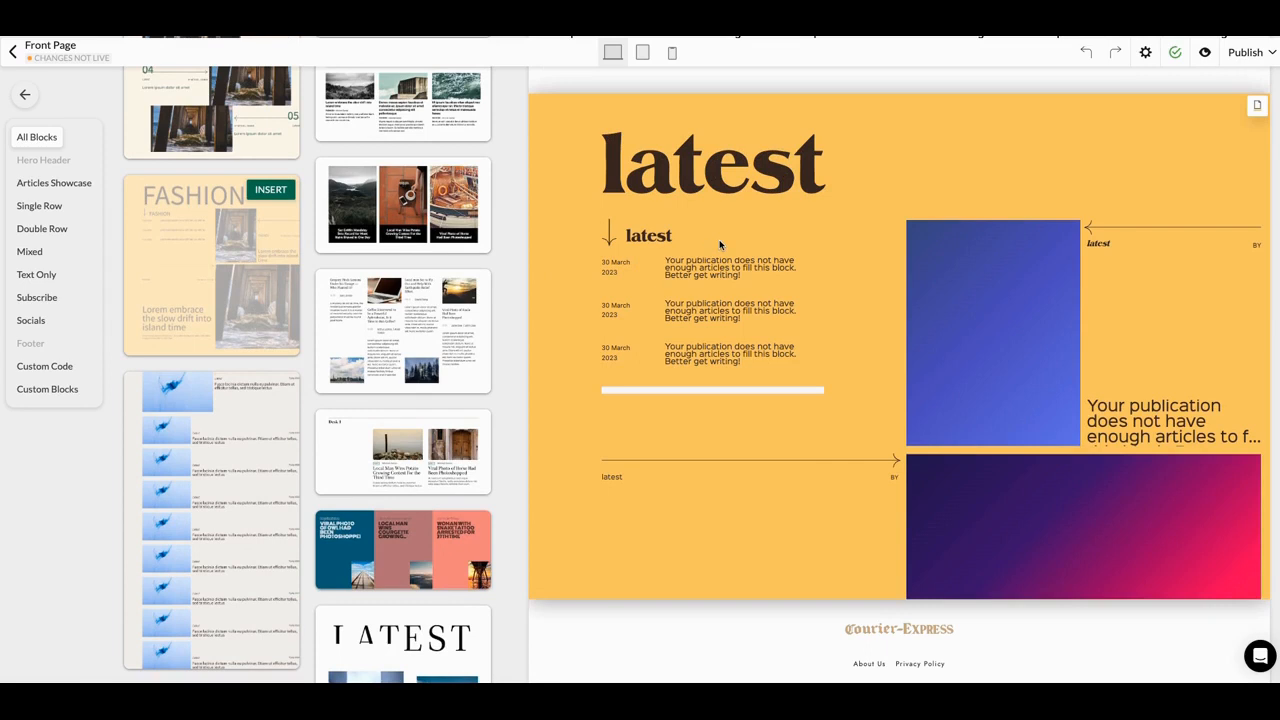
mouse_move(275, 134)
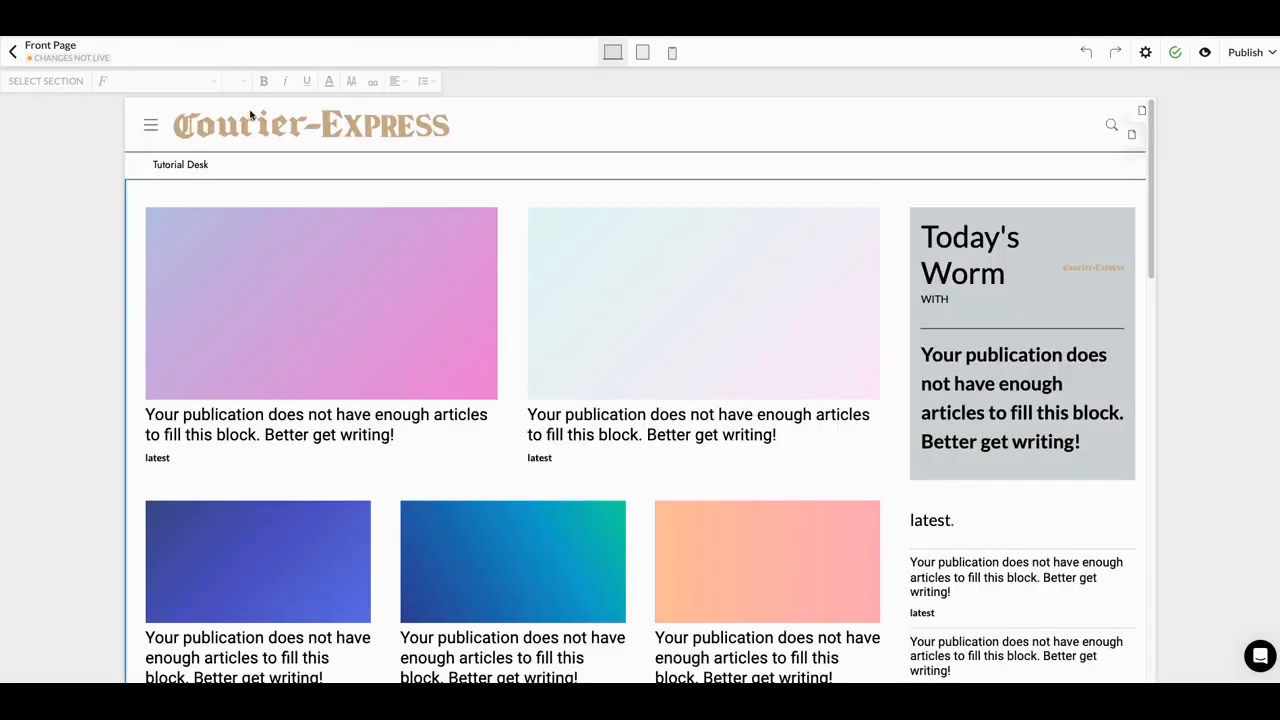
scroll("down", 3)
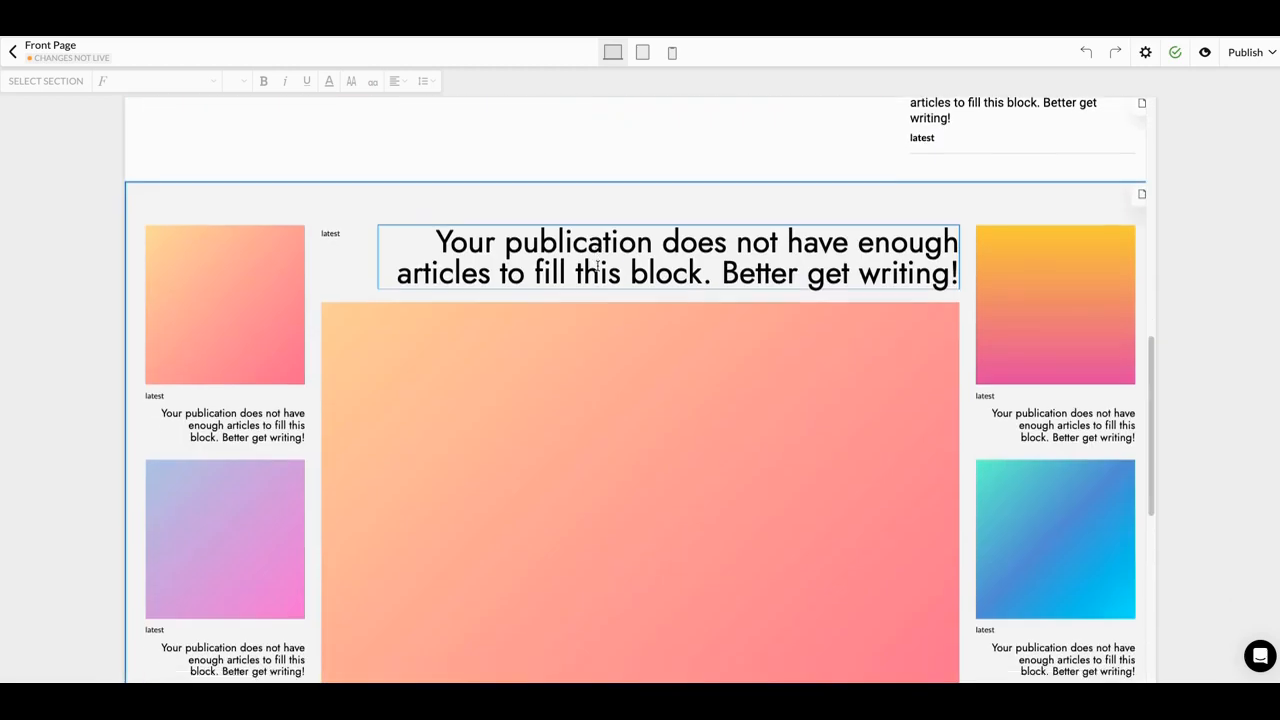
scroll("down", 3)
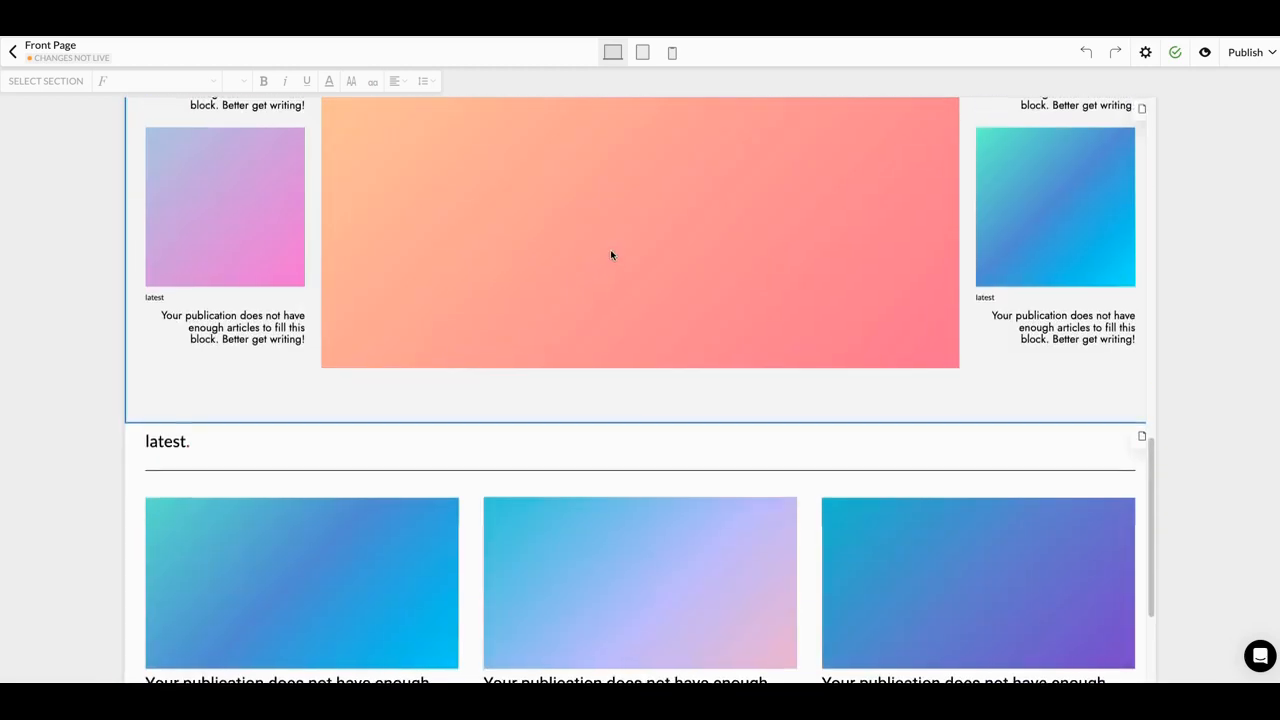
scroll("up", 3)
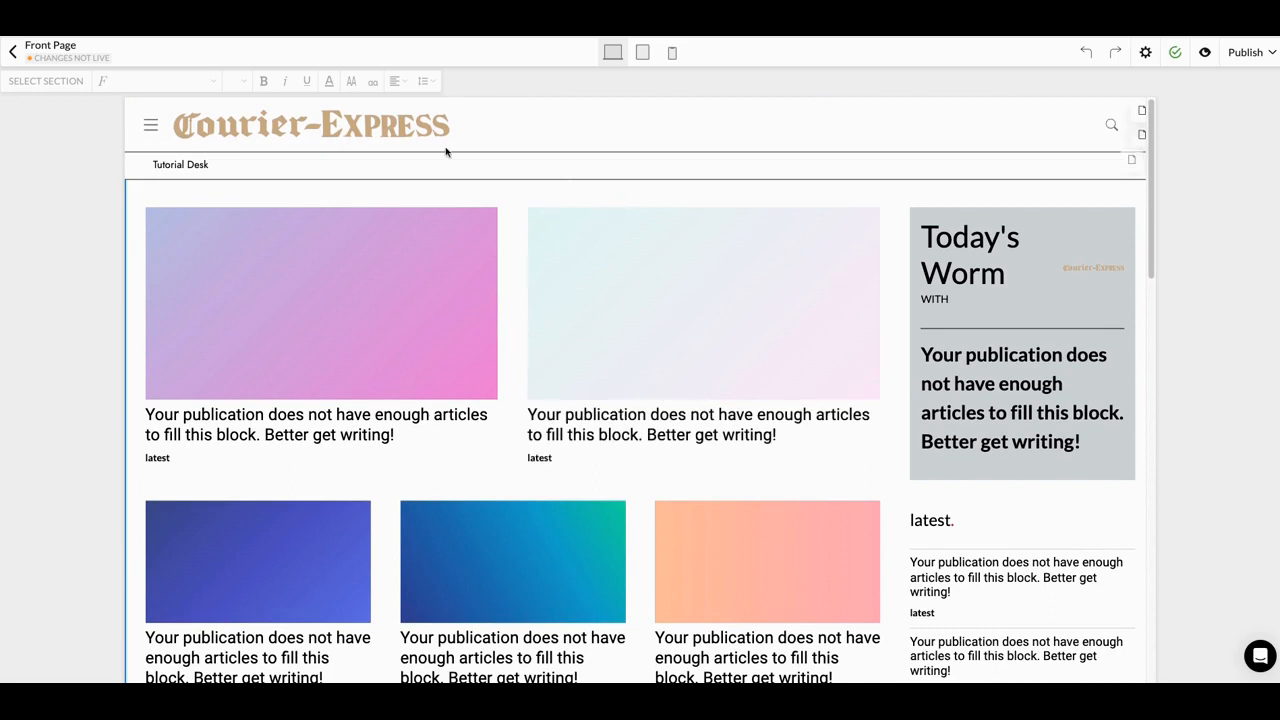
scroll("down", 3)
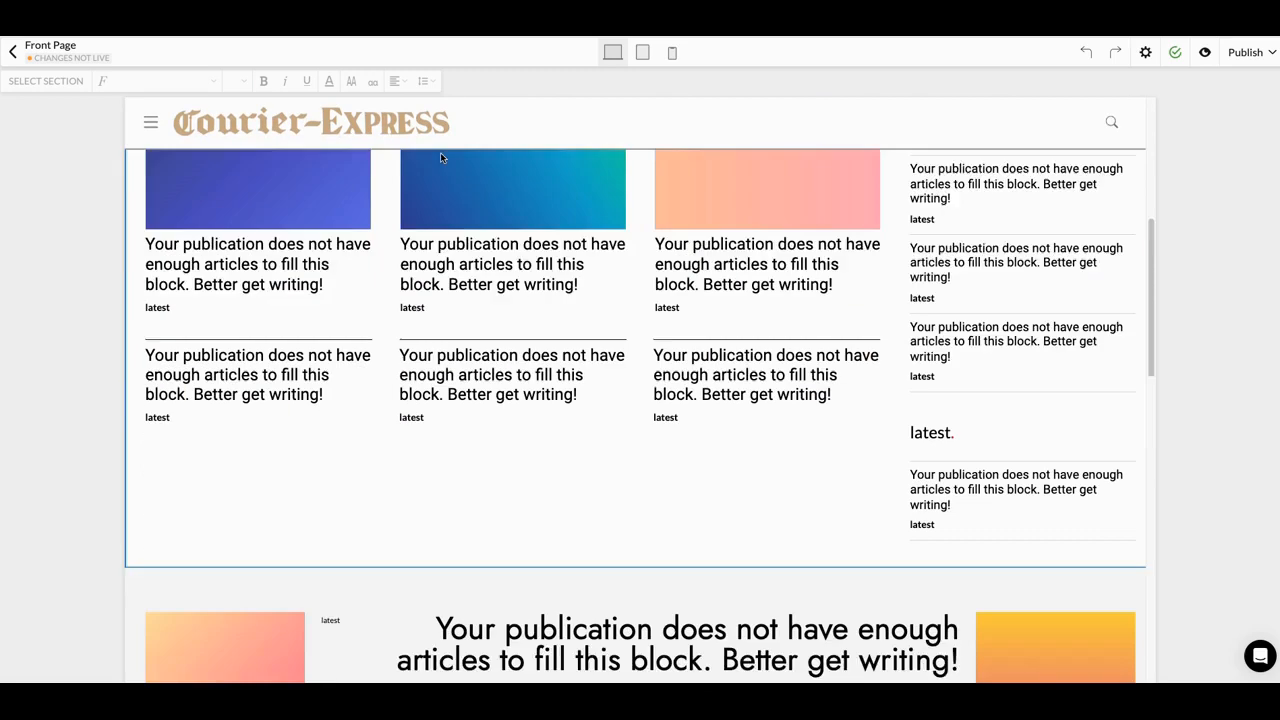
scroll("down", 3)
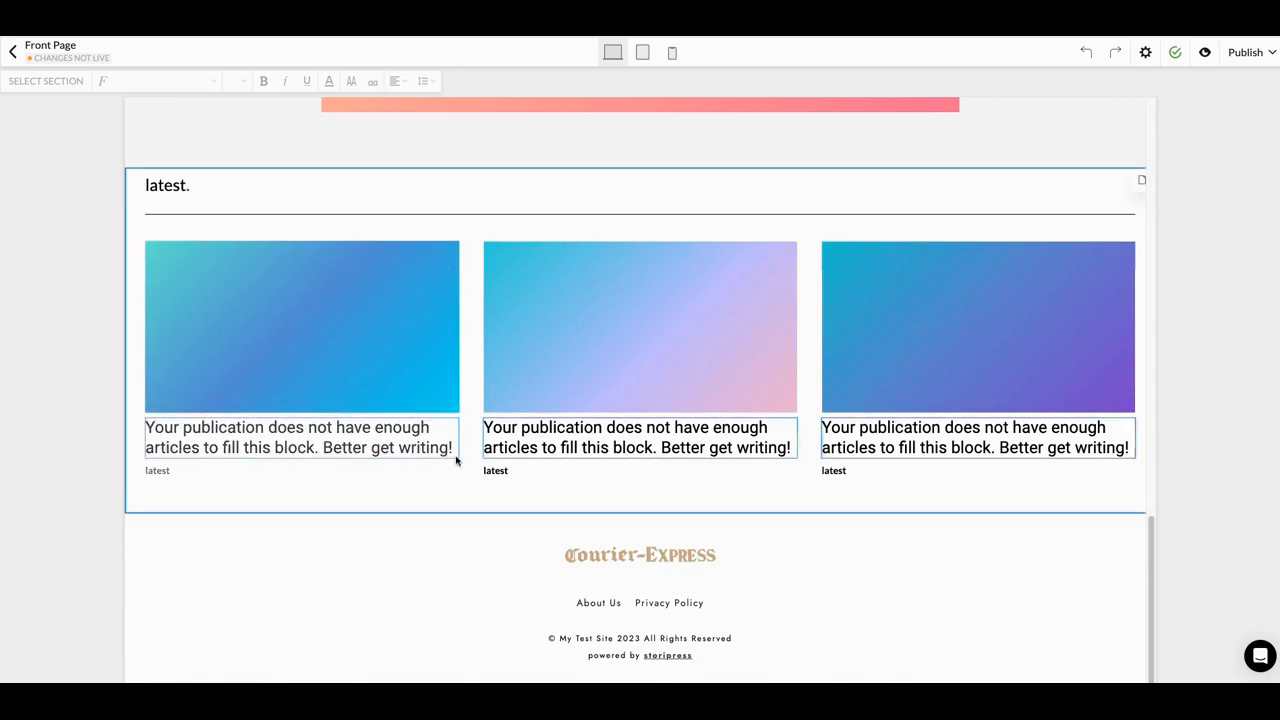
Delete the 'powered by storipress' credit line from the Courier-Express footer.
left_click(615, 655)
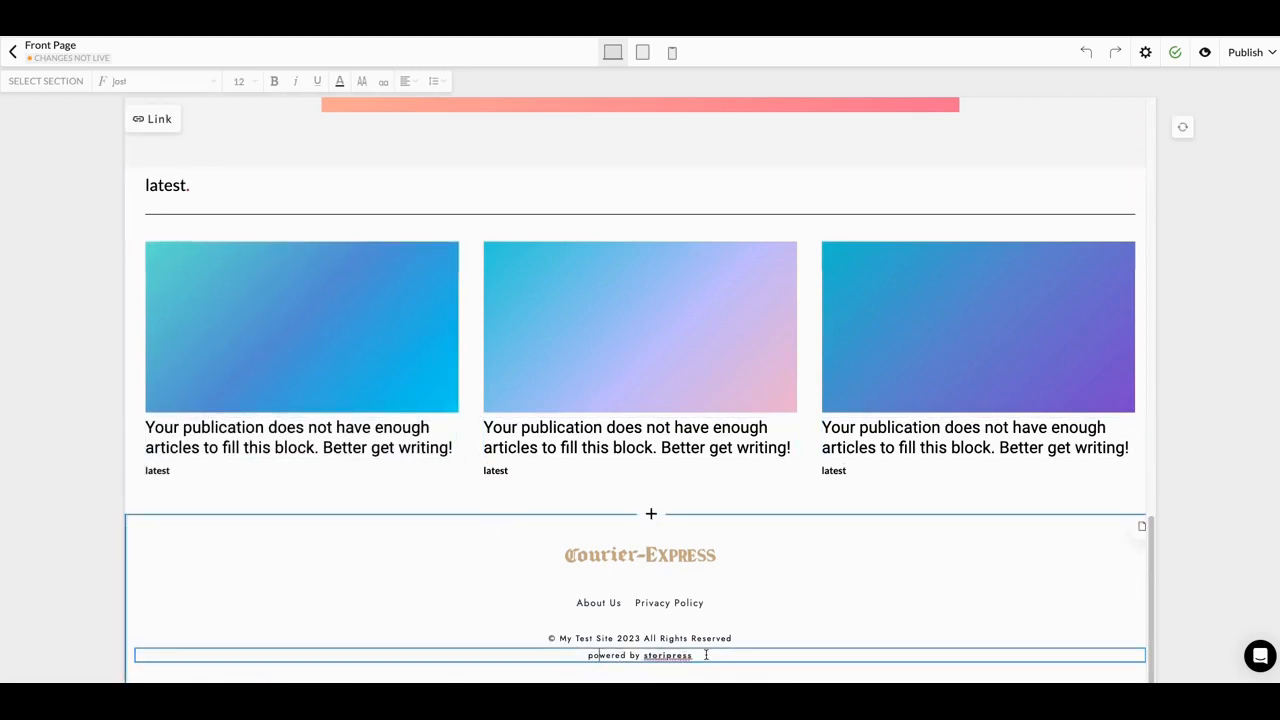
double_click(615, 655)
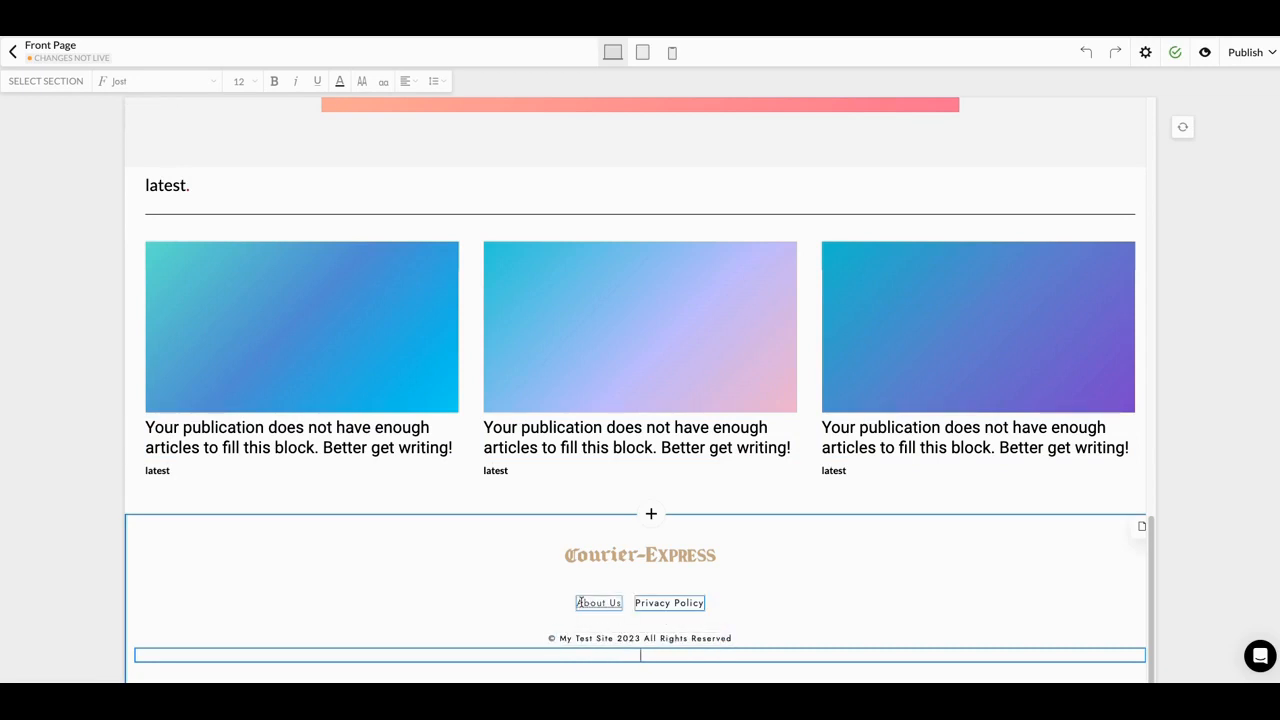
left_click(639, 554)
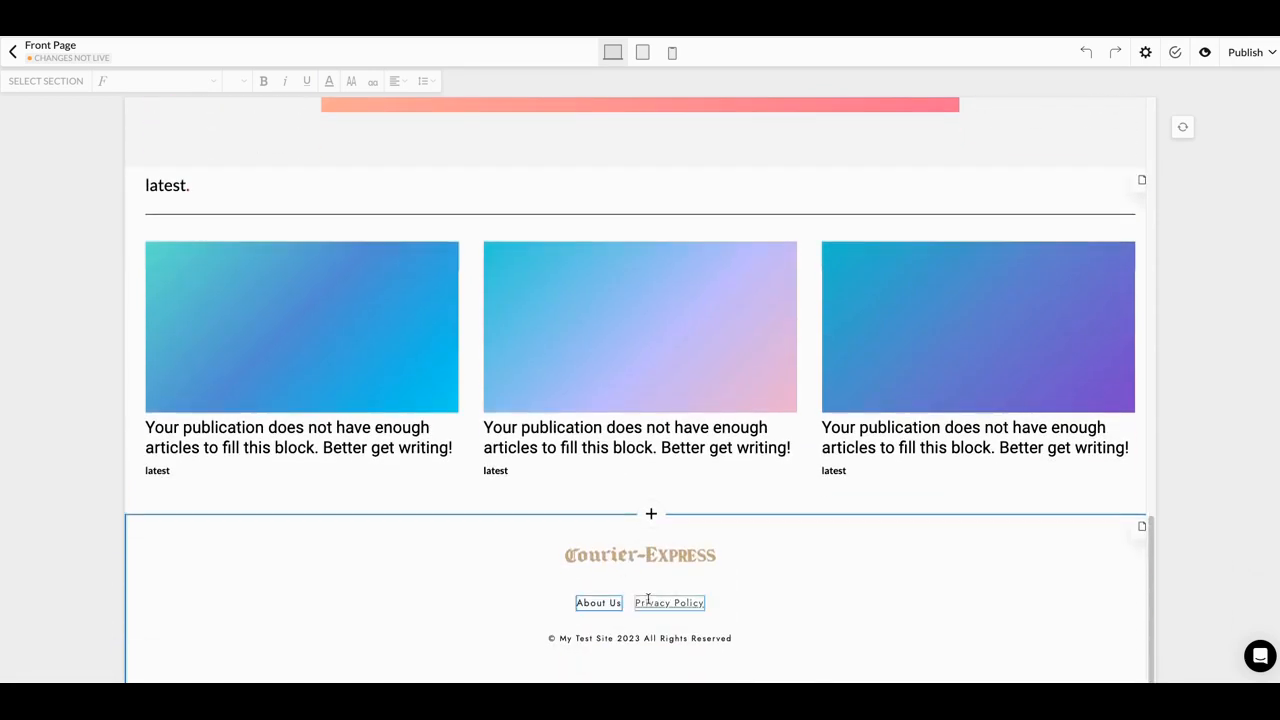
scroll("up", 3)
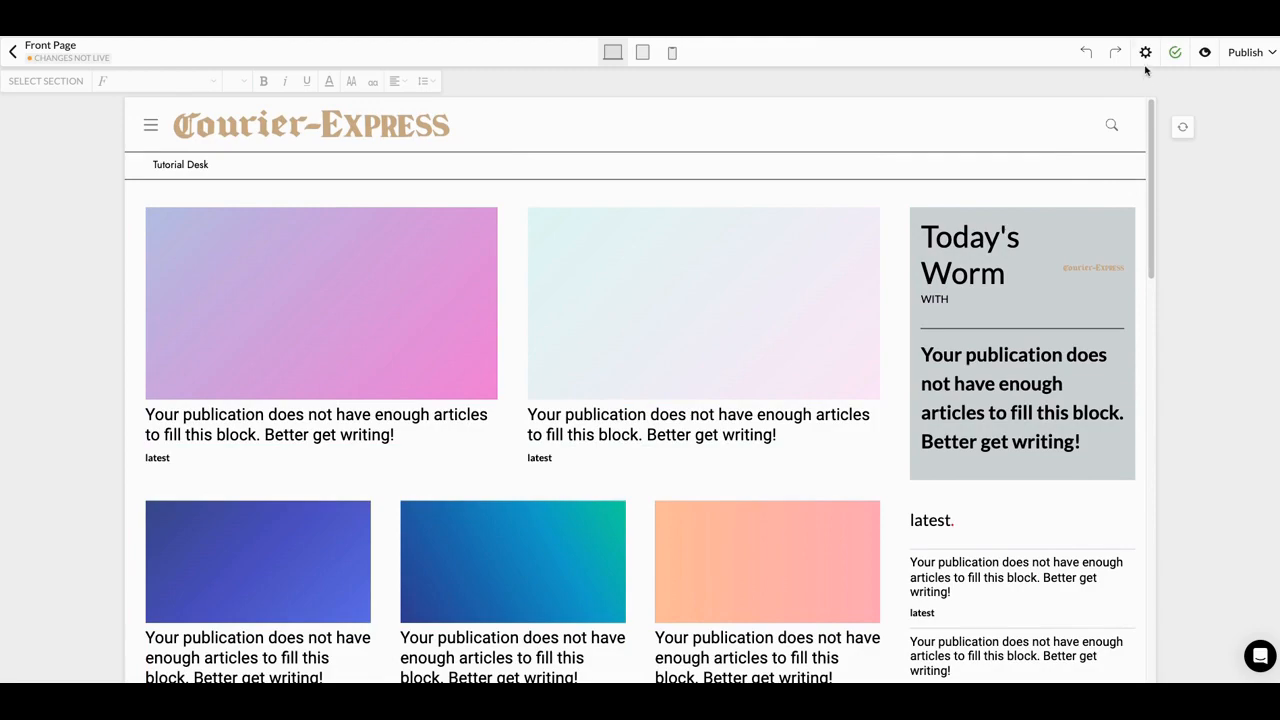
Open Page Management and show the Privacy Policy page's title, slug and description.
left_click(1145, 52)
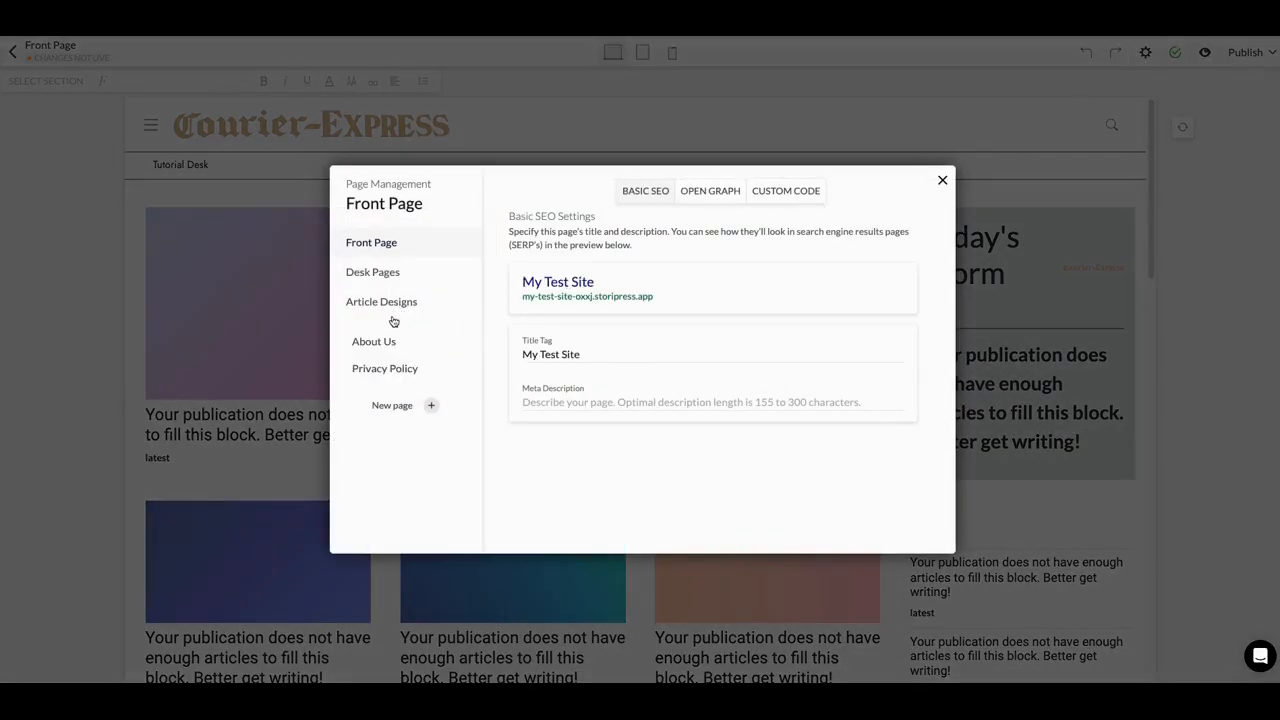
left_click(385, 368)
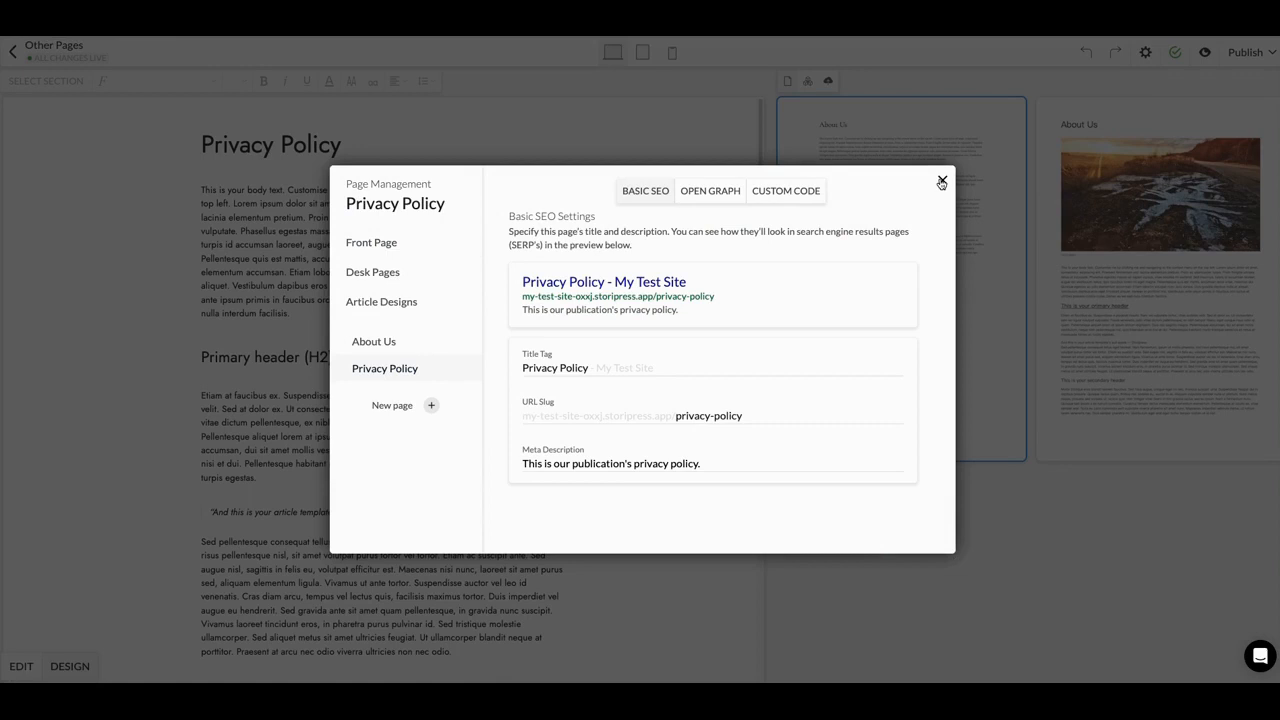
left_click(940, 181)
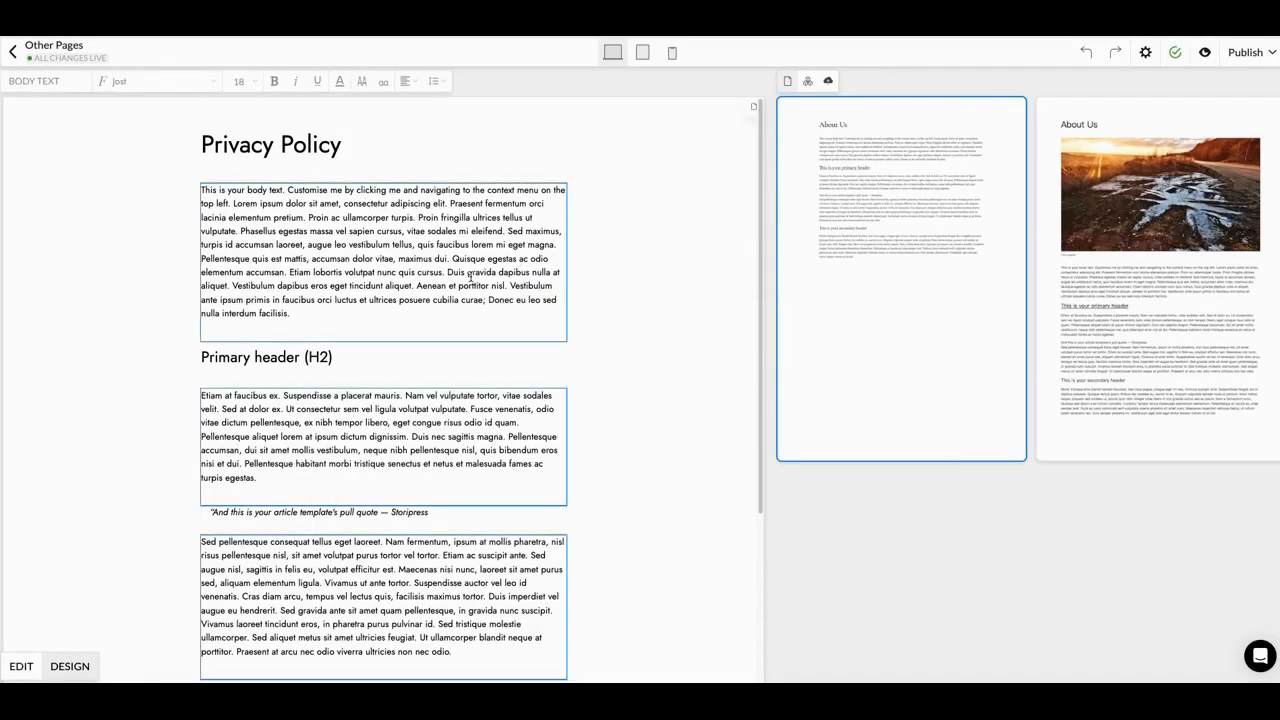
scroll("down", 3)
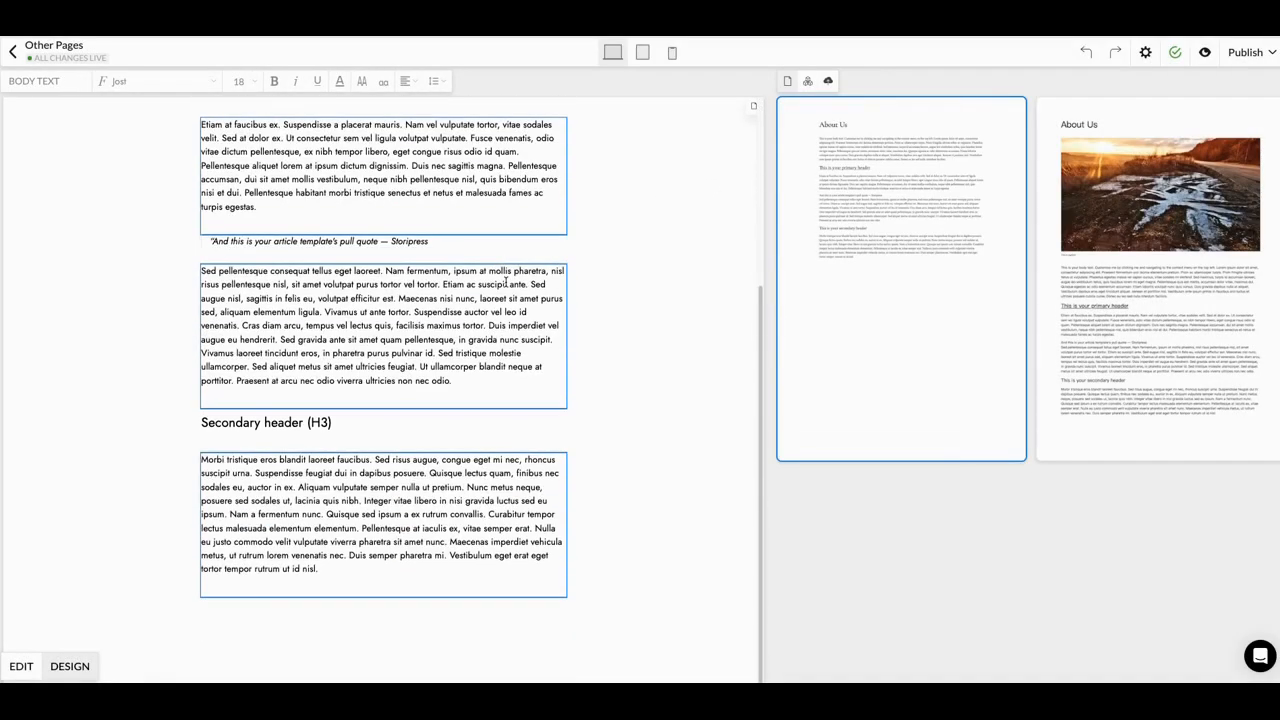
scroll("up", 3)
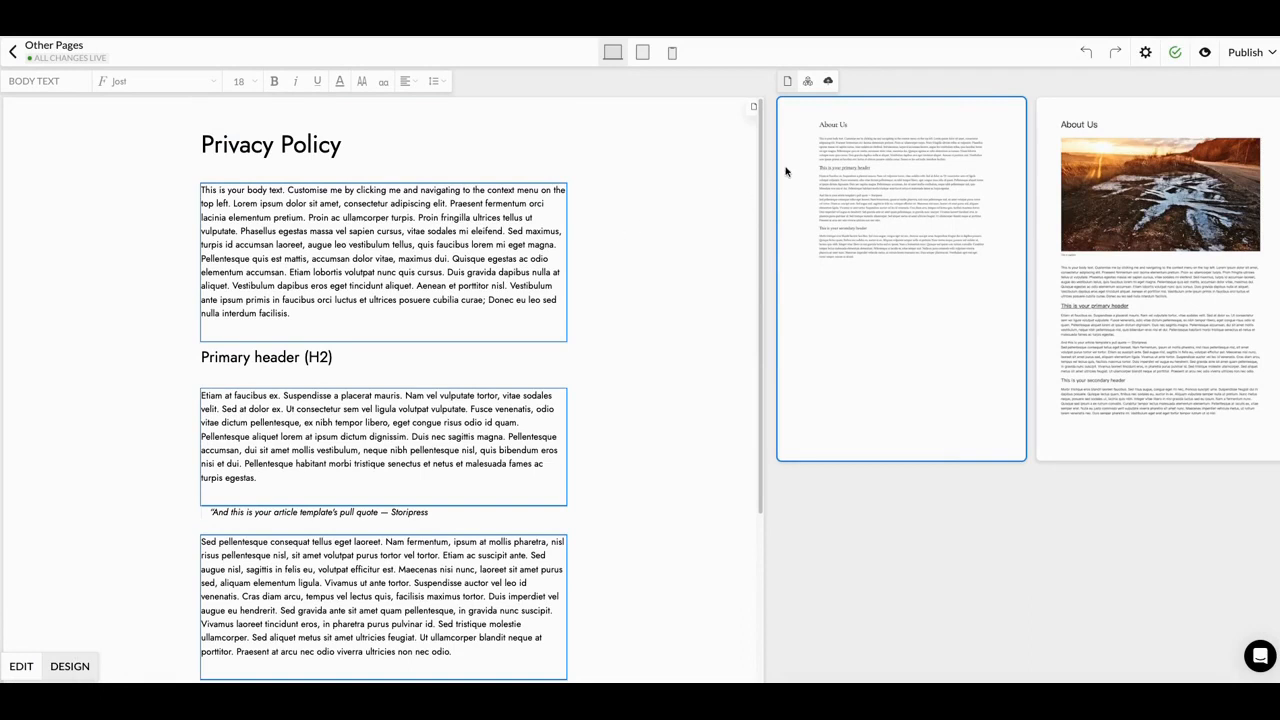
mouse_move(1109, 72)
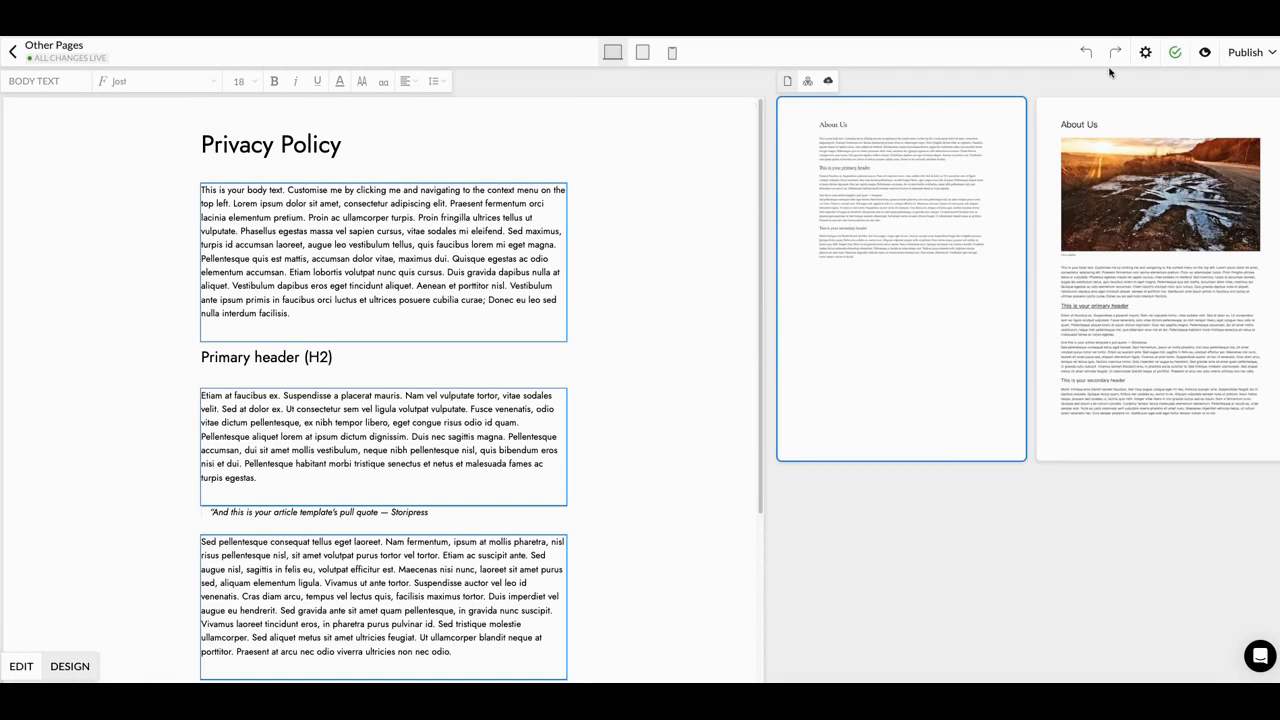
mouse_move(807, 242)
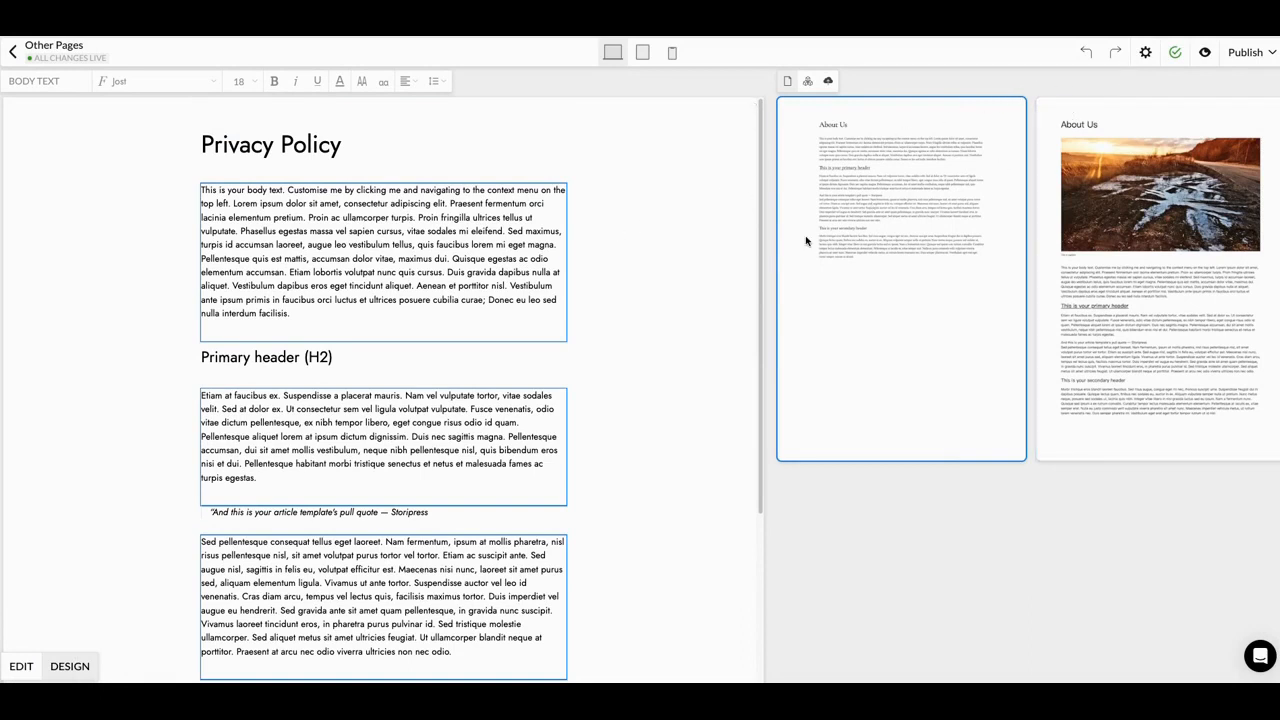
mouse_move(944, 262)
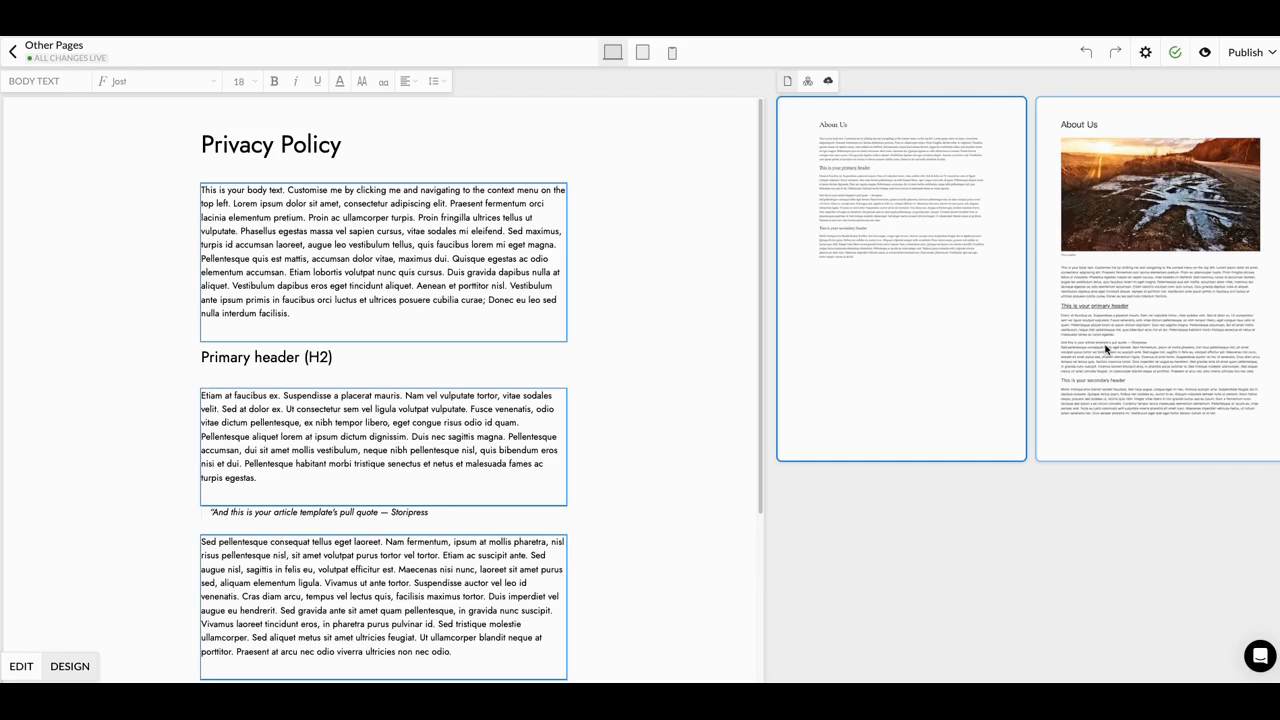
mouse_move(1155, 390)
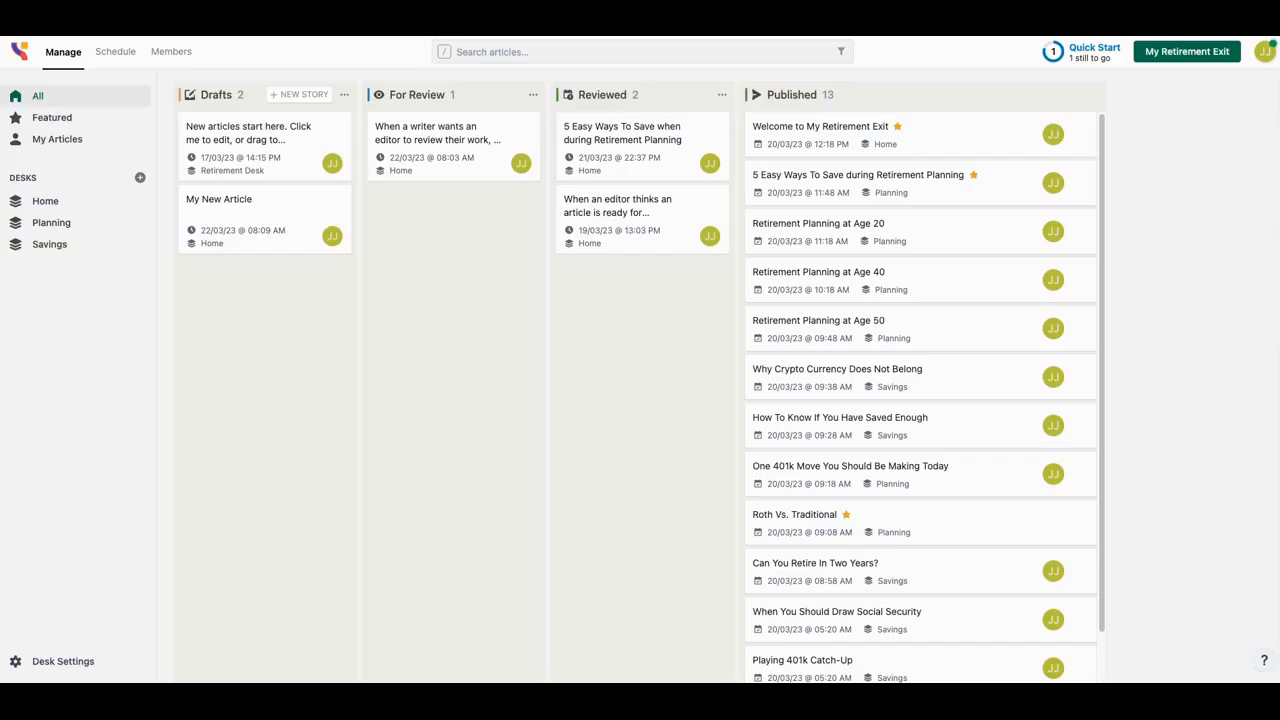
mouse_move(933, 403)
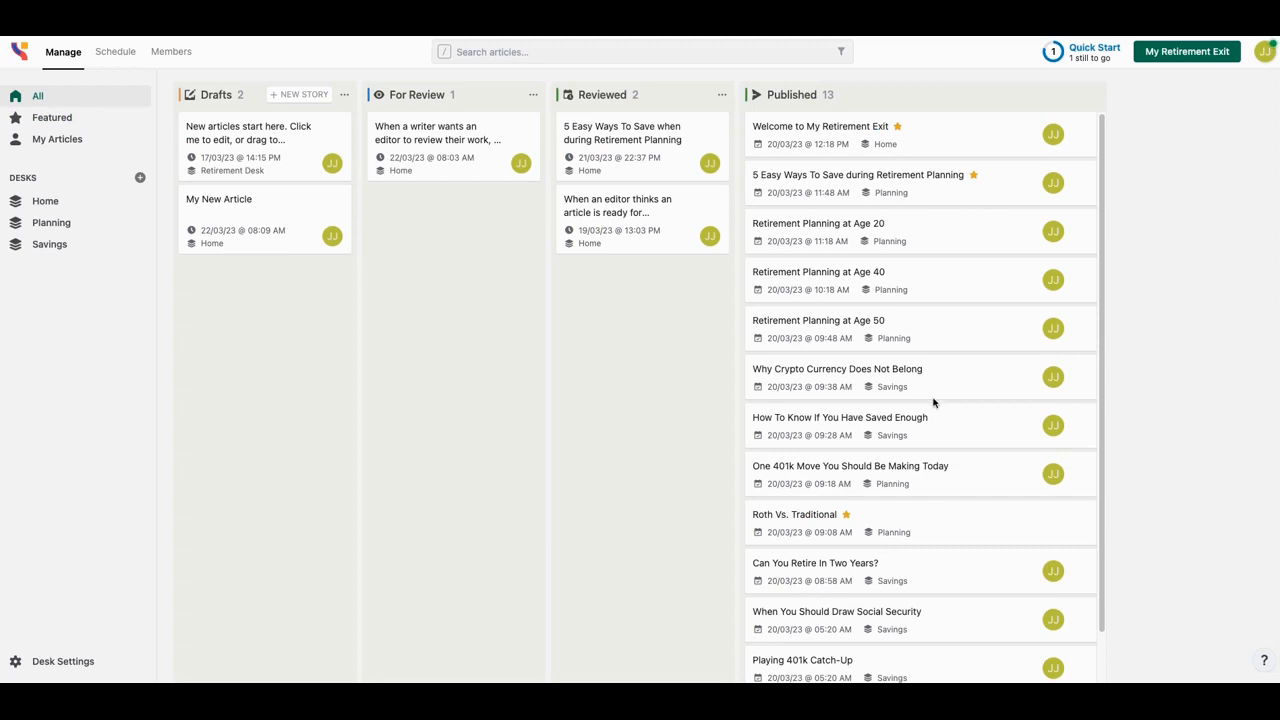
mouse_move(754, 233)
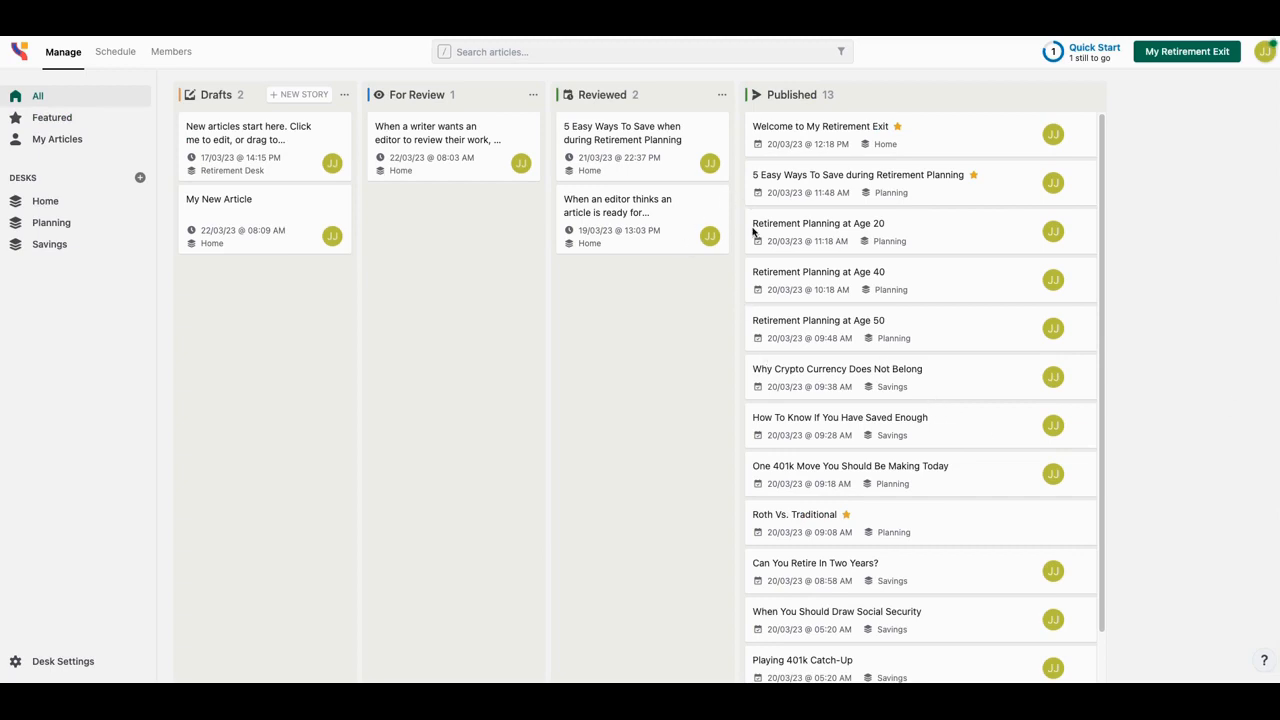
scroll("down", 3)
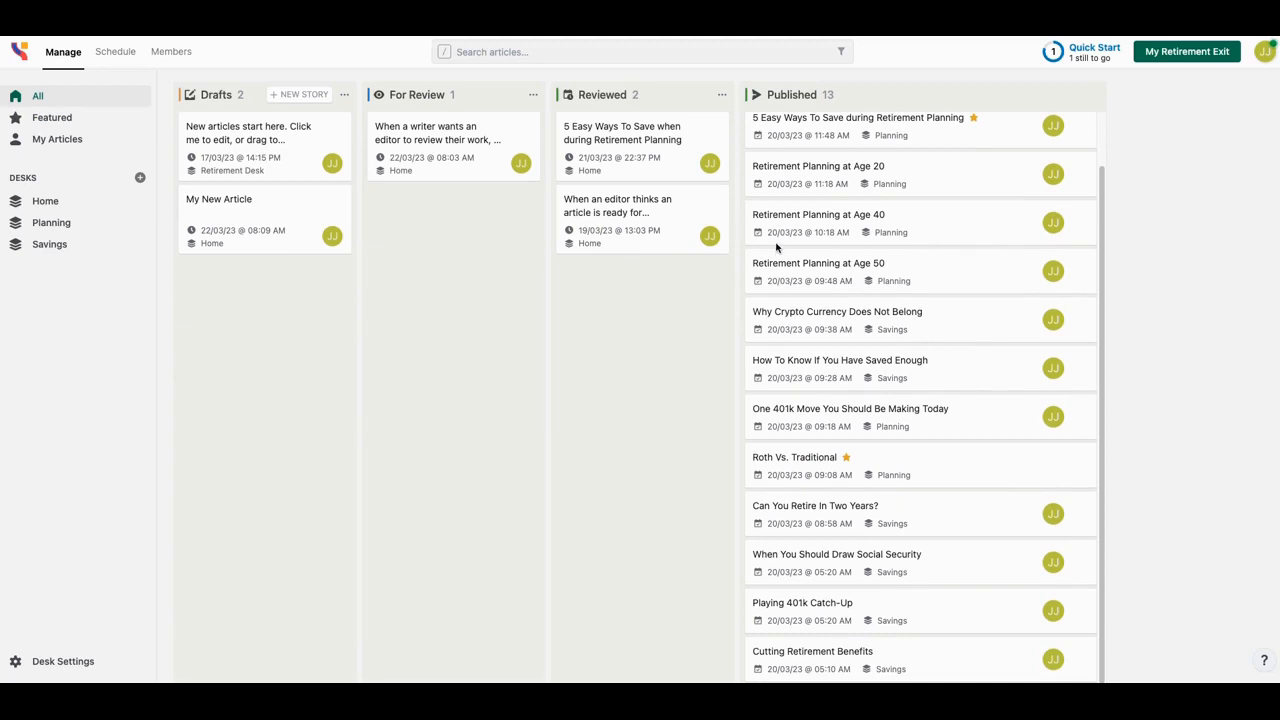
scroll("up", 3)
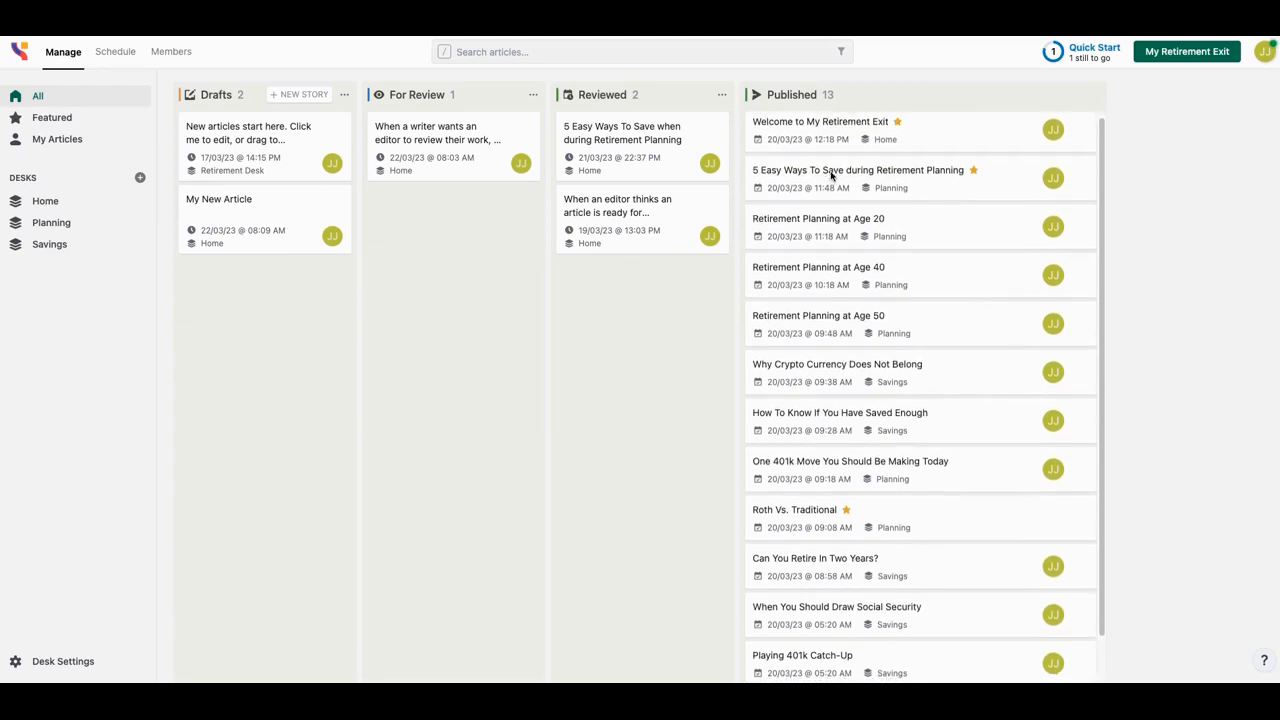
scroll("down", 3)
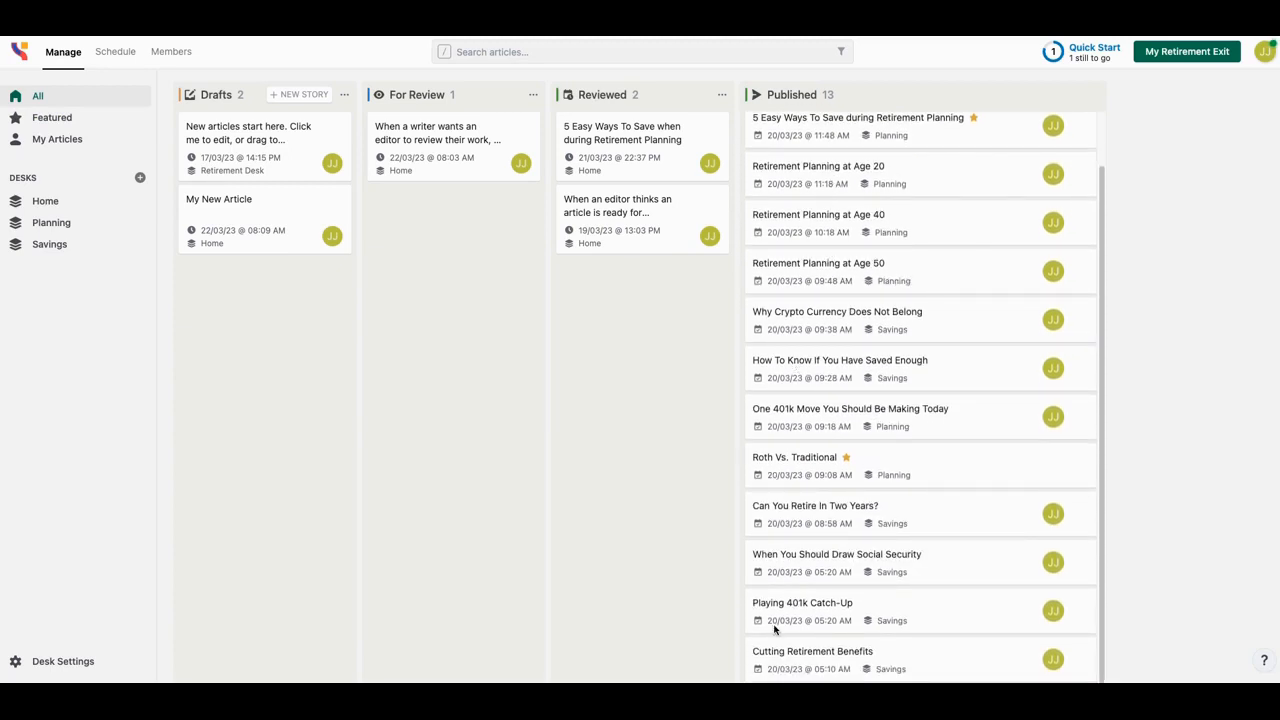
scroll("up", 3)
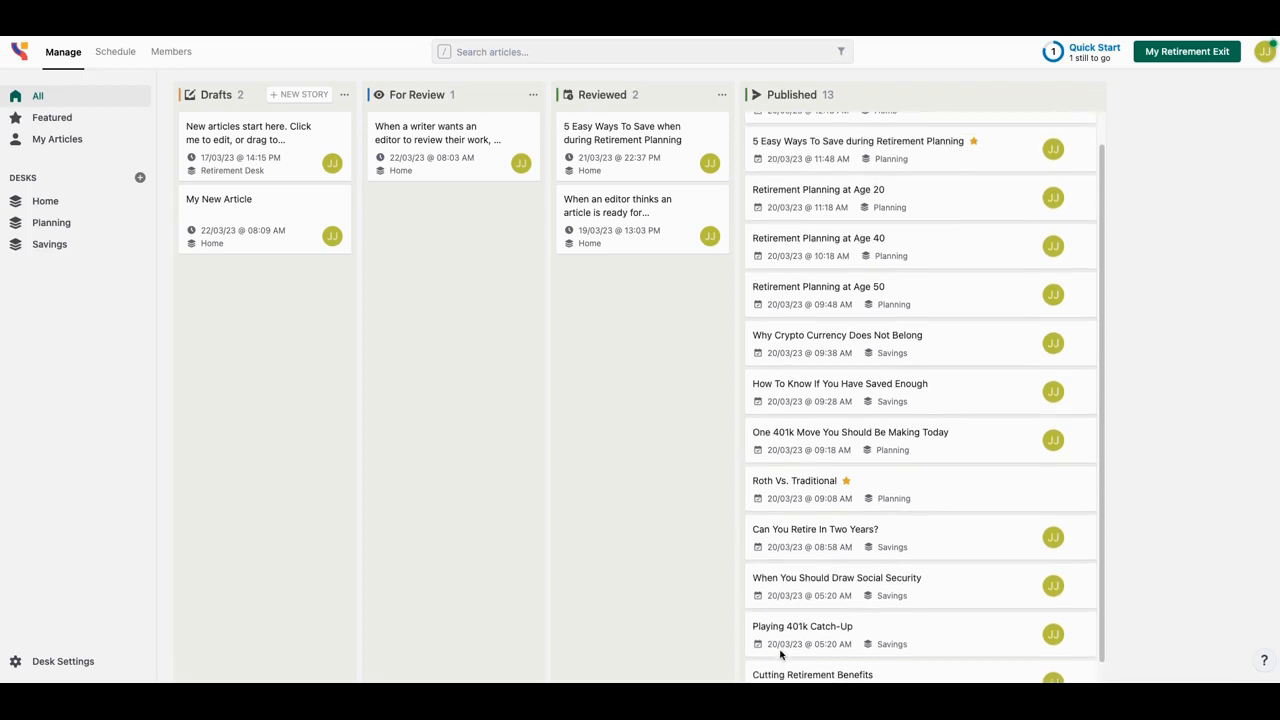
scroll("up", 3)
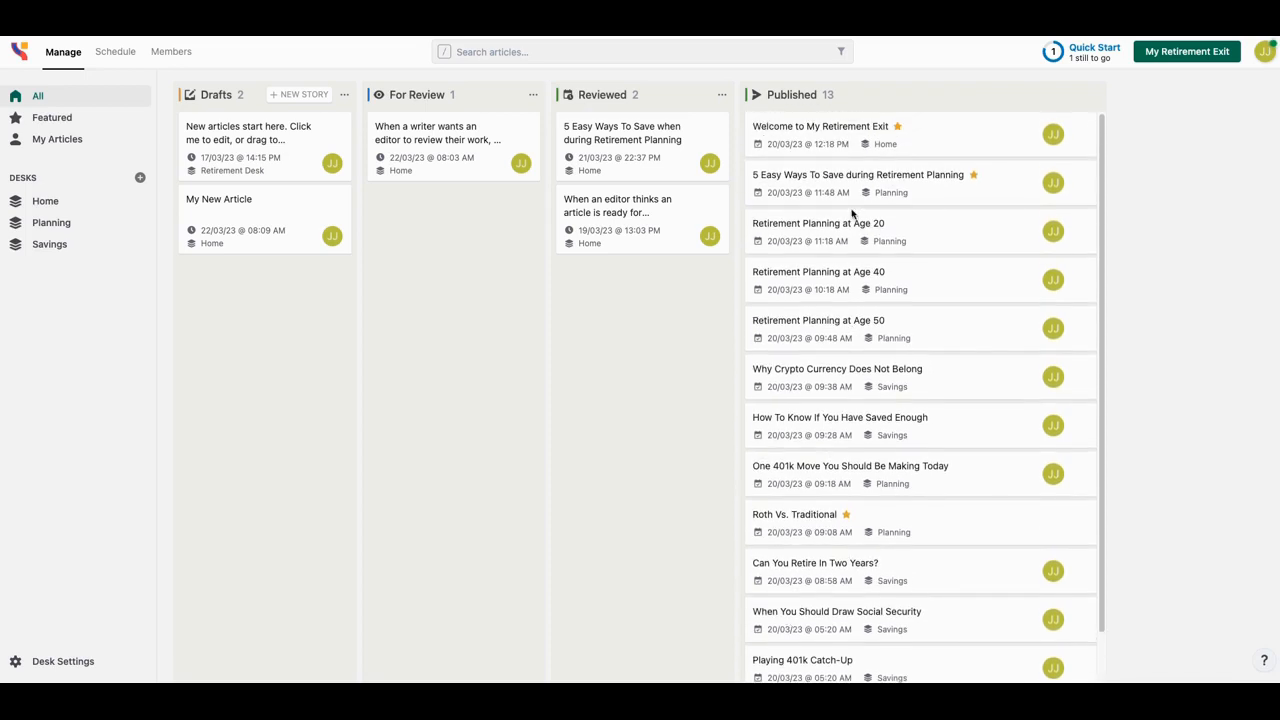
scroll("down", 3)
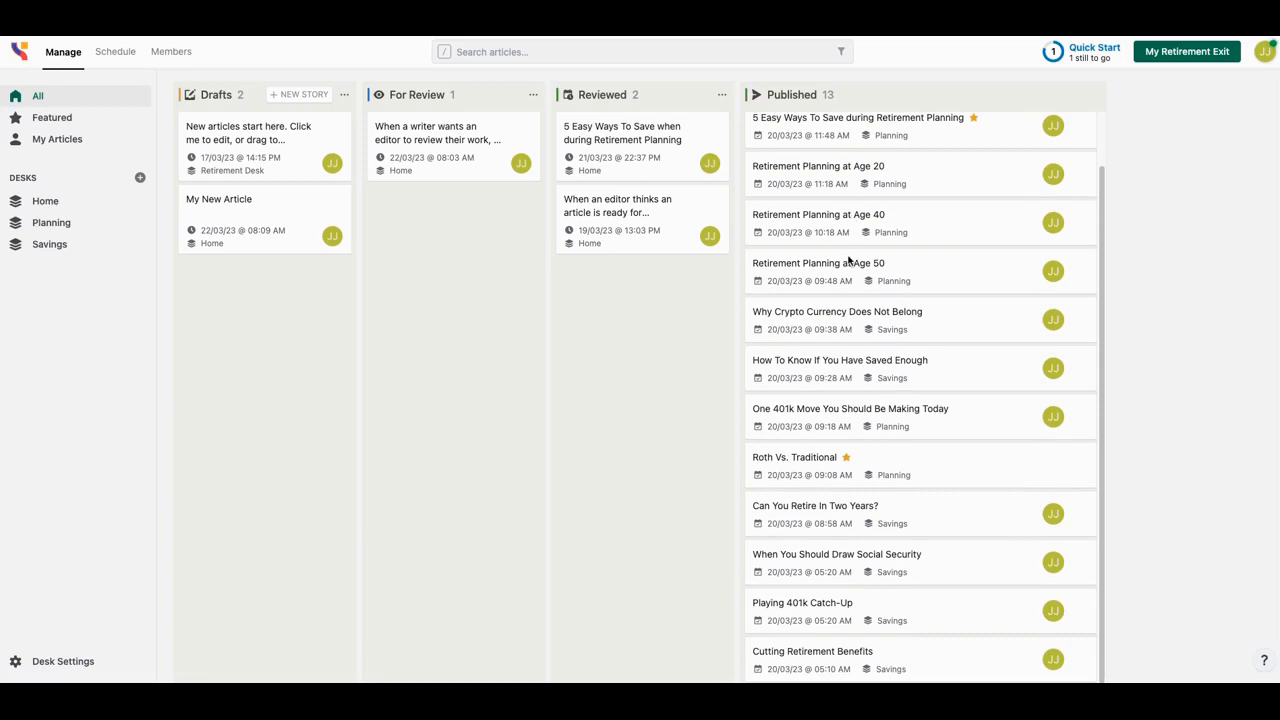
mouse_move(850, 250)
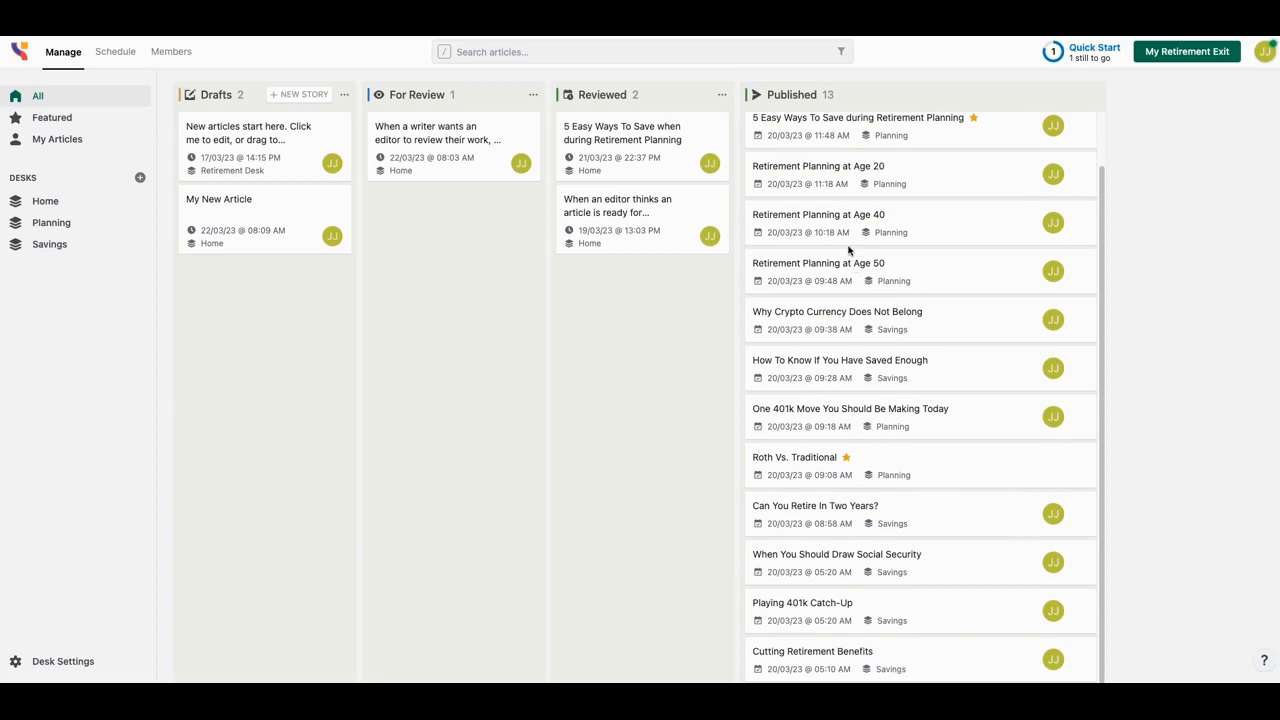
mouse_move(1099, 295)
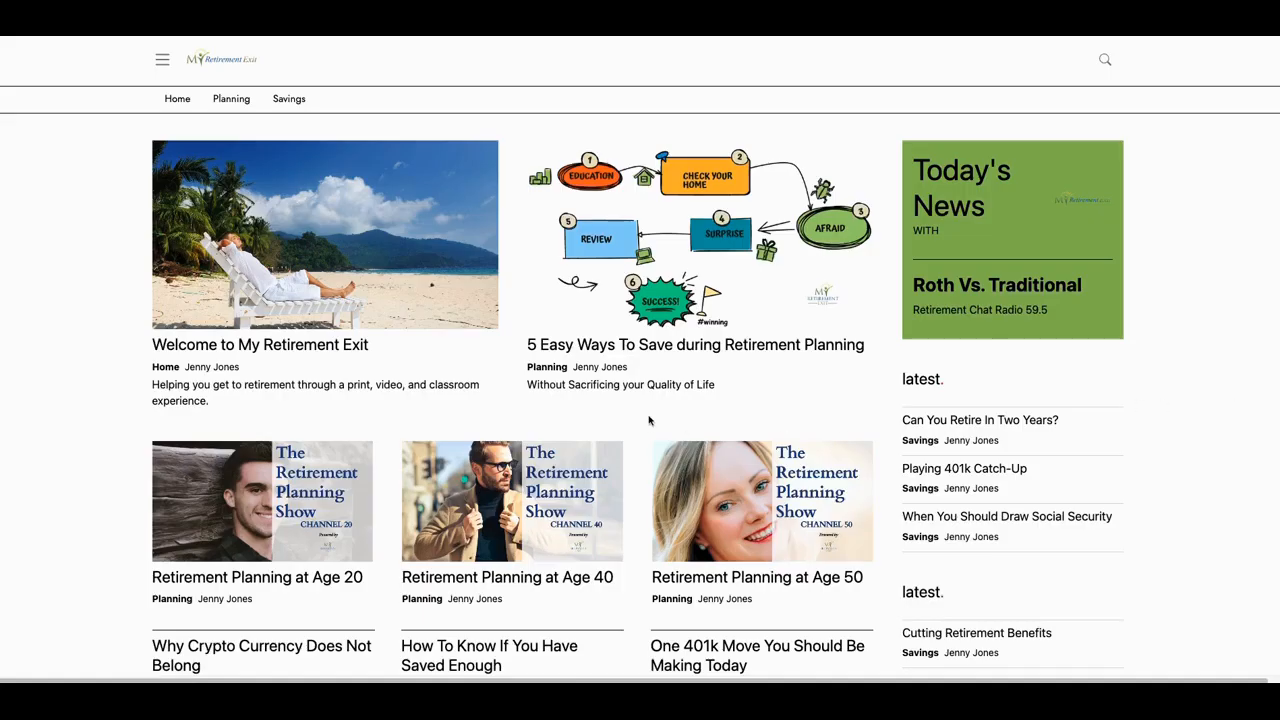
mouse_move(553, 316)
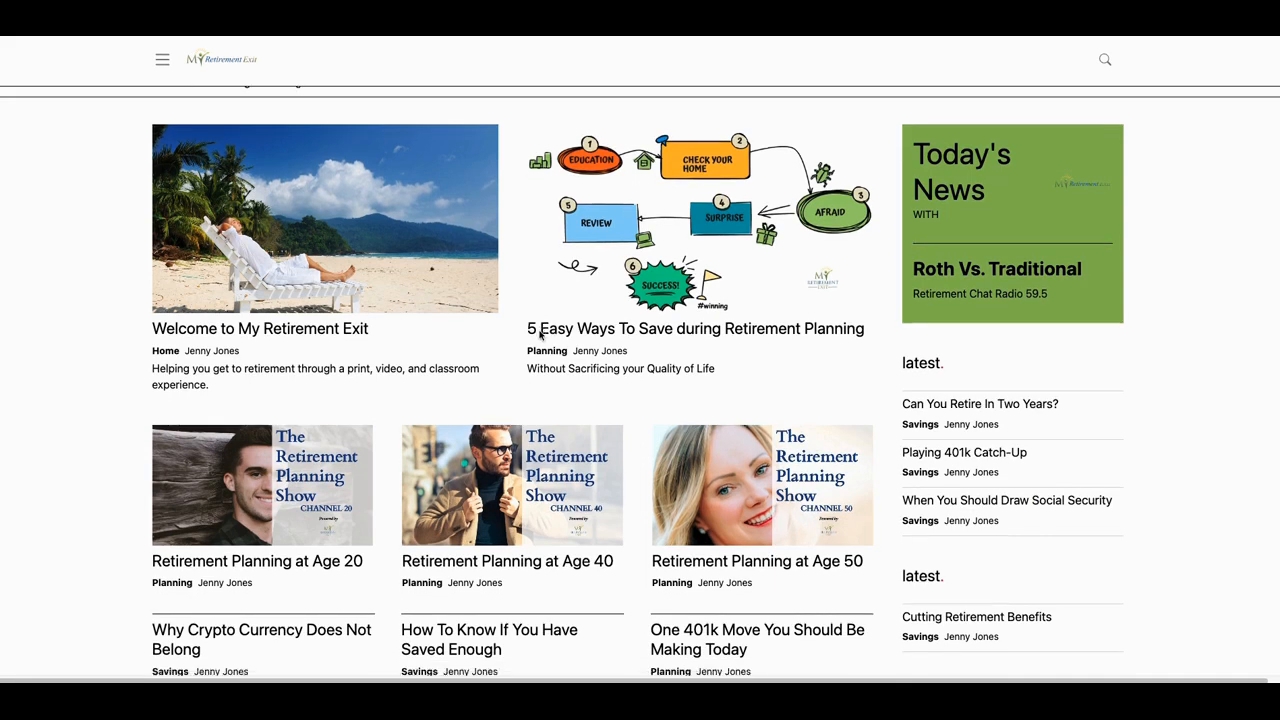
Scroll the live My Retirement Exit home page down to the footer and back up.
scroll("down", 3)
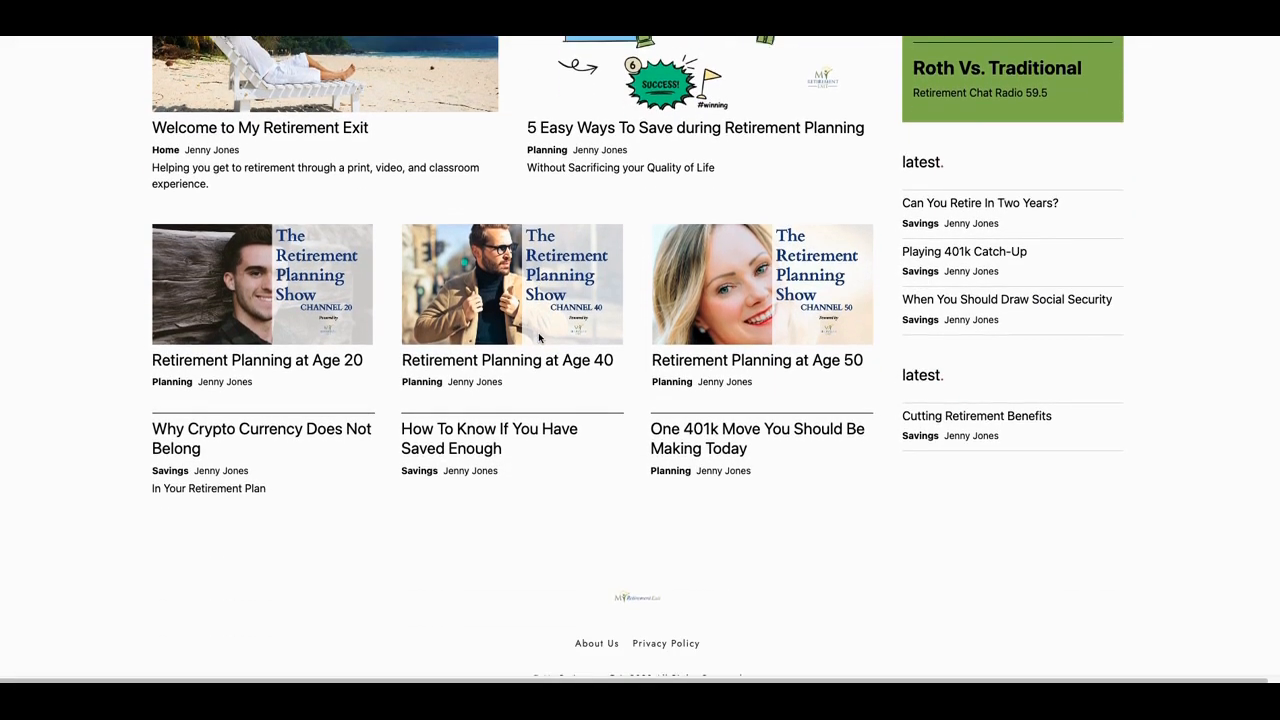
scroll("up", 3)
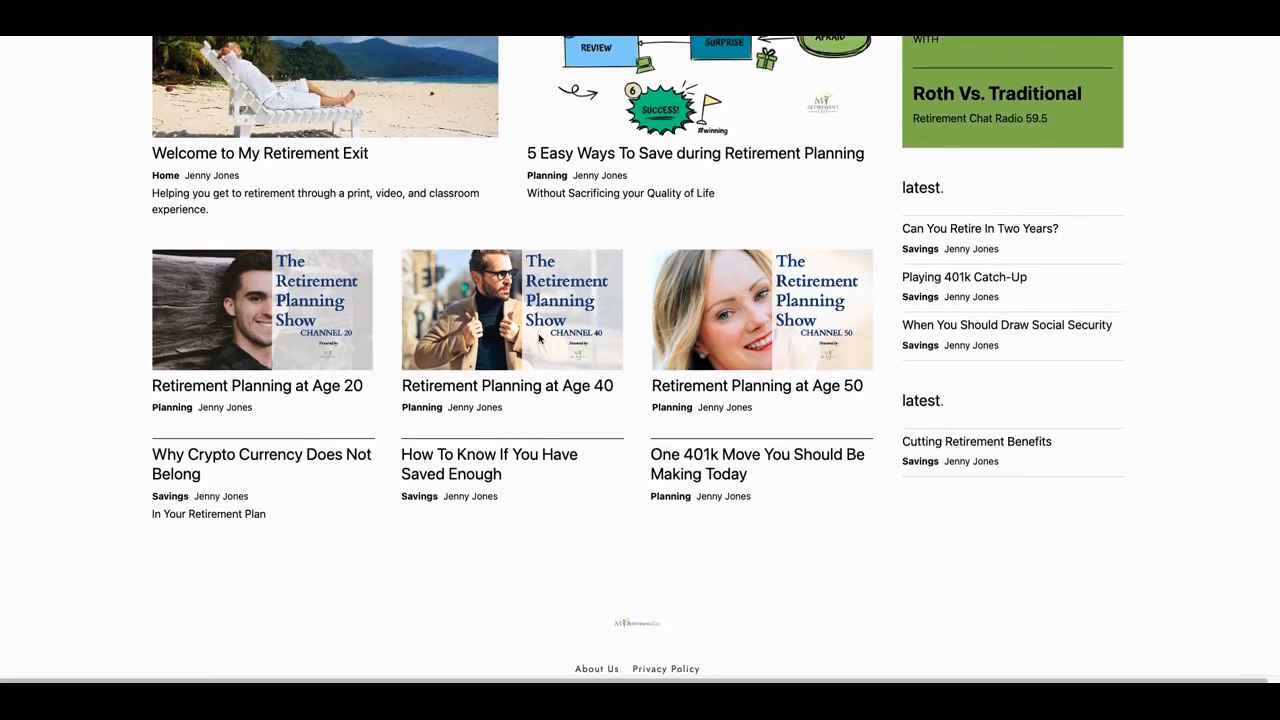
scroll("up", 3)
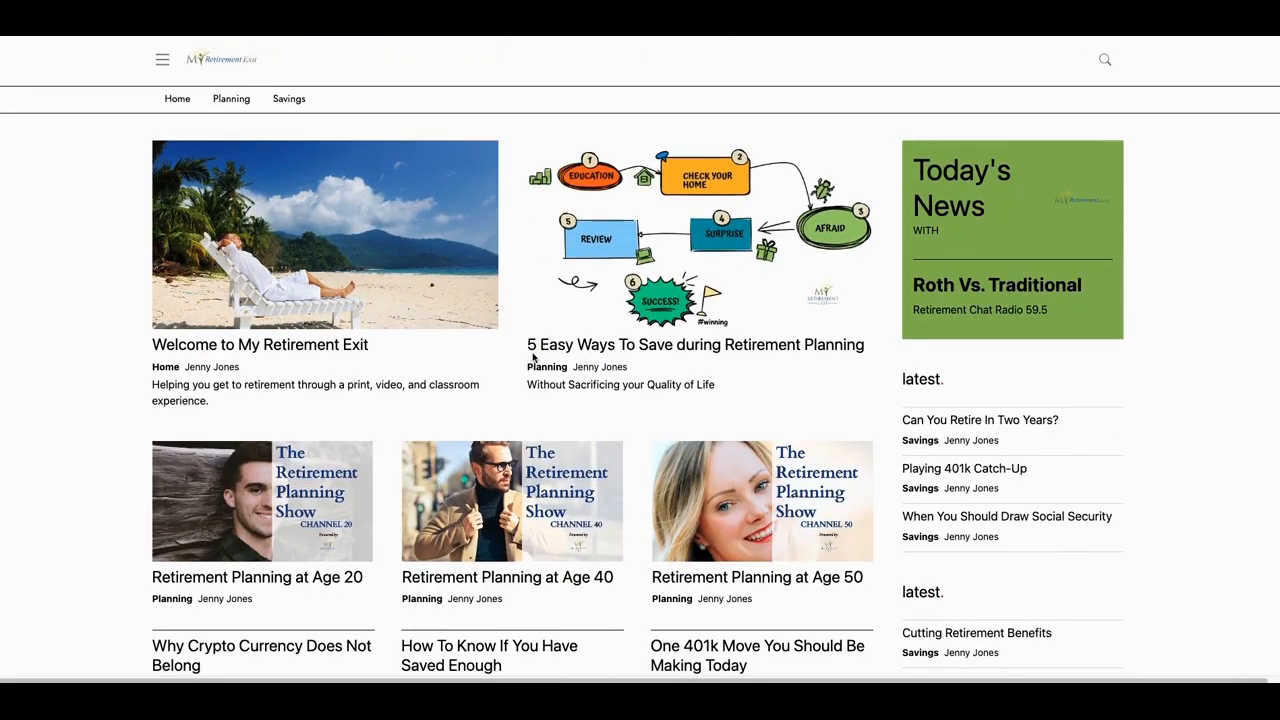
scroll("down", 3)
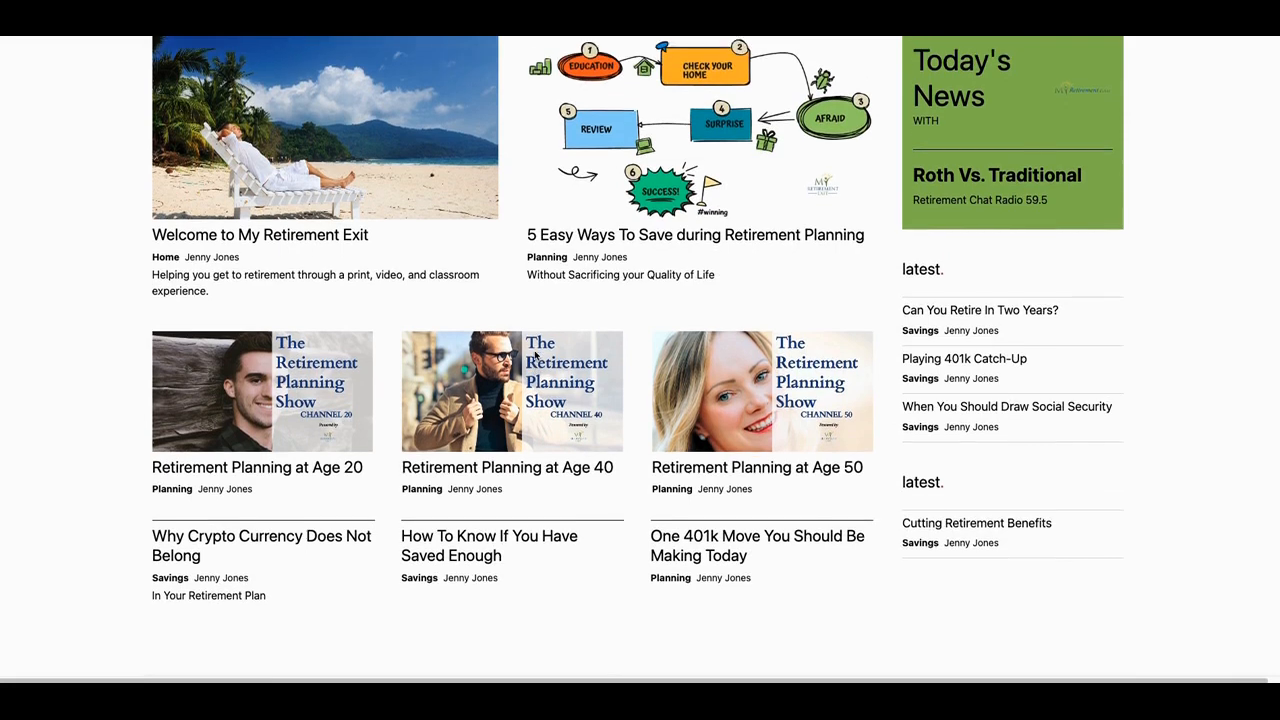
scroll("up", 3)
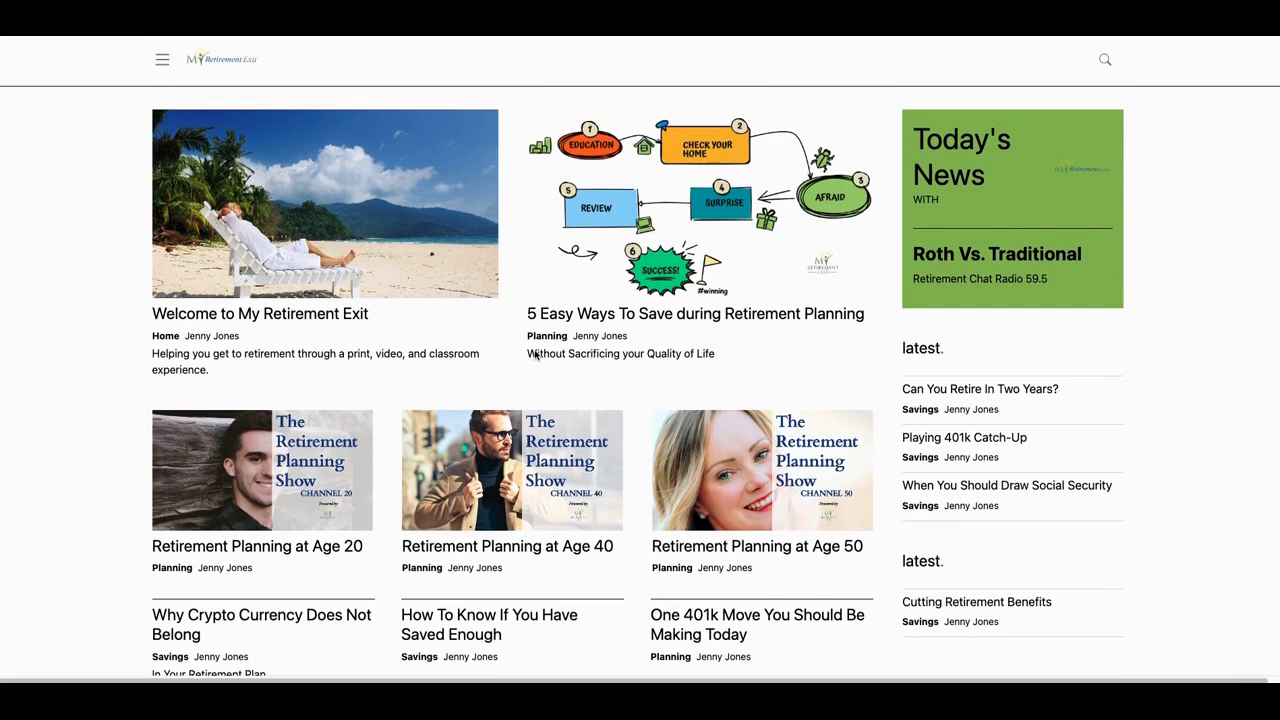
scroll("down", 3)
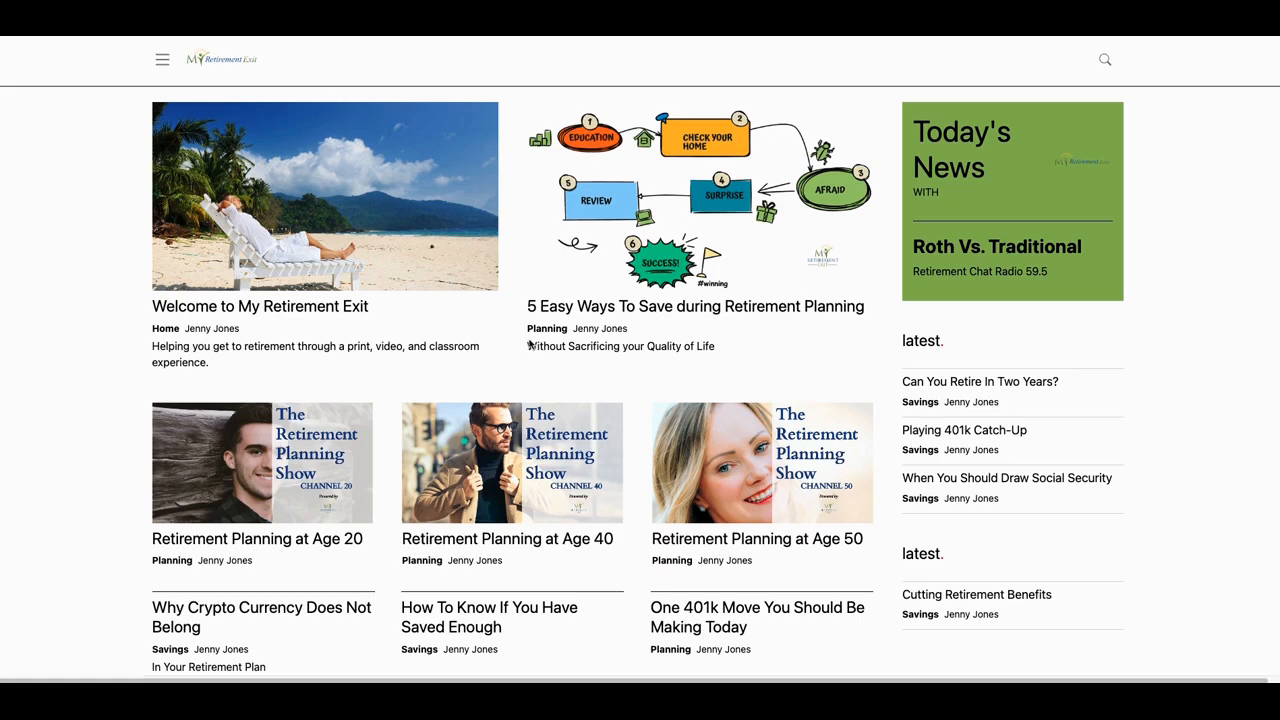
mouse_move(467, 342)
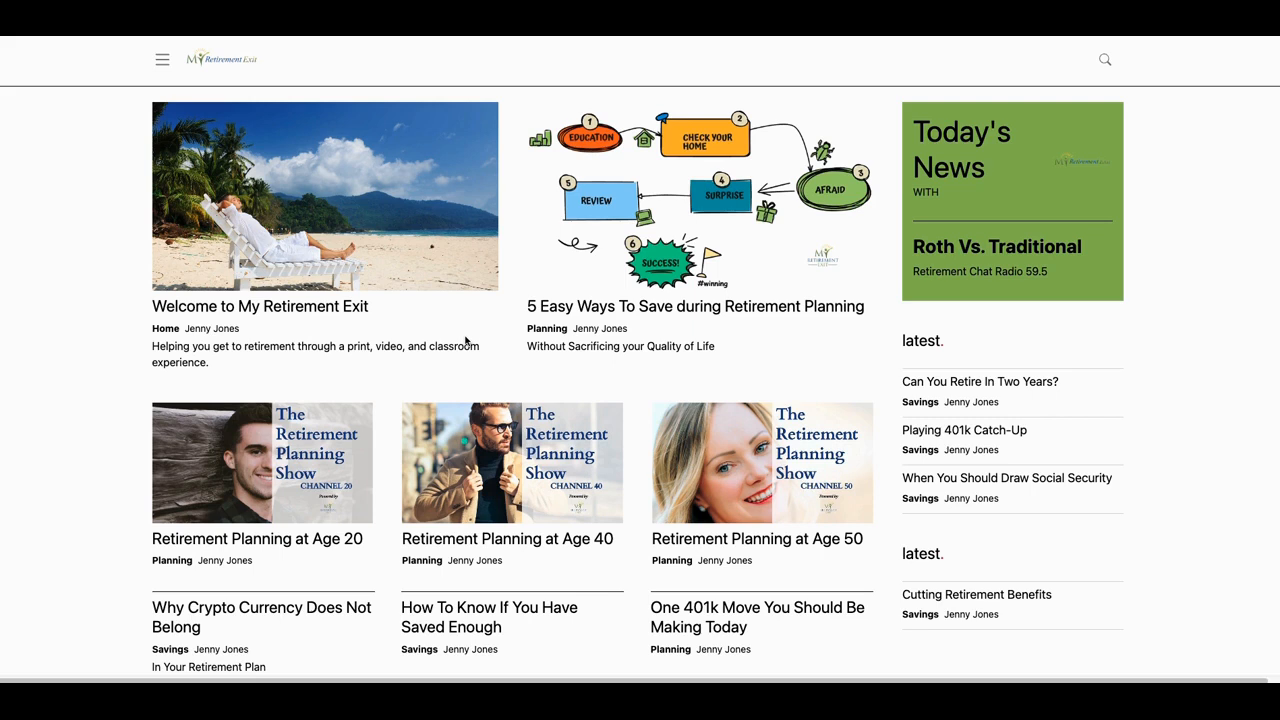
scroll("down", 3)
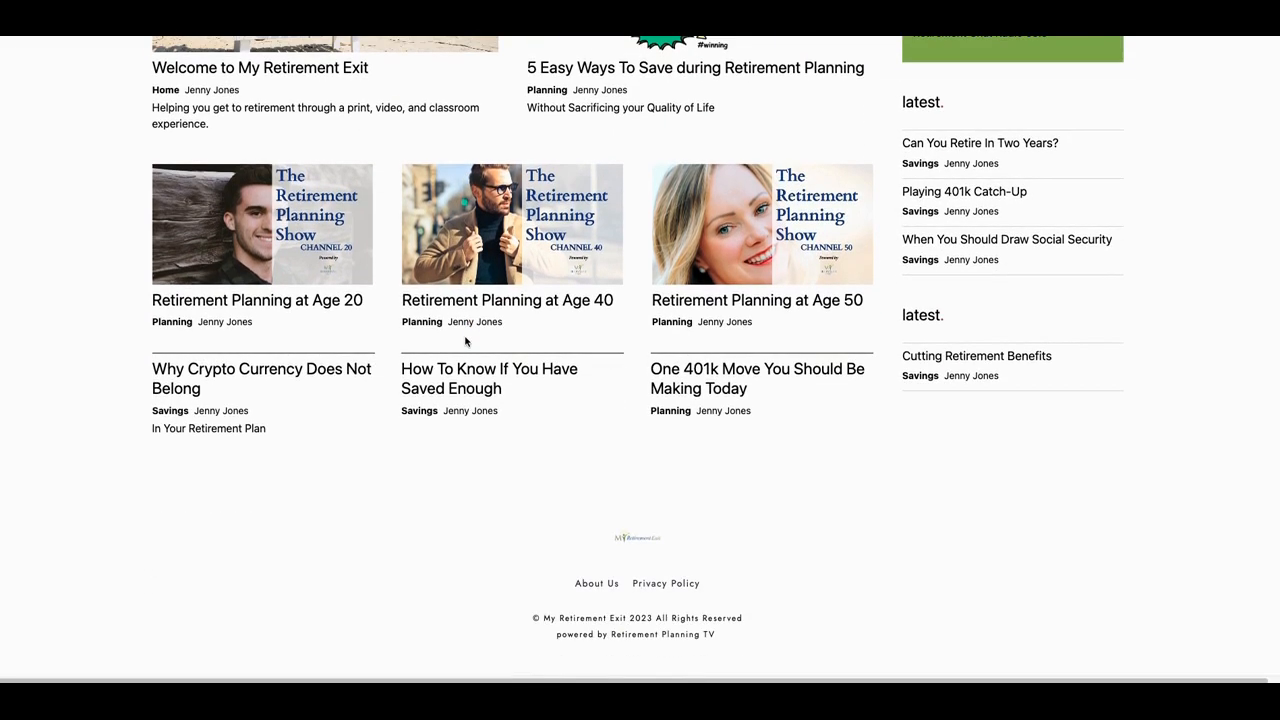
scroll("up", 3)
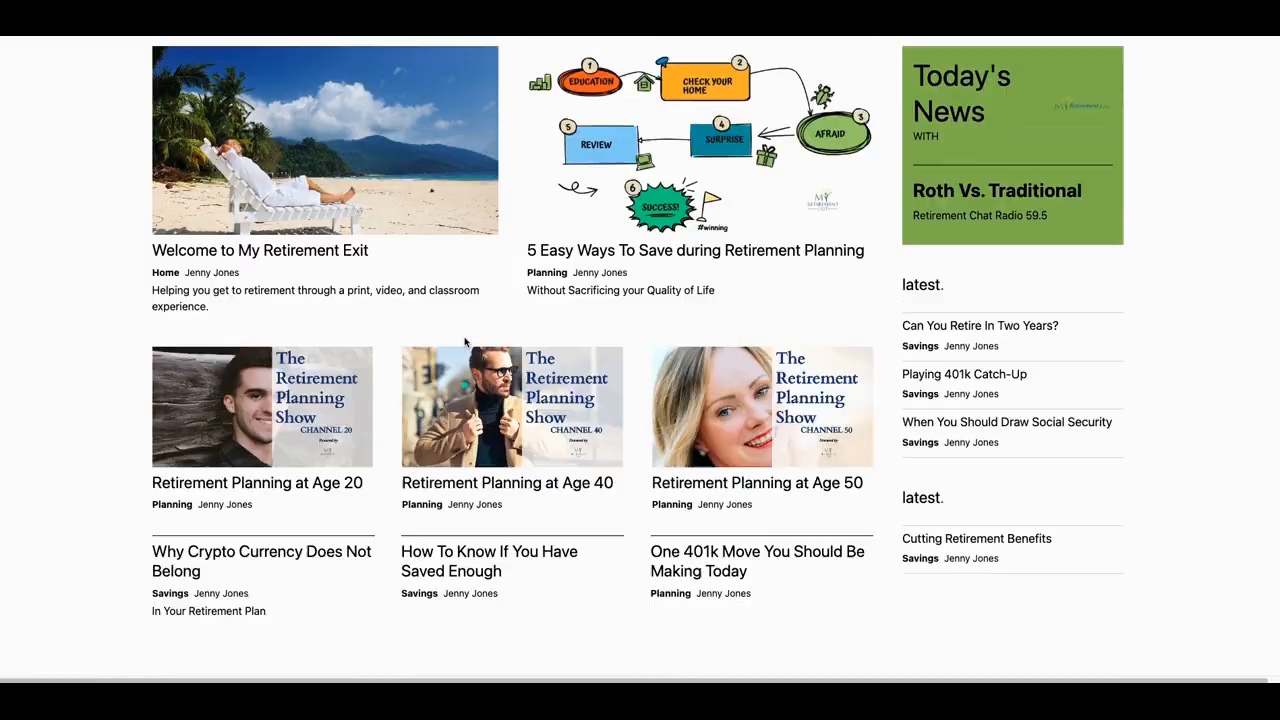
scroll("up", 3)
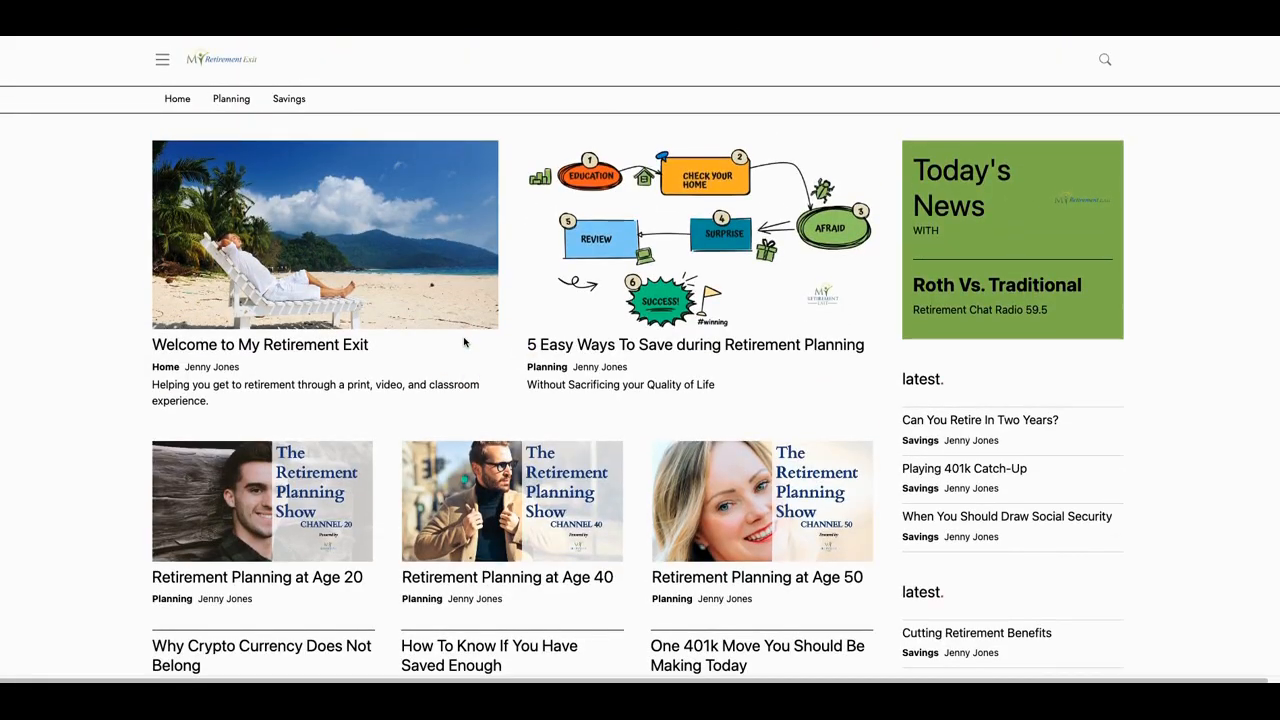
mouse_move(315, 335)
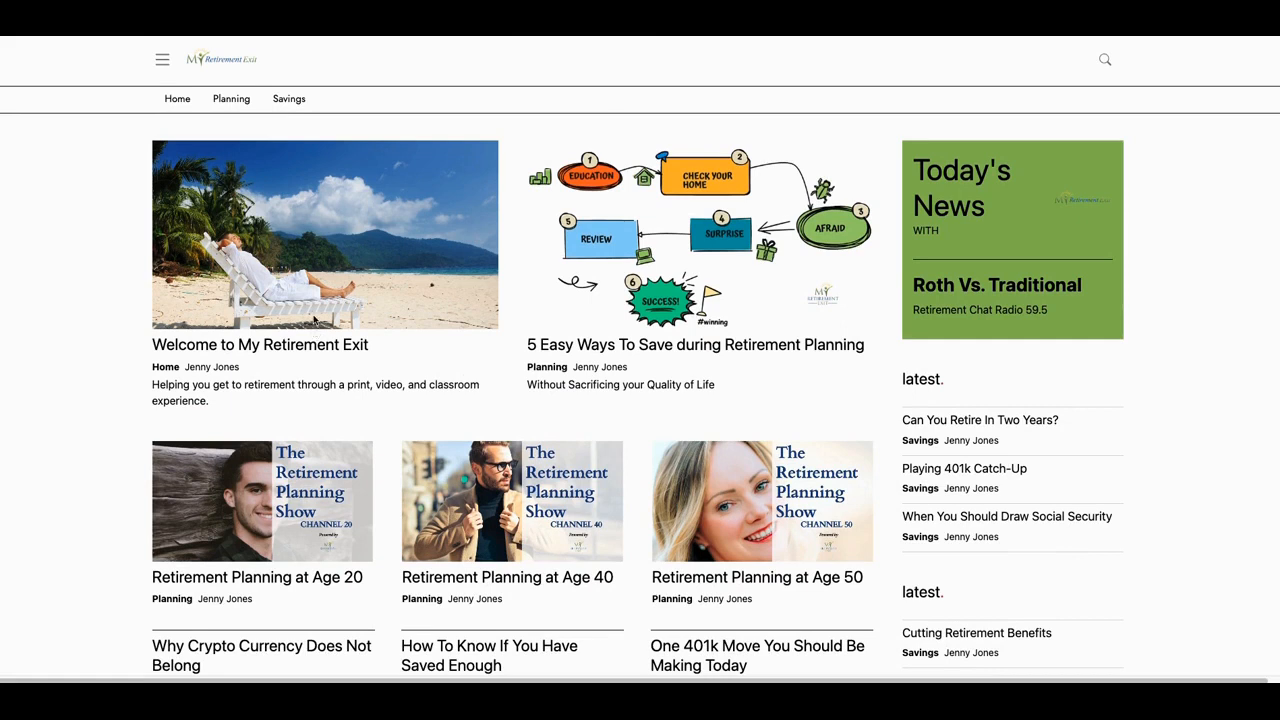
mouse_move(335, 303)
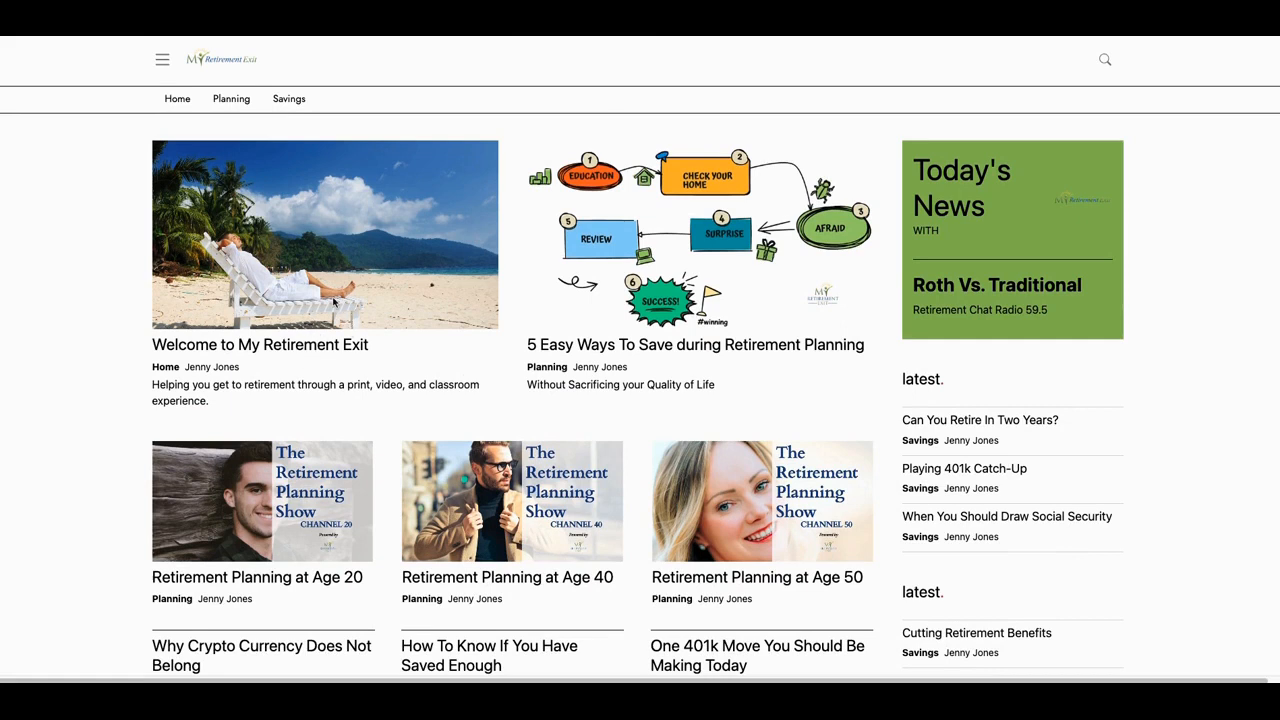
mouse_move(324, 300)
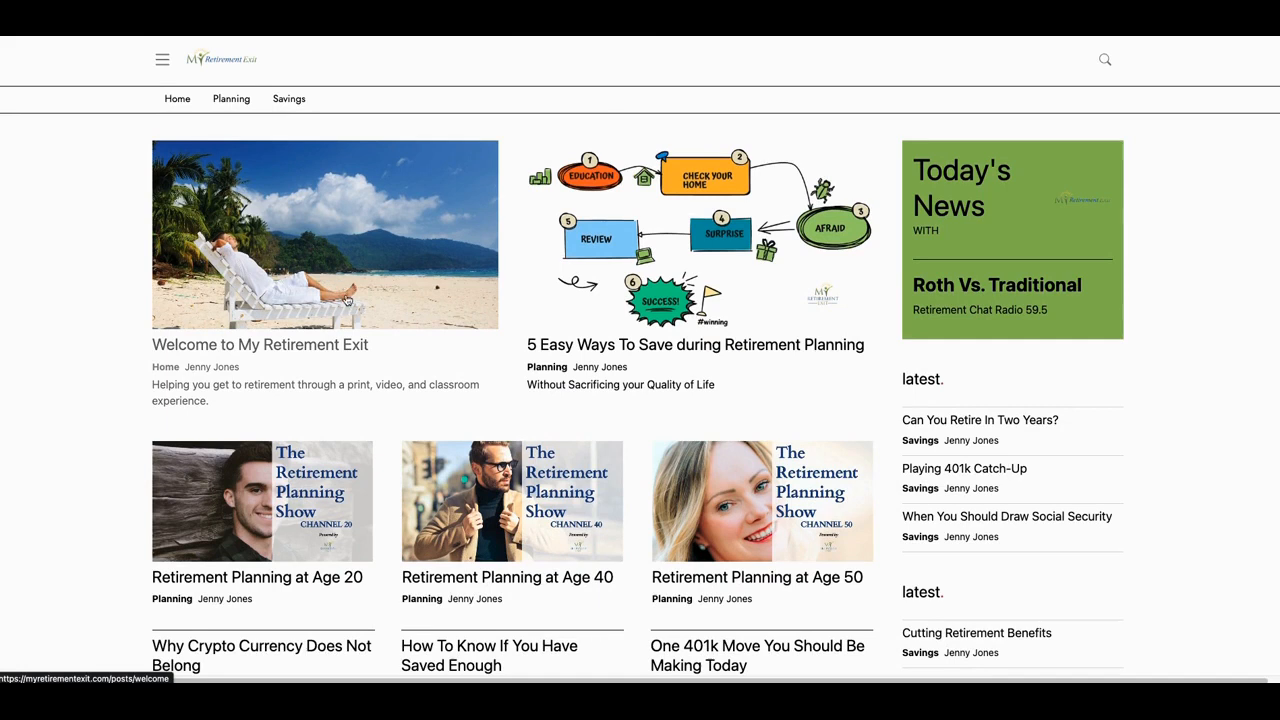
mouse_move(363, 297)
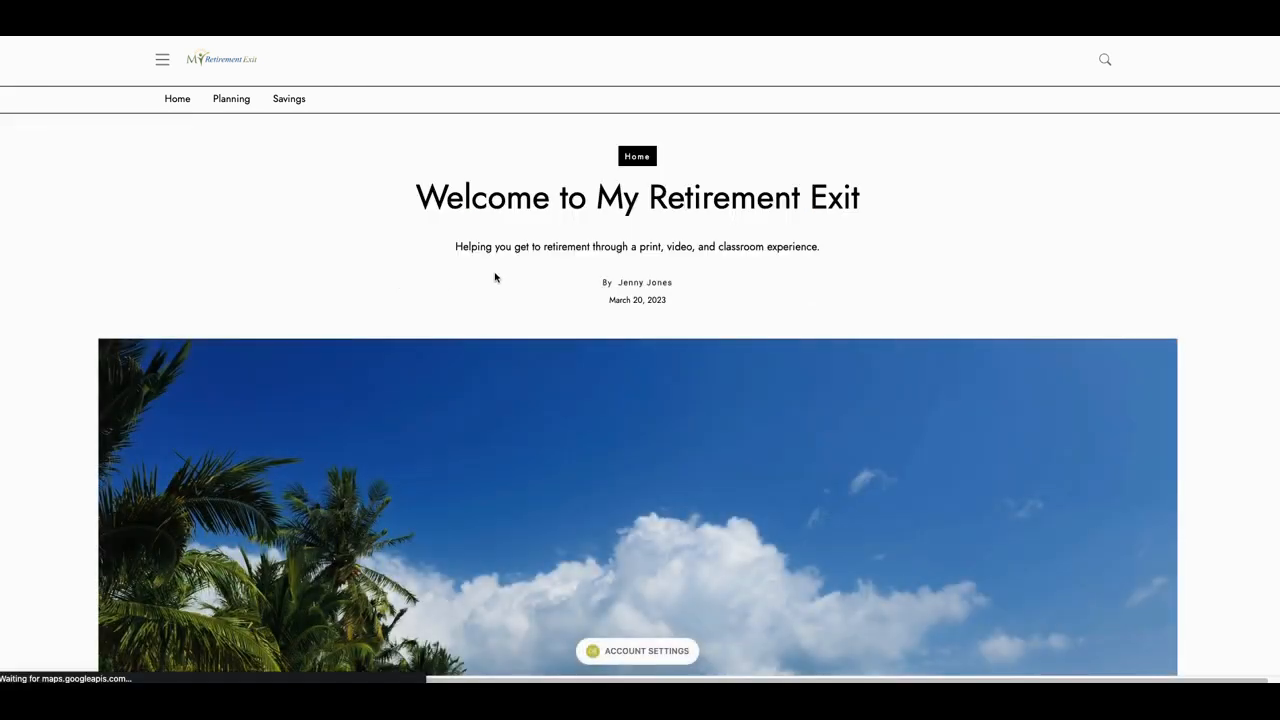
Read through the Welcome article's podcast and TV sections, then return home via the logo.
scroll("down", 3)
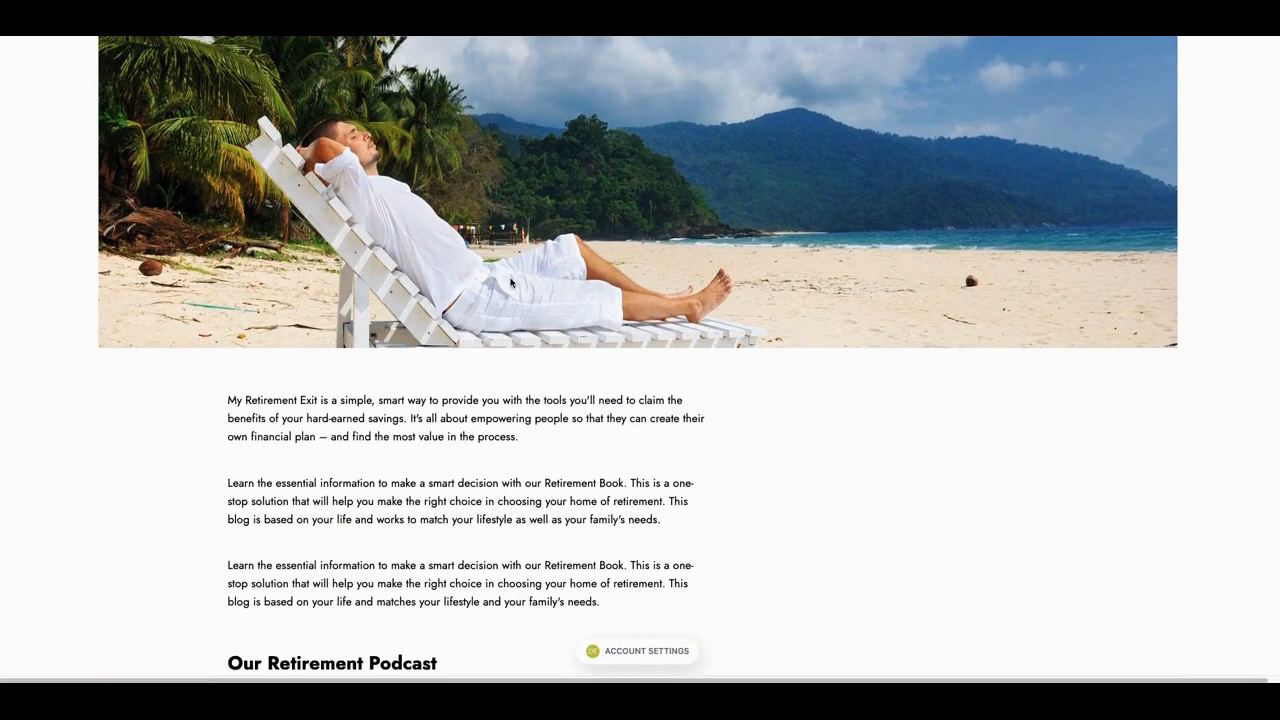
scroll("down", 3)
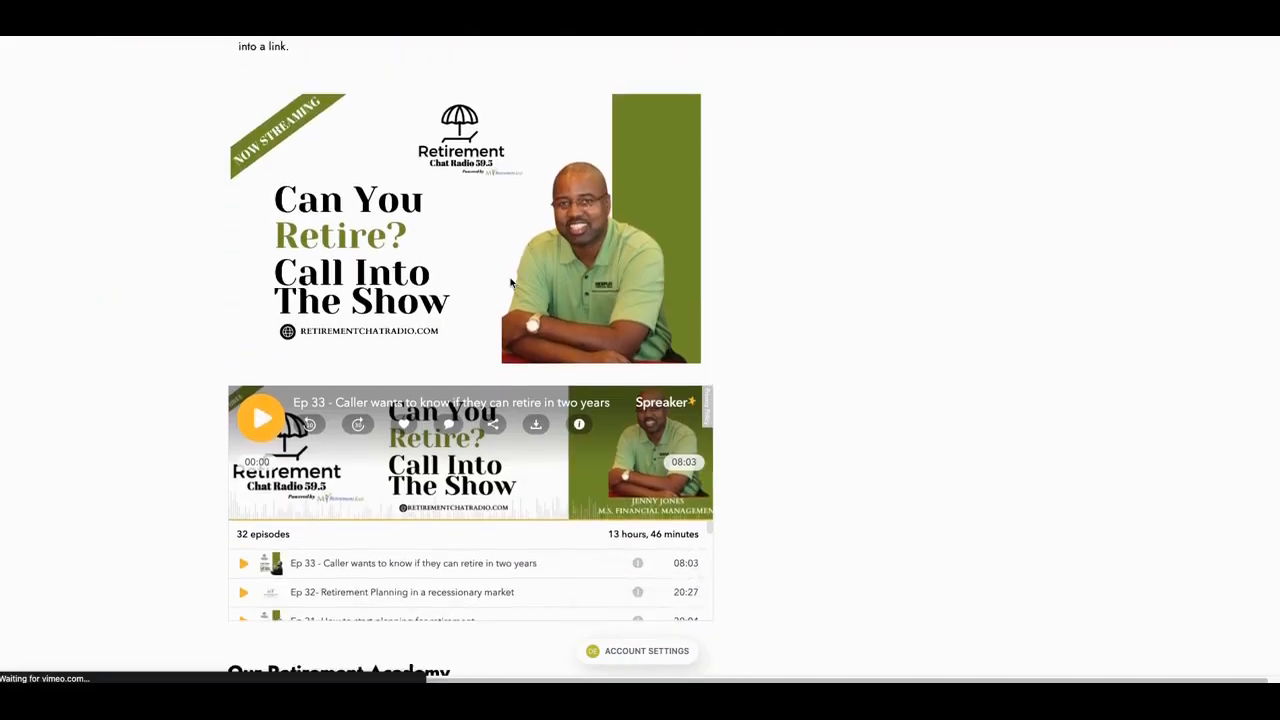
scroll("down", 3)
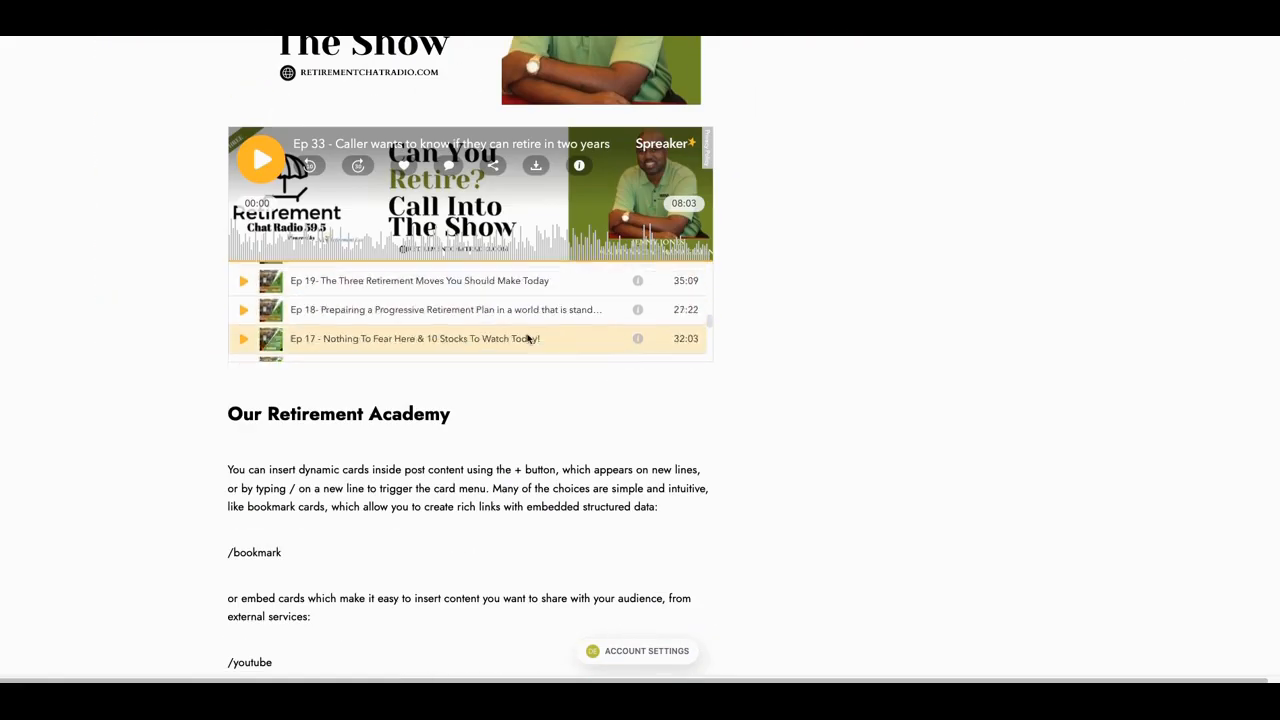
scroll("down", 3)
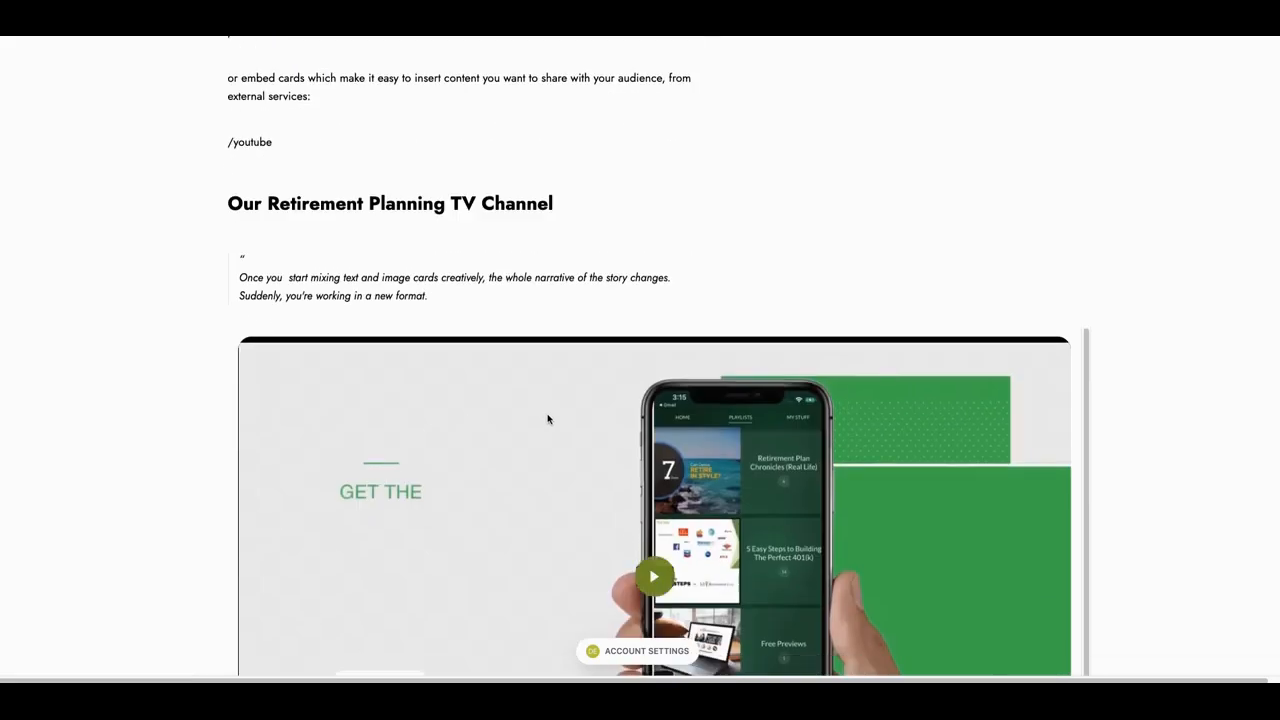
scroll("up", 3)
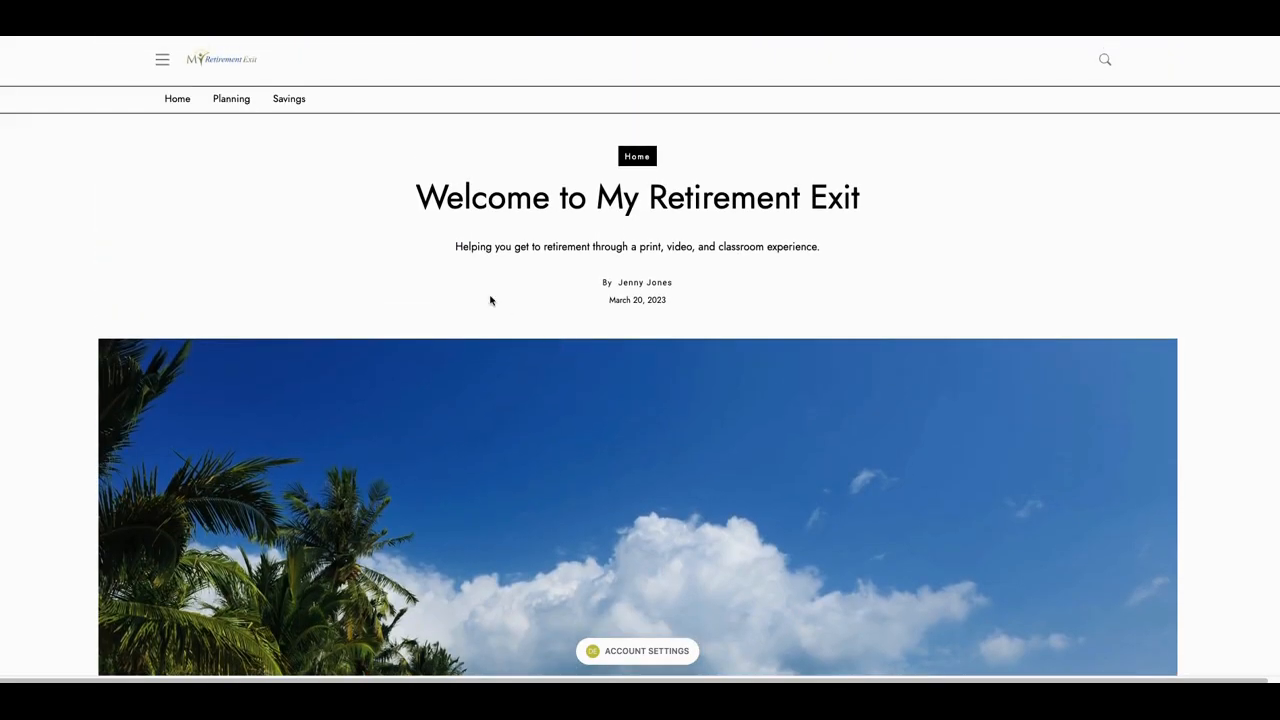
left_click(220, 59)
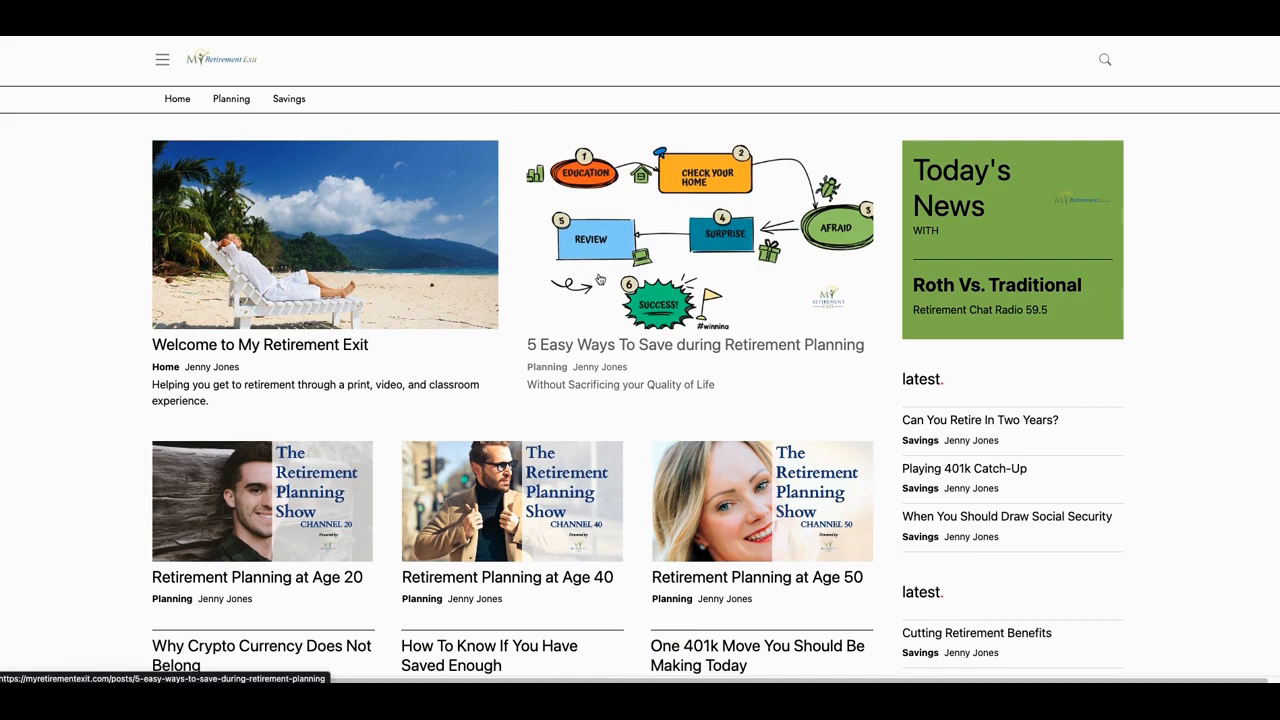
mouse_move(588, 423)
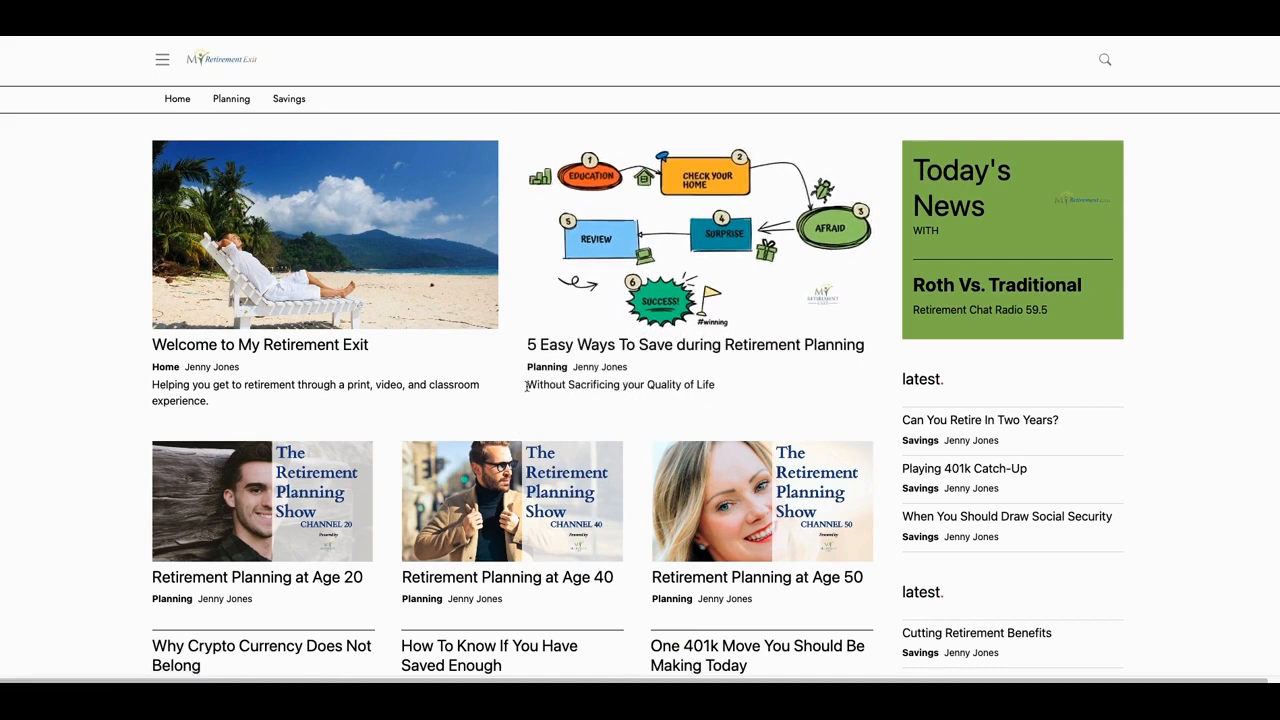
mouse_move(682, 344)
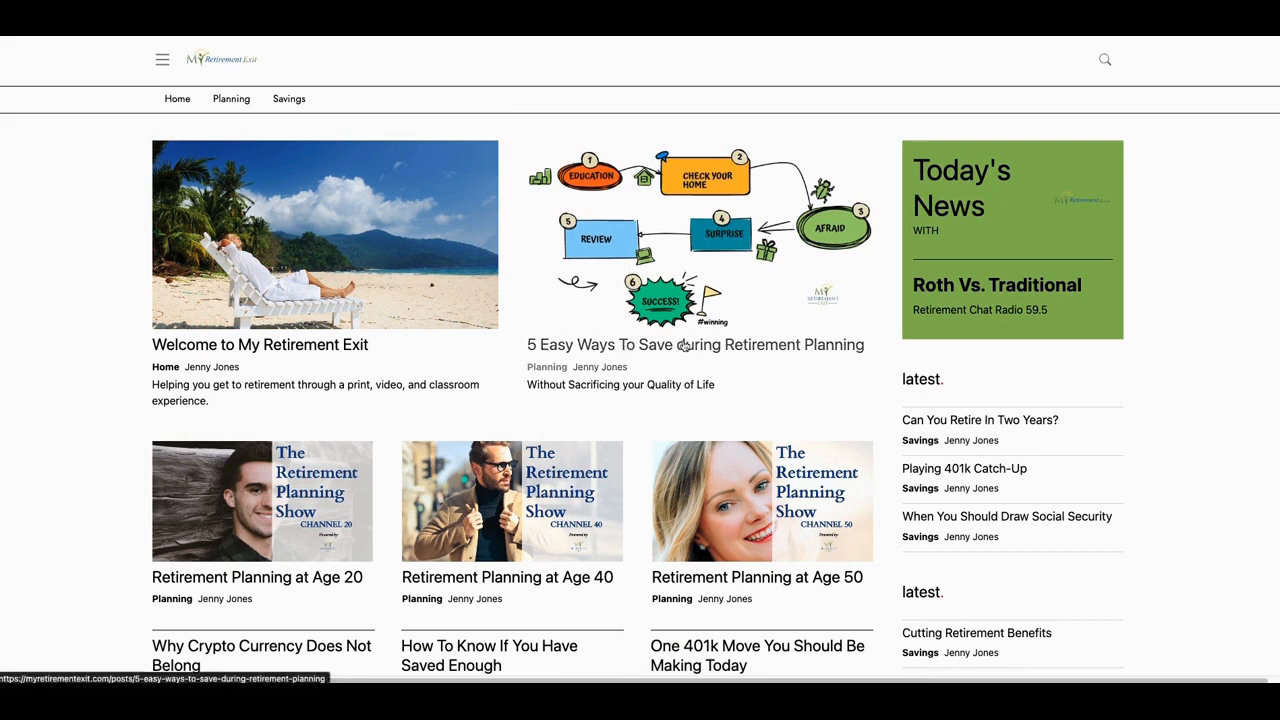
mouse_move(917, 241)
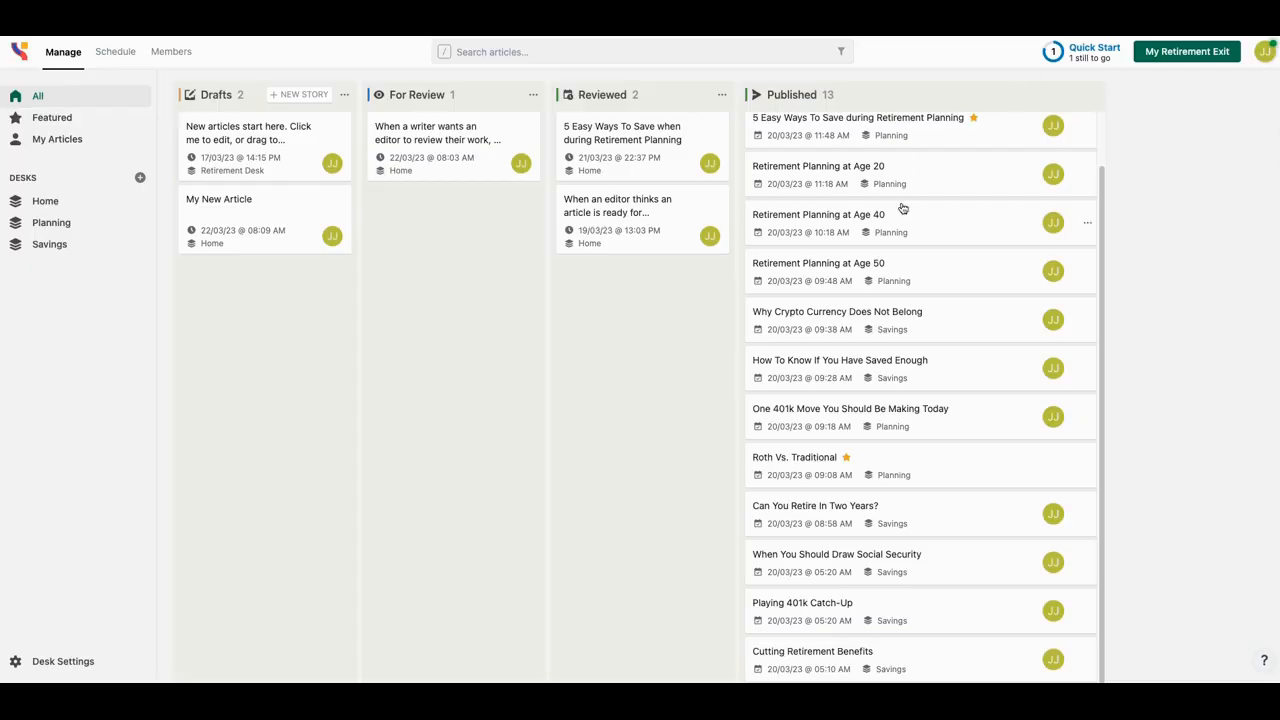
Scroll the Published column to review the 13 retirement articles.
scroll("up", 3)
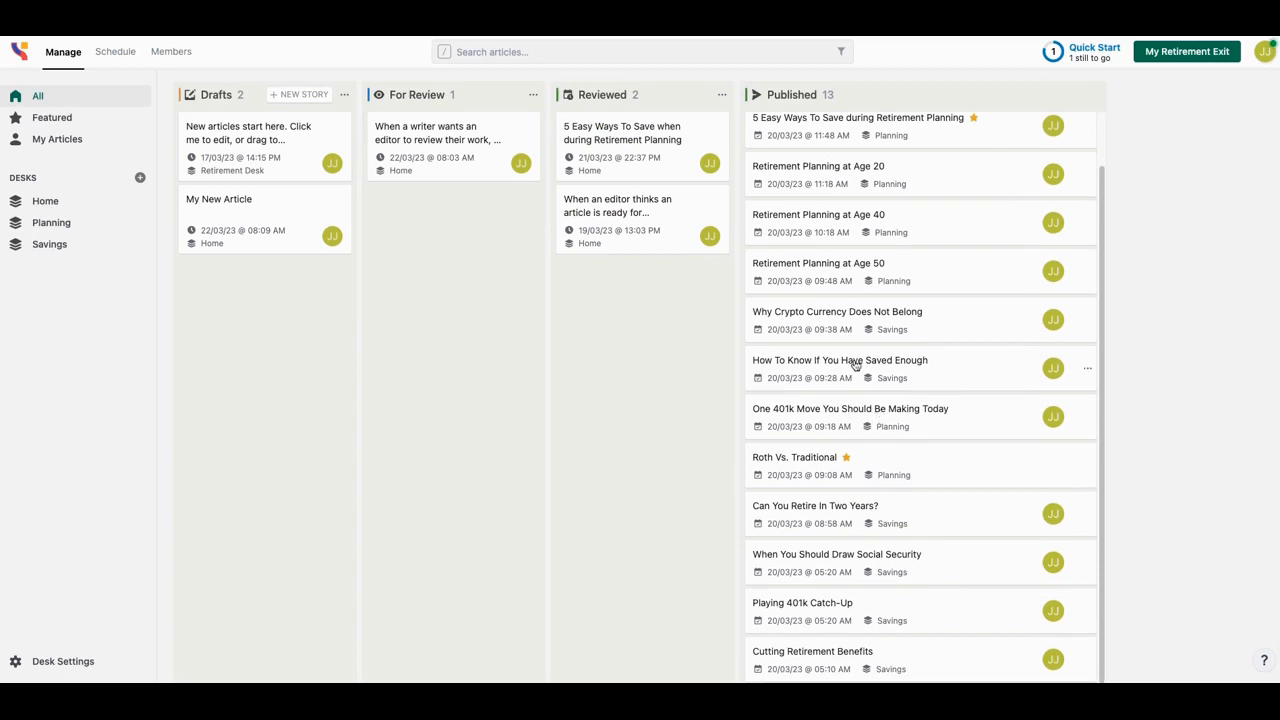
mouse_move(835, 320)
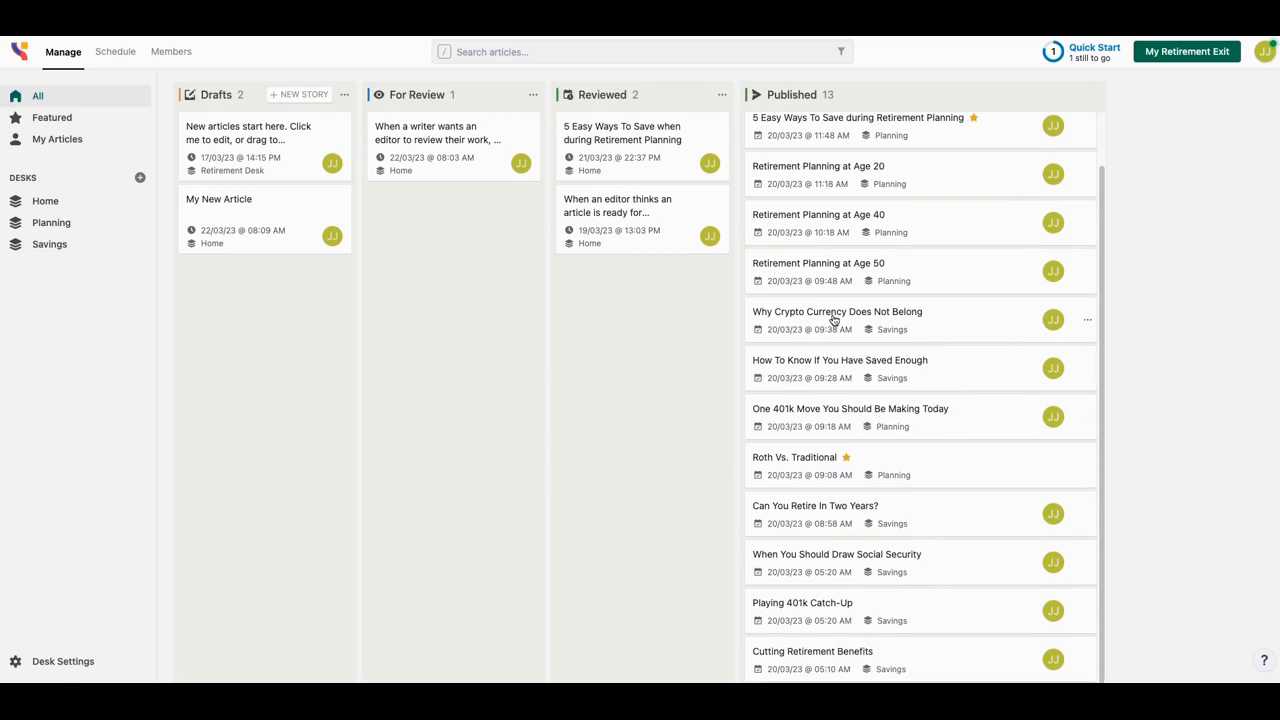
scroll("up", 3)
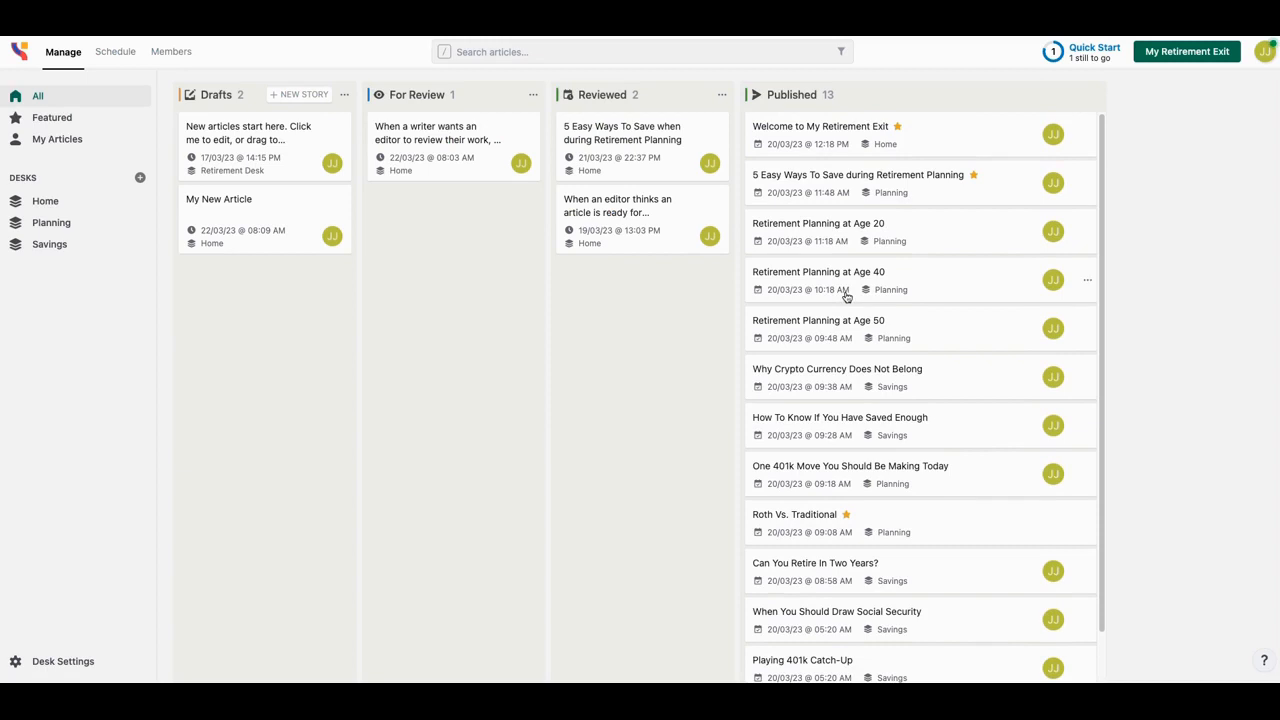
scroll("down", 3)
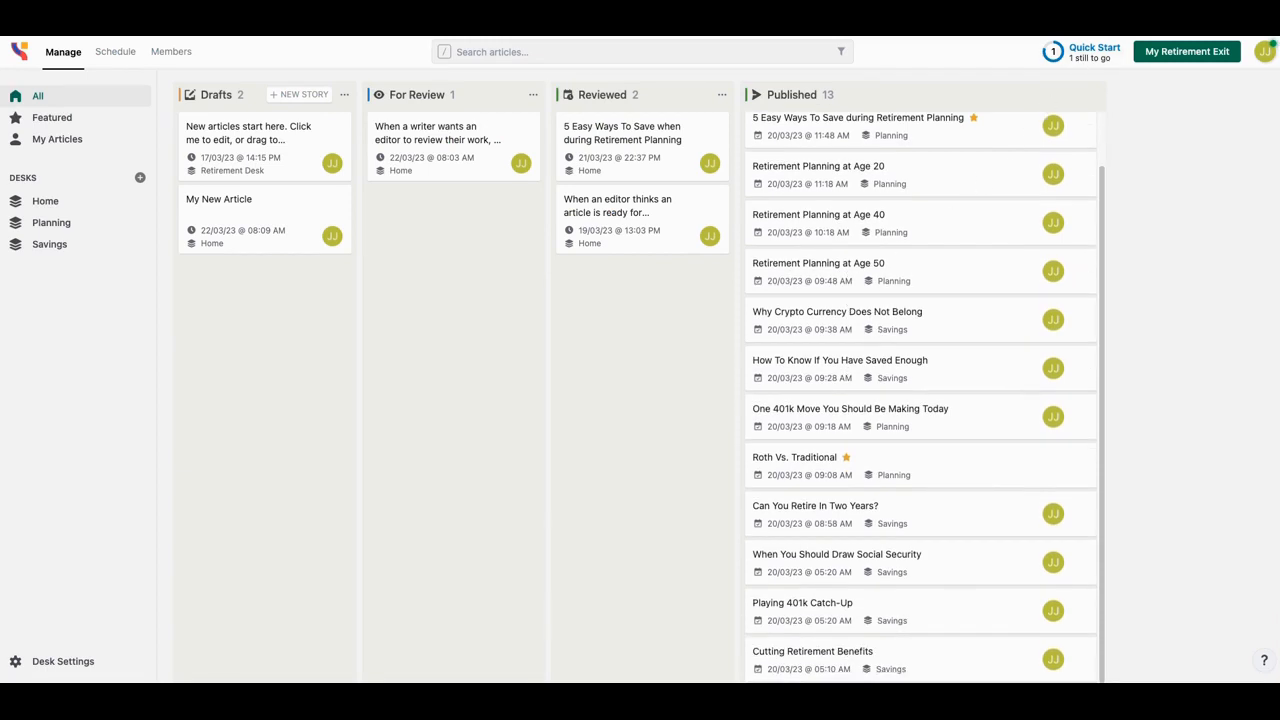
On the live site, browse the Age 20, 40 and 50 planning articles behind the premium paywall.
left_click(1186, 51)
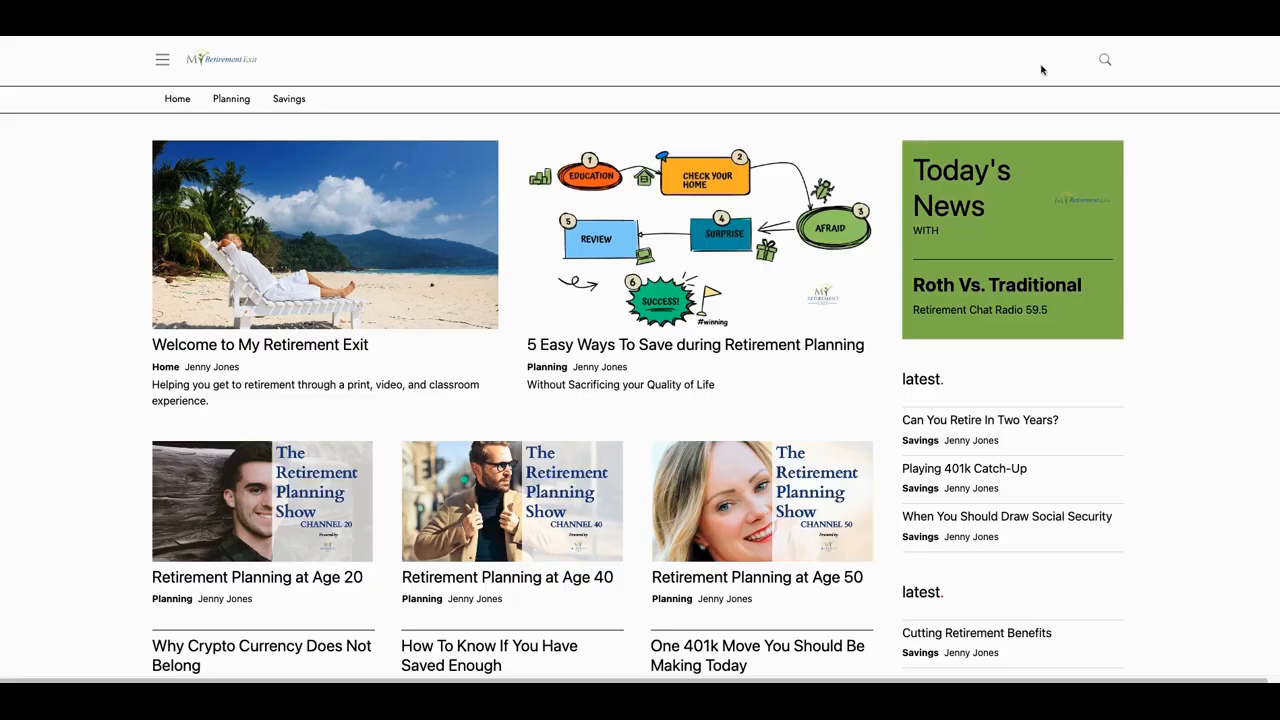
mouse_move(270, 510)
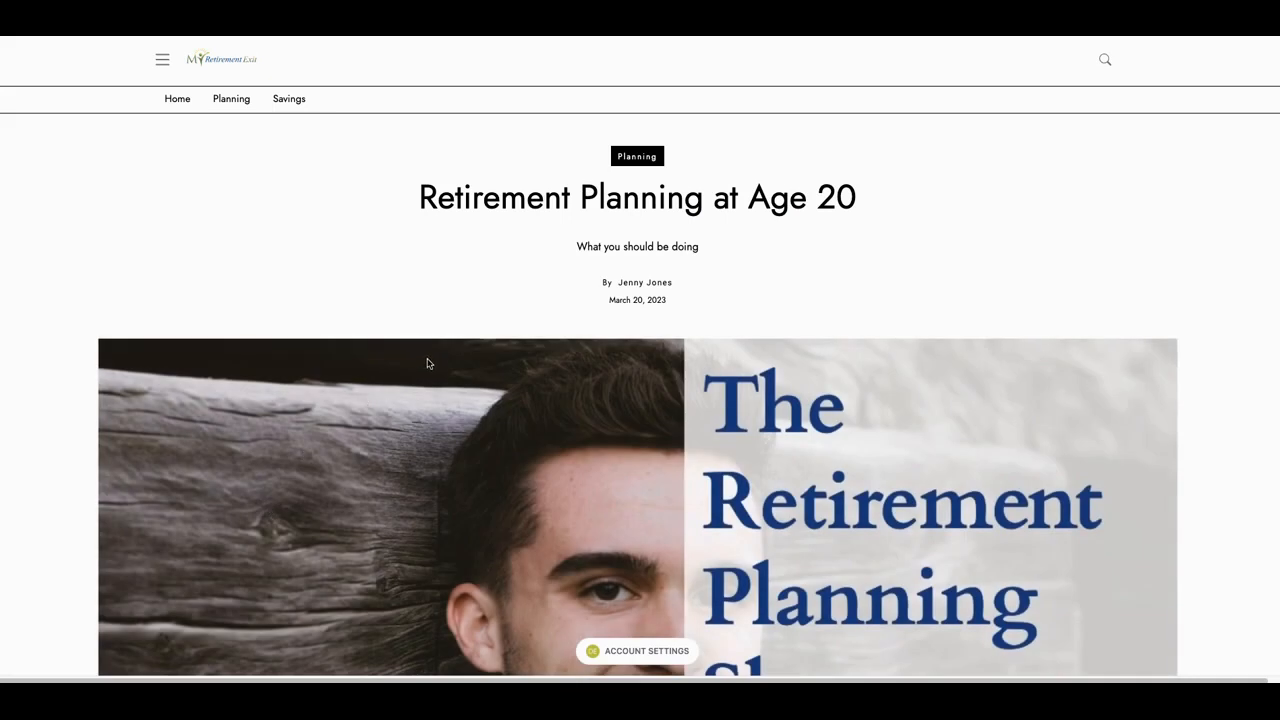
mouse_move(443, 360)
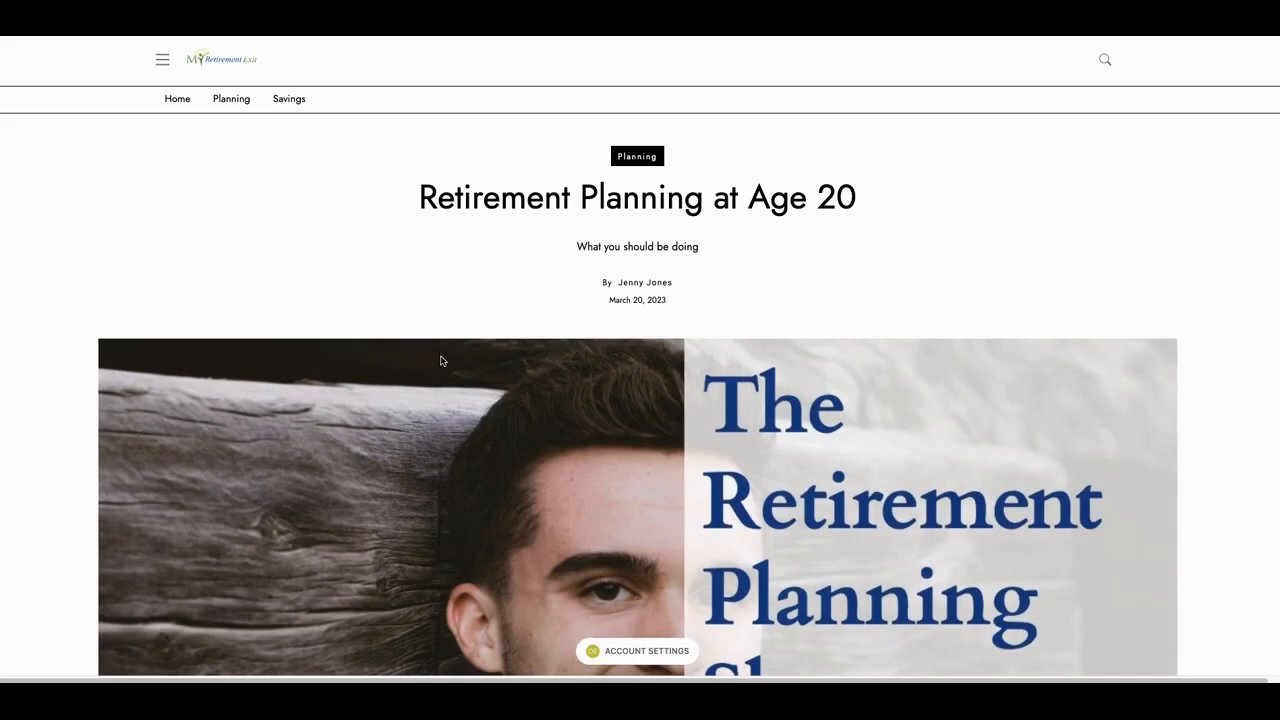
scroll("down", 3)
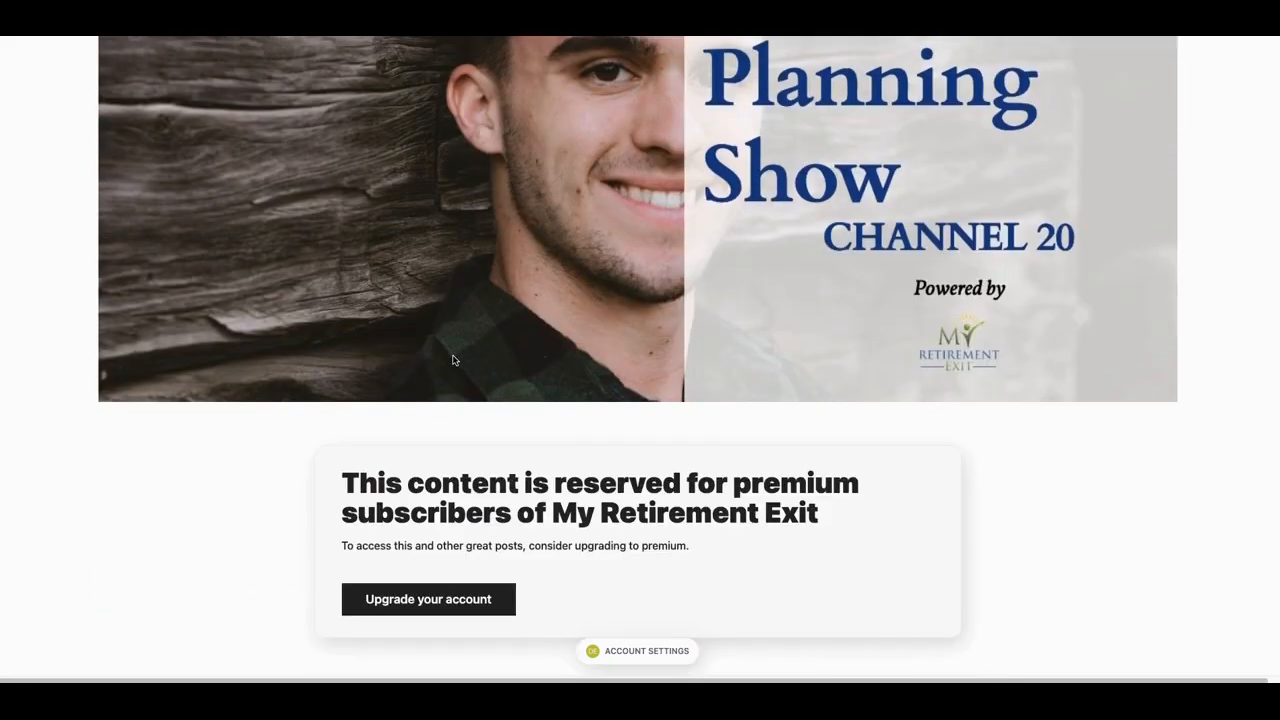
scroll("down", 3)
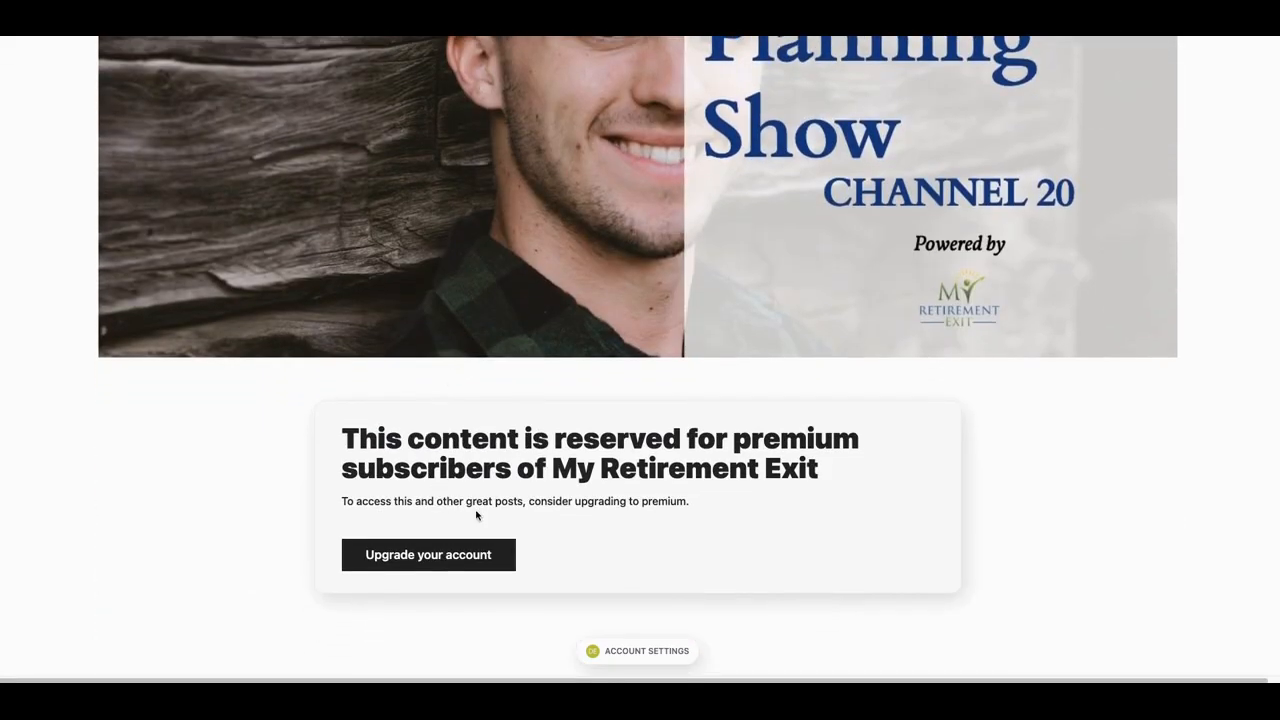
mouse_move(508, 513)
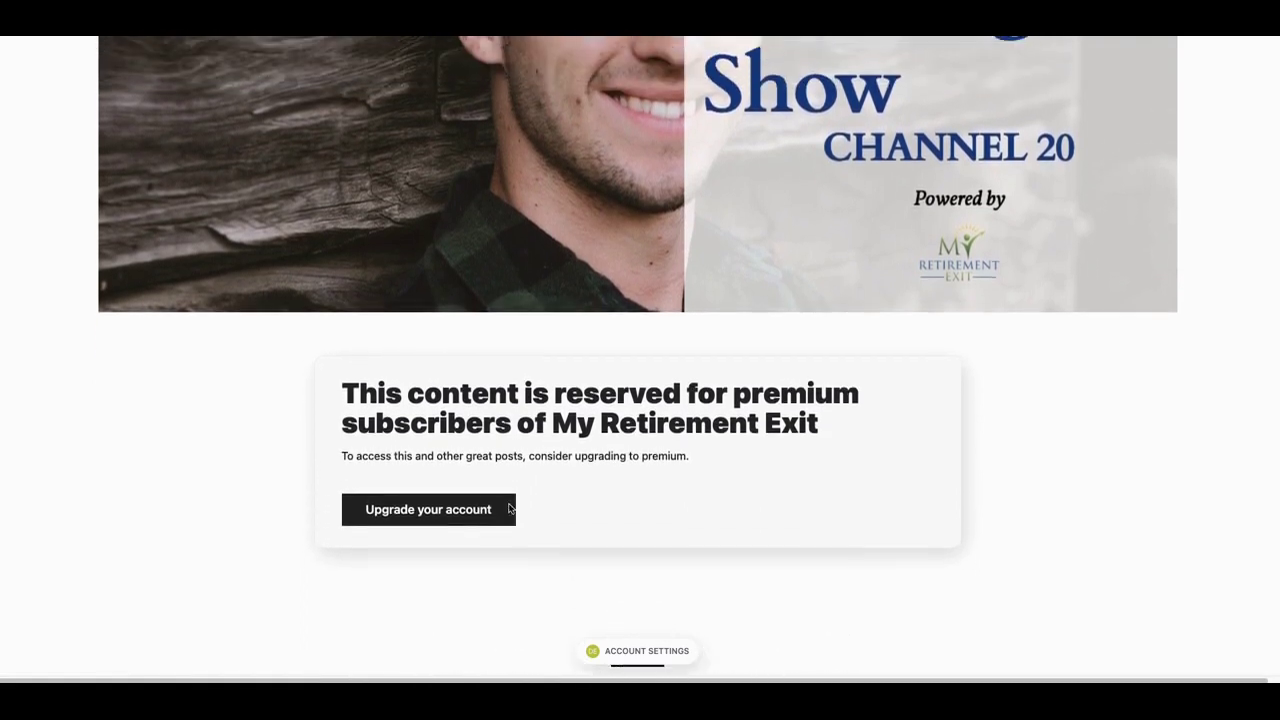
scroll("up", 3)
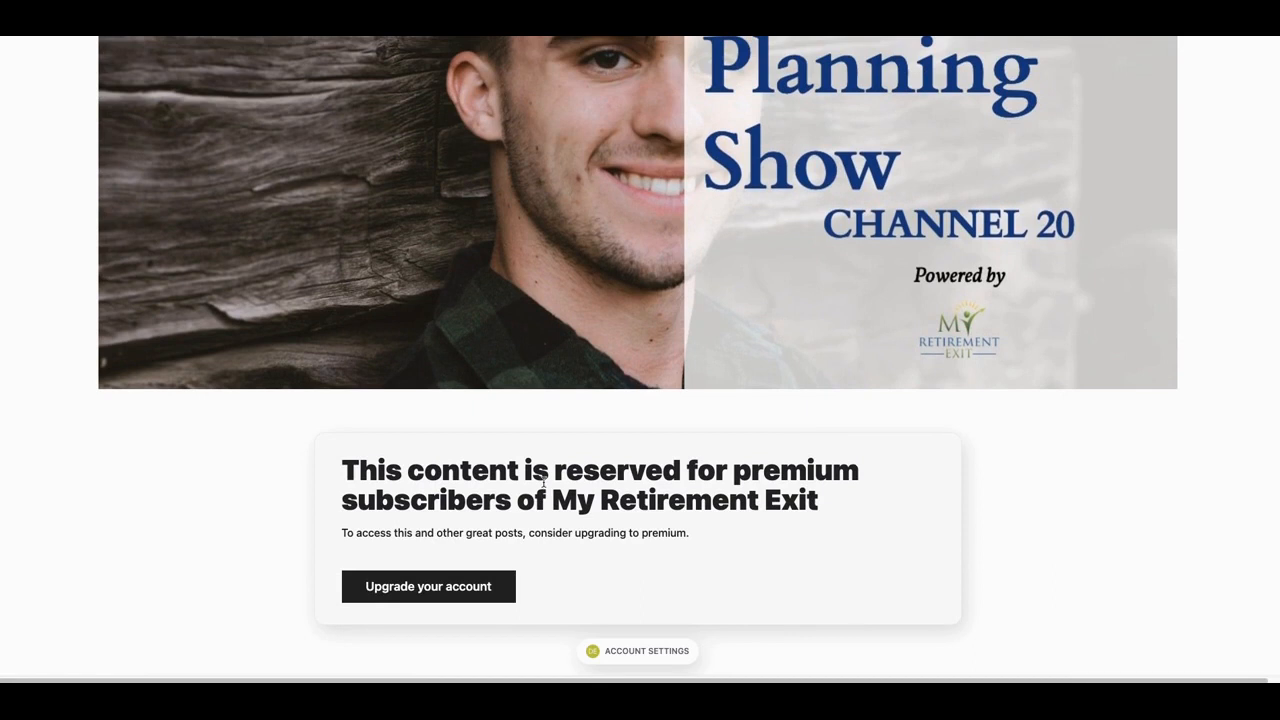
scroll("down", 3)
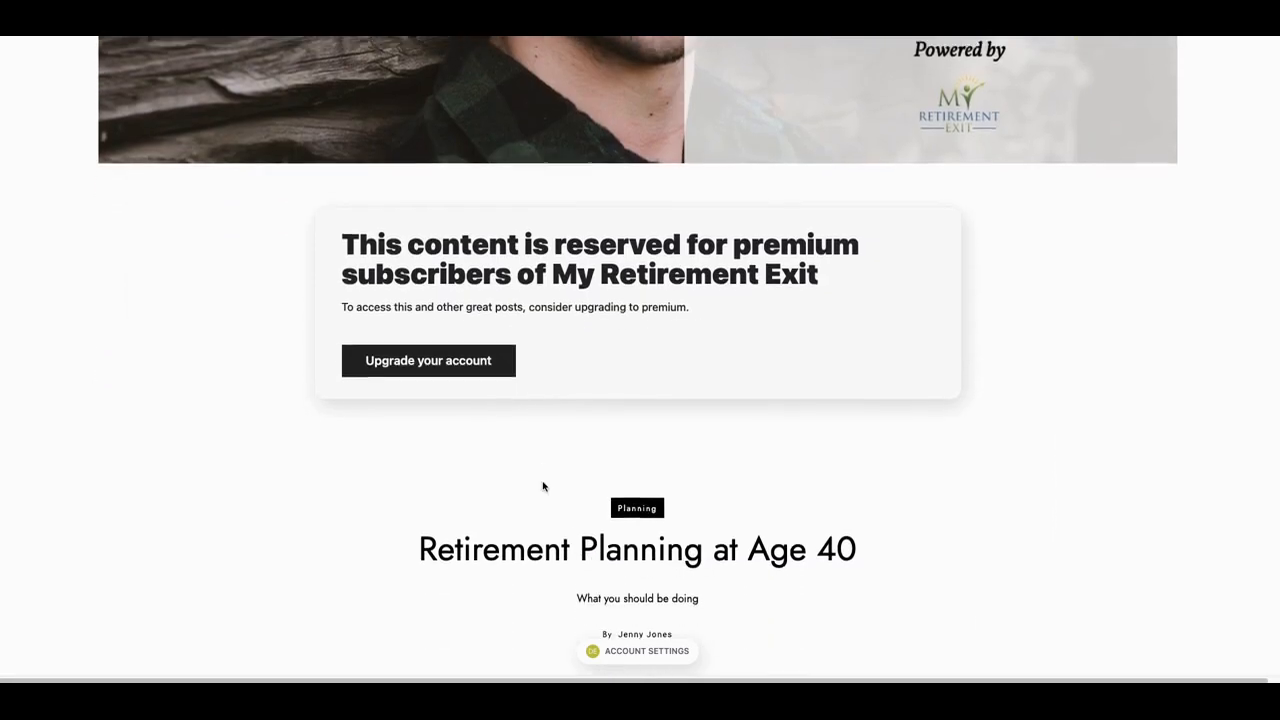
scroll("down", 3)
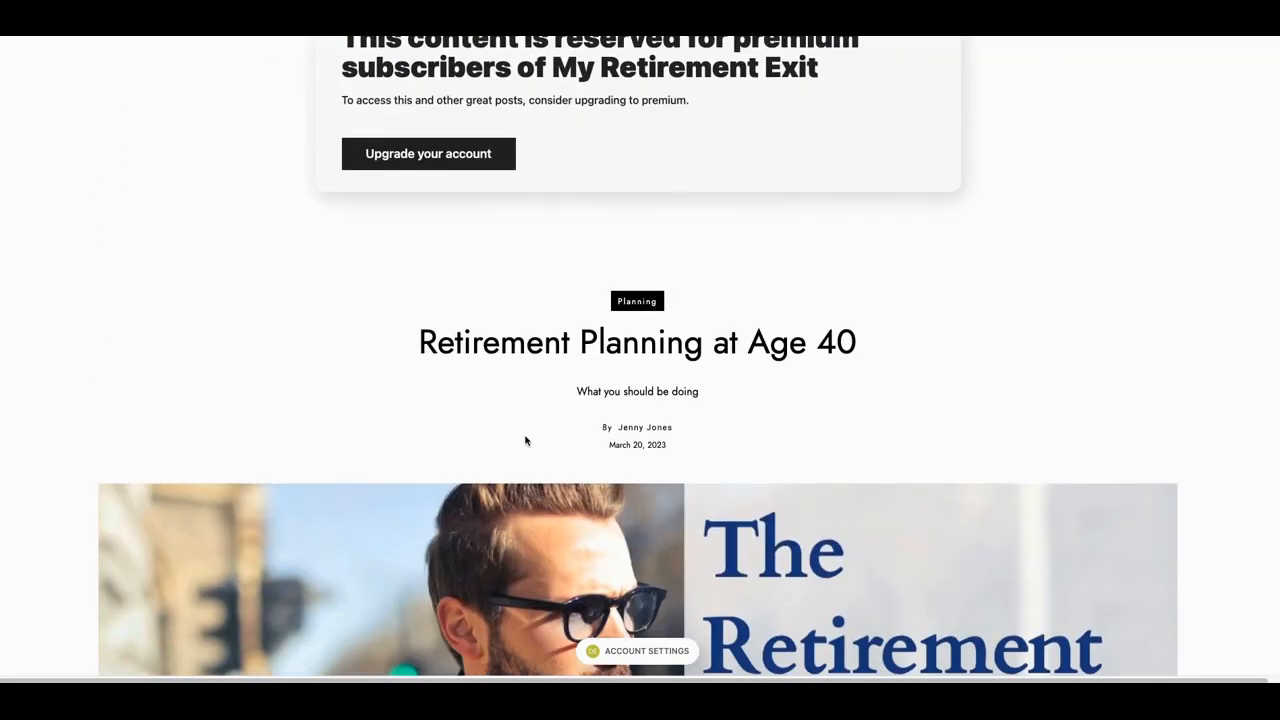
scroll("down", 3)
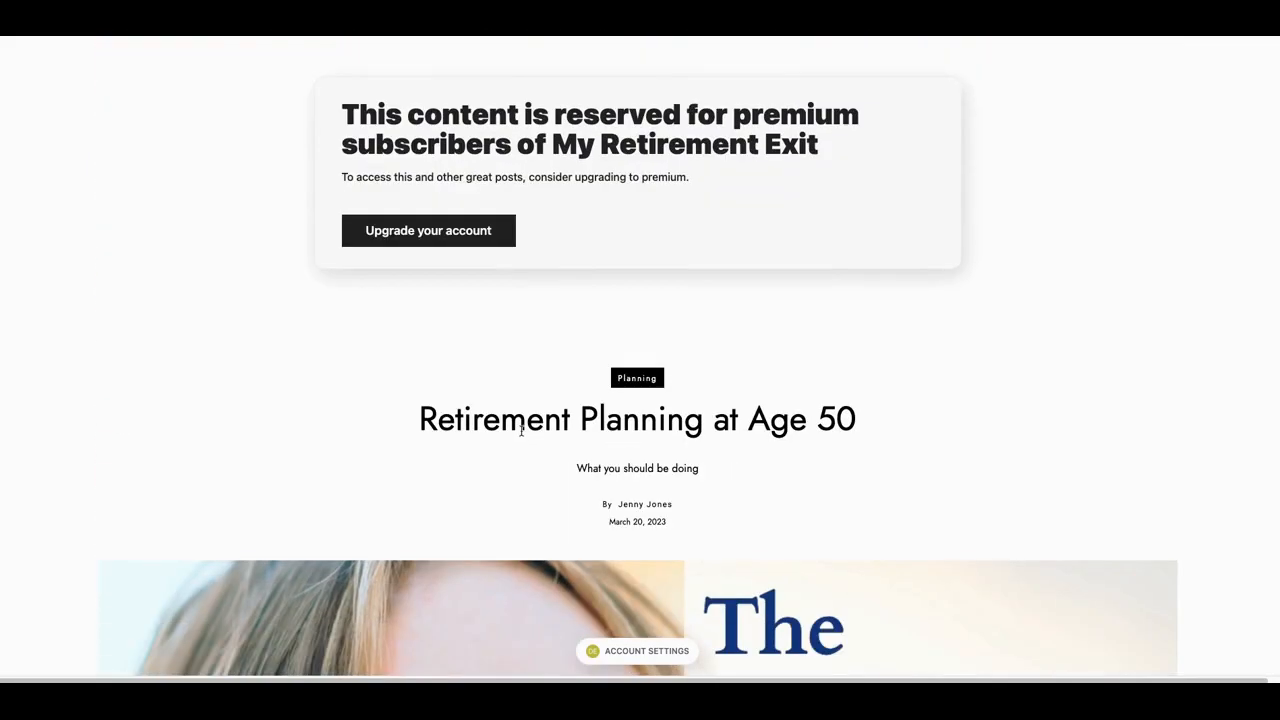
scroll("down", 3)
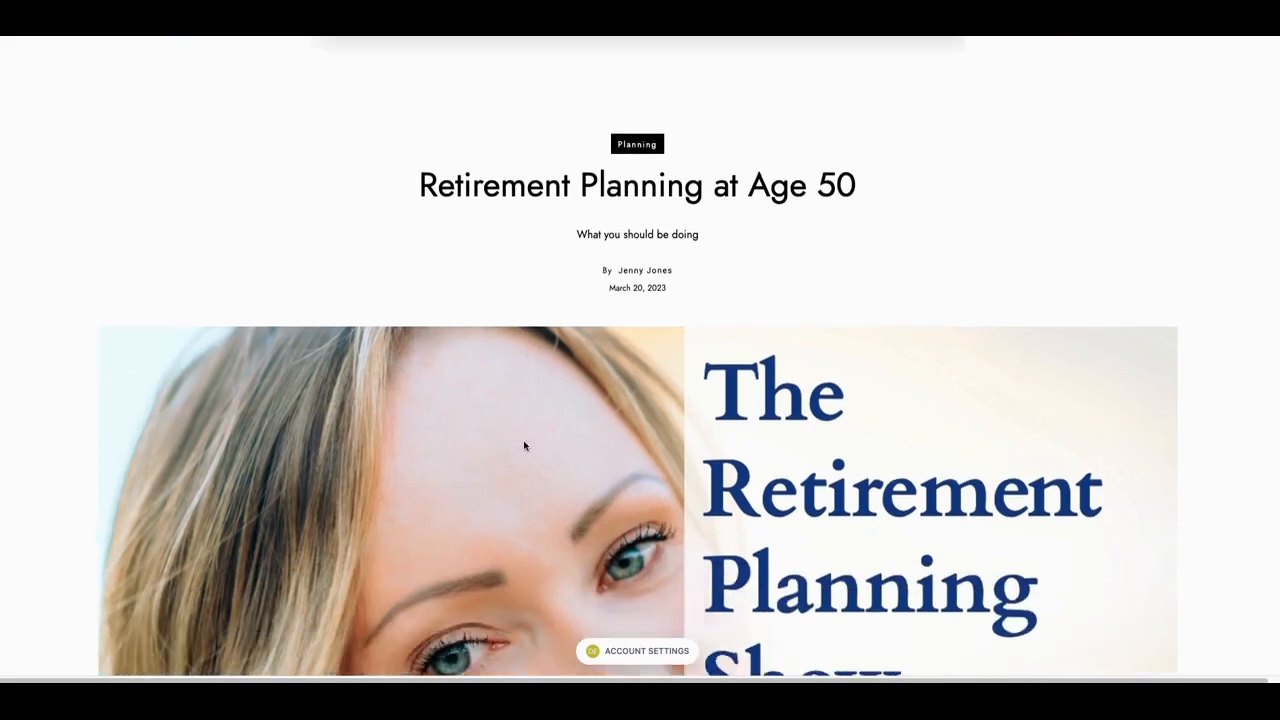
scroll("down", 3)
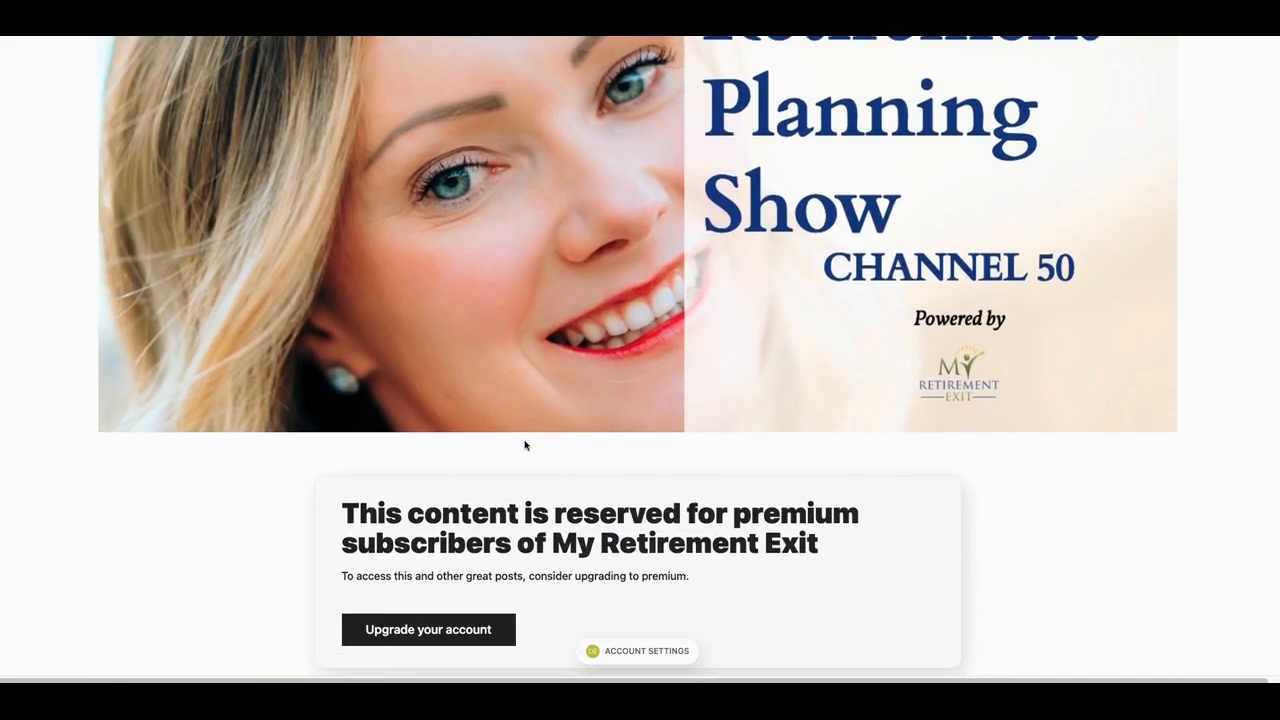
scroll("down", 3)
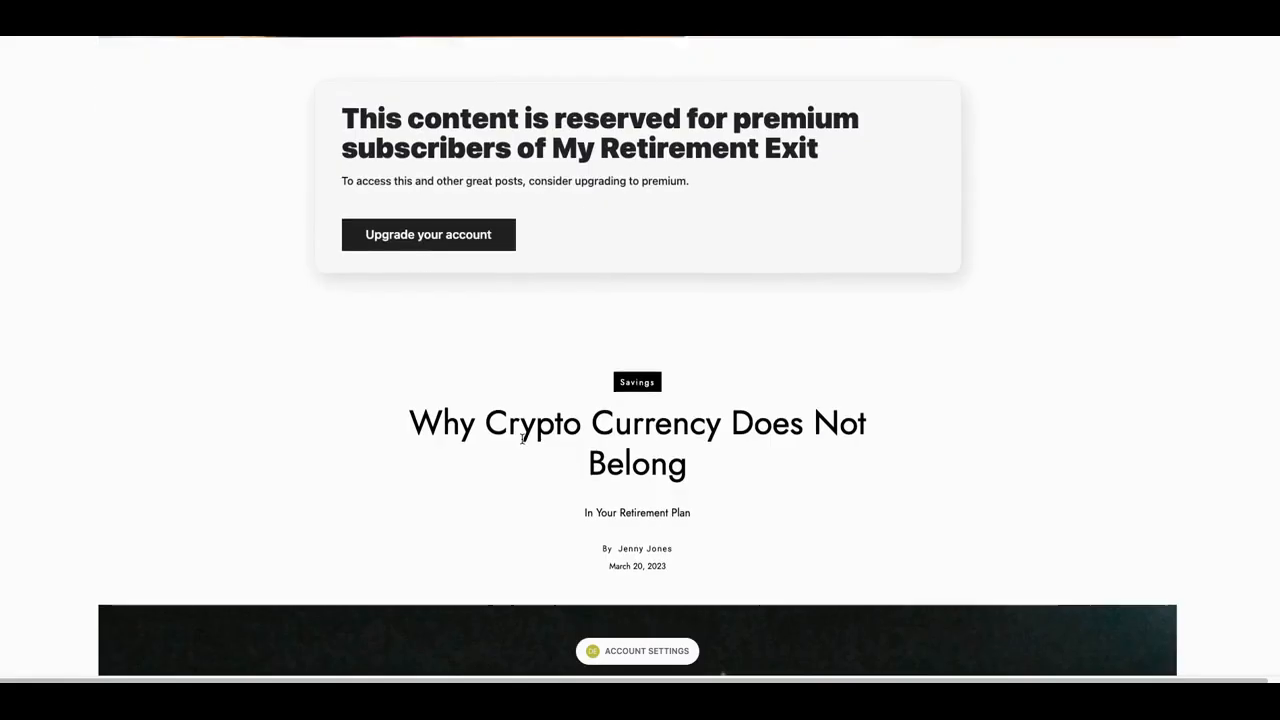
scroll("down", 3)
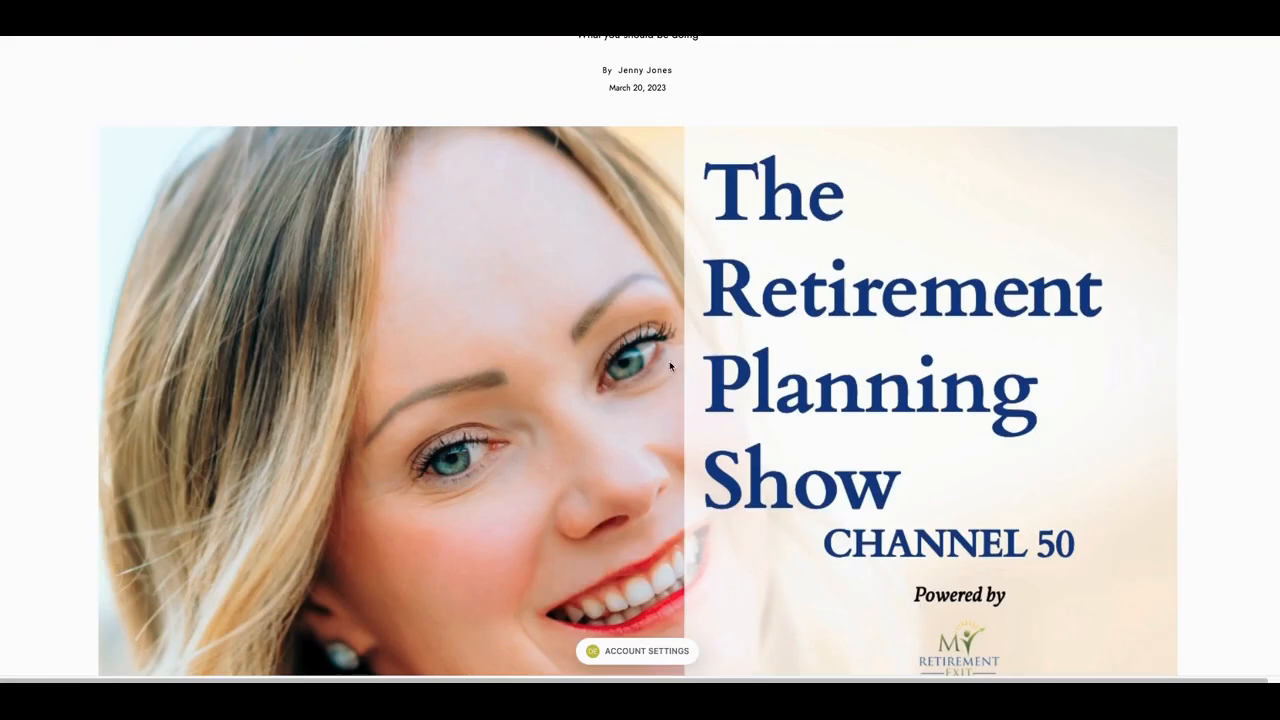
scroll("up", 3)
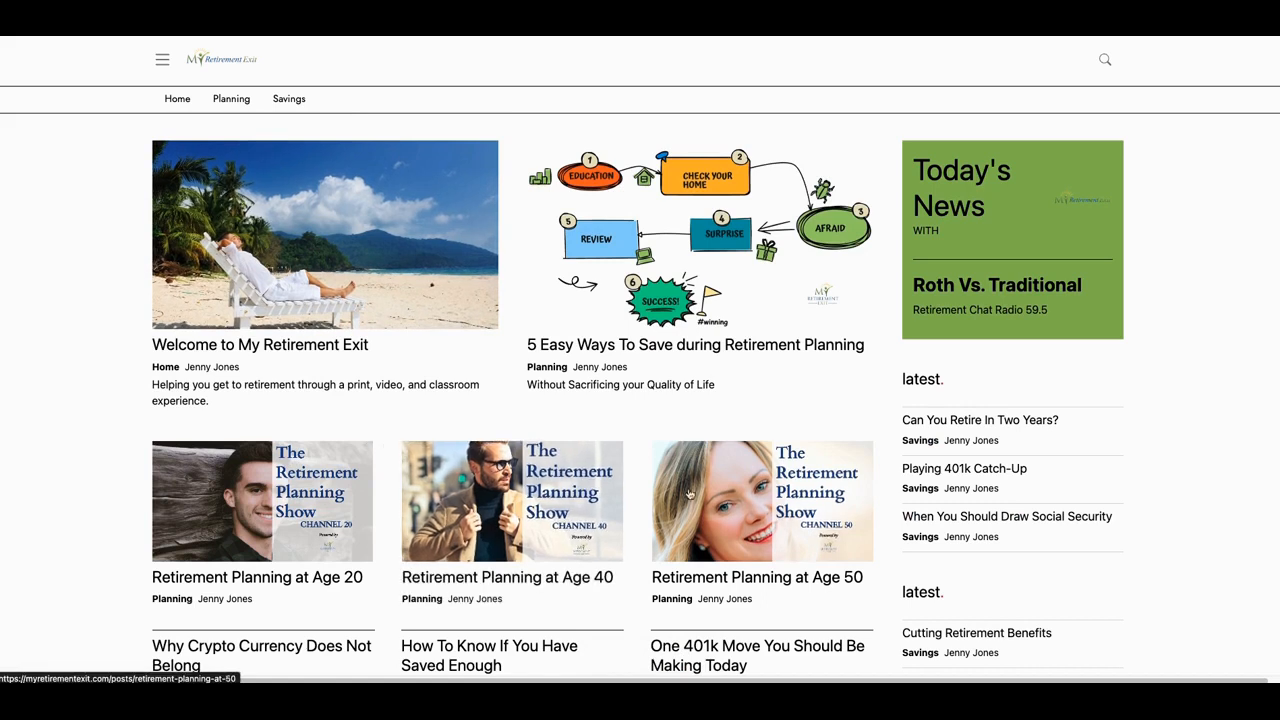
mouse_move(511, 500)
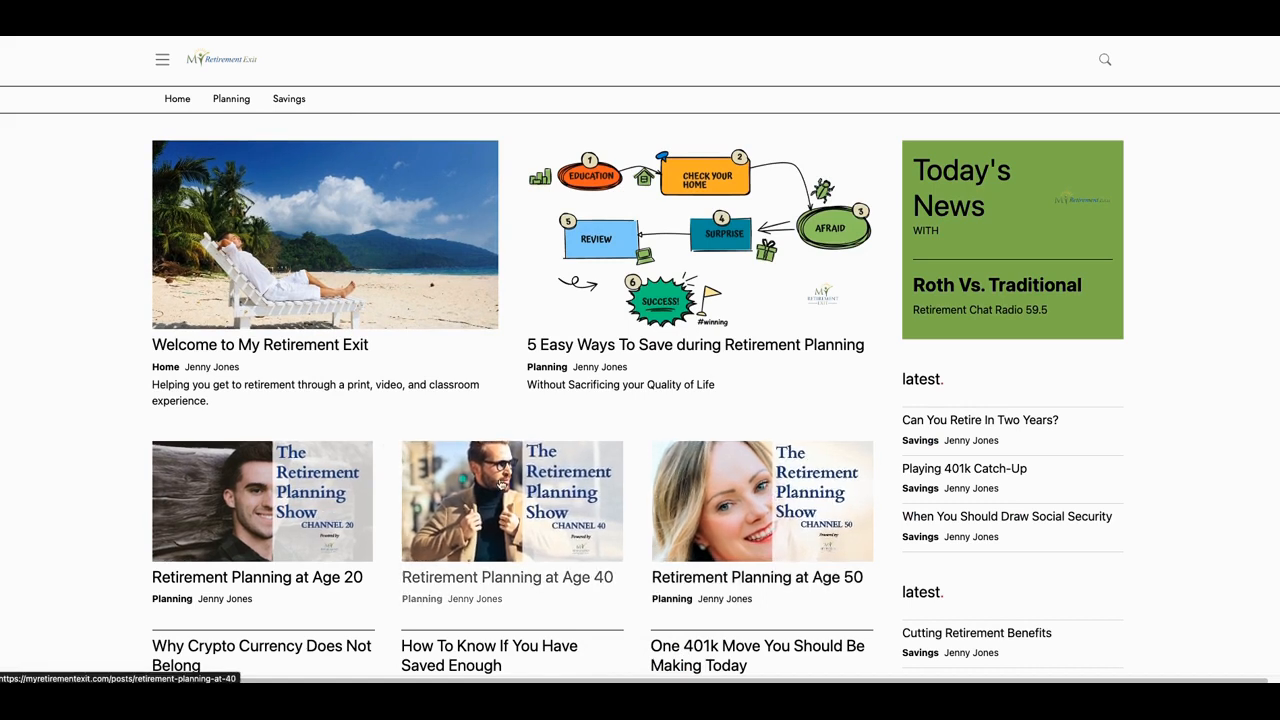
mouse_move(833, 442)
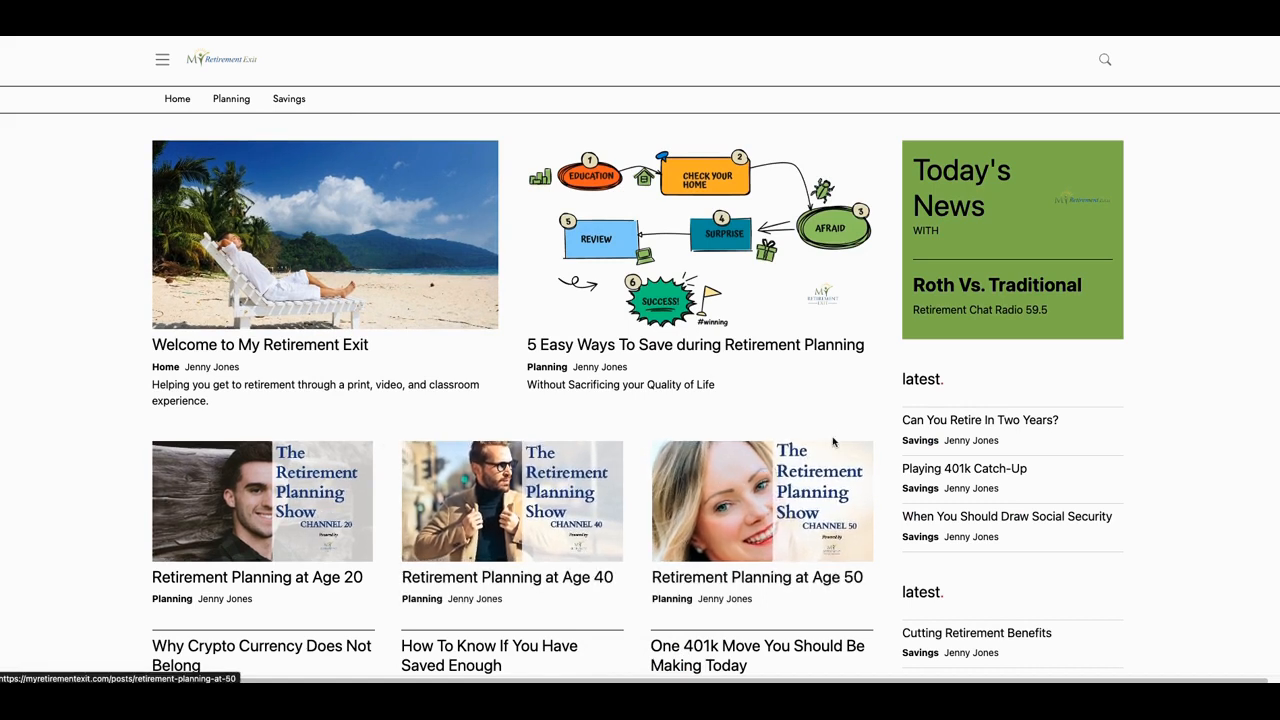
mouse_move(816, 388)
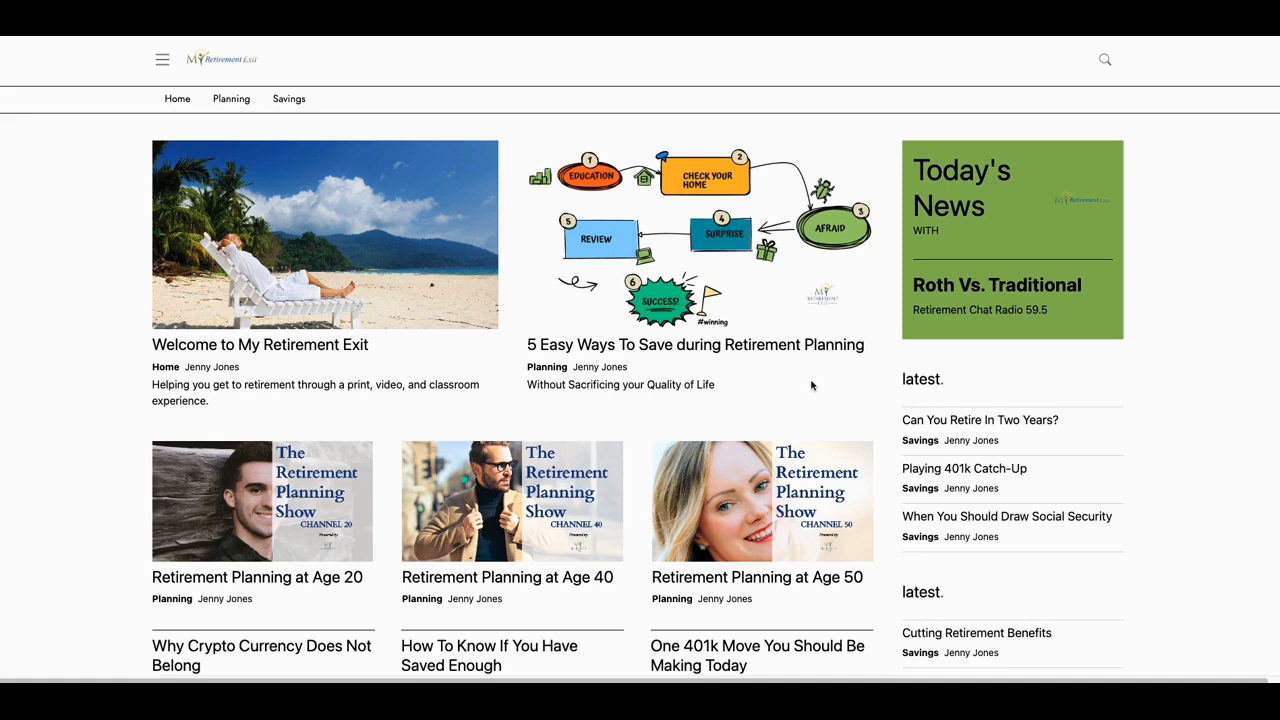
mouse_move(837, 380)
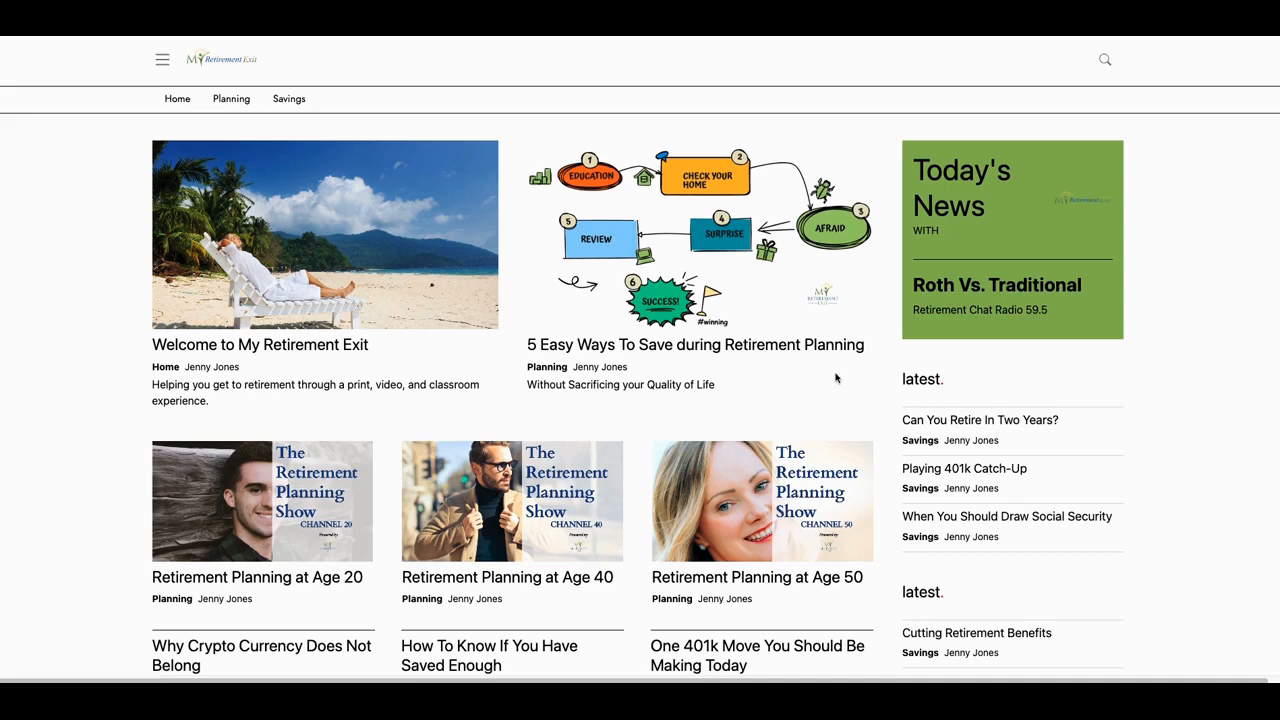
mouse_move(1077, 120)
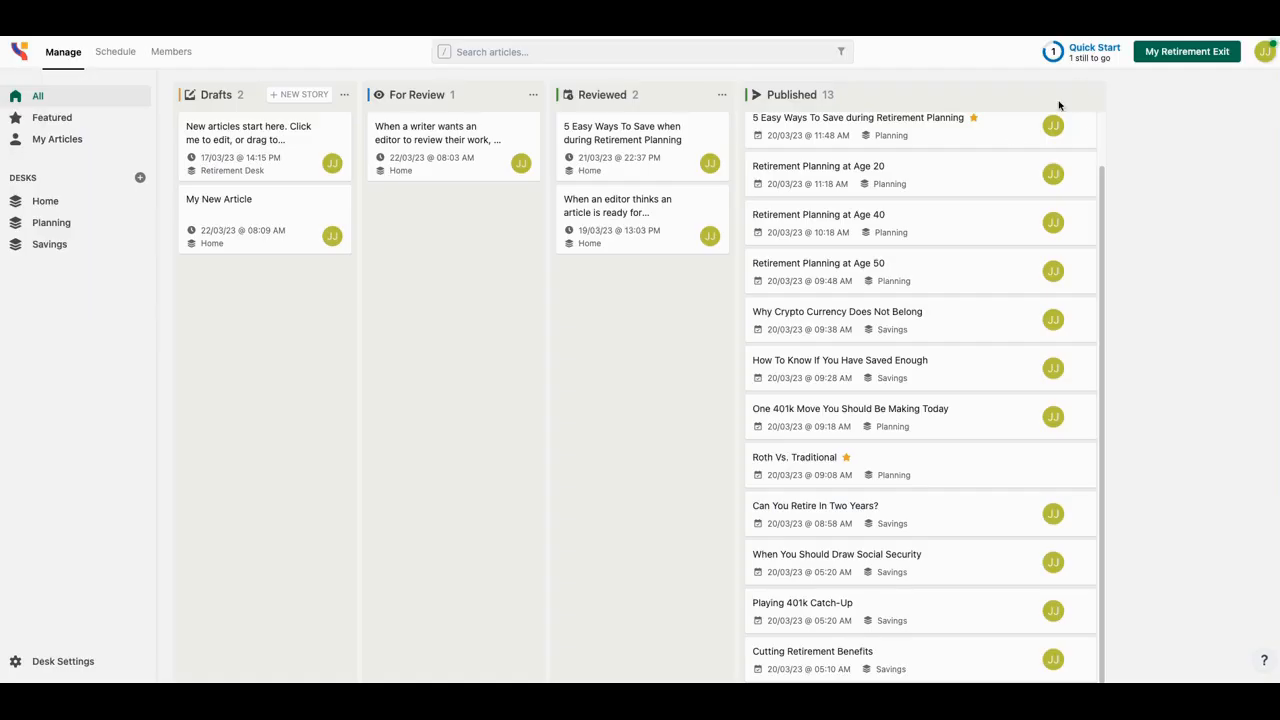
mouse_move(922, 262)
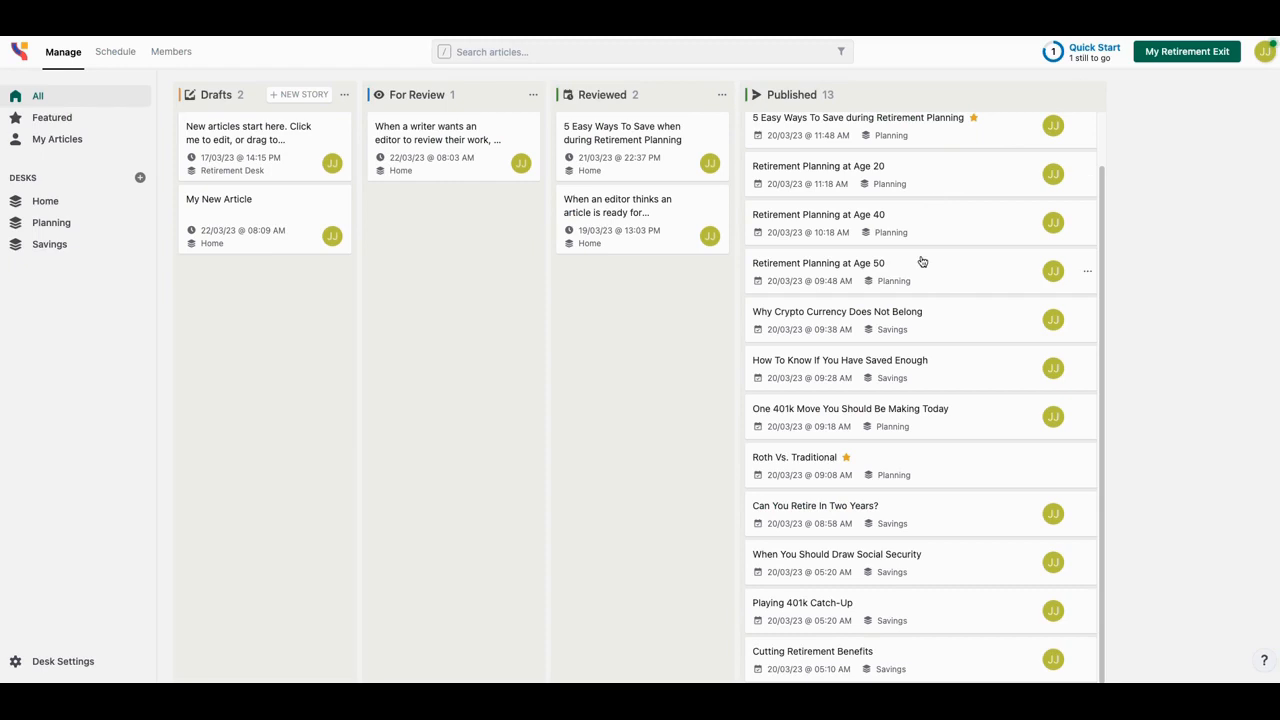
Review the Published column, then open the test site's 'When an editor thinks an article is ready for publication' article.
scroll("up", 3)
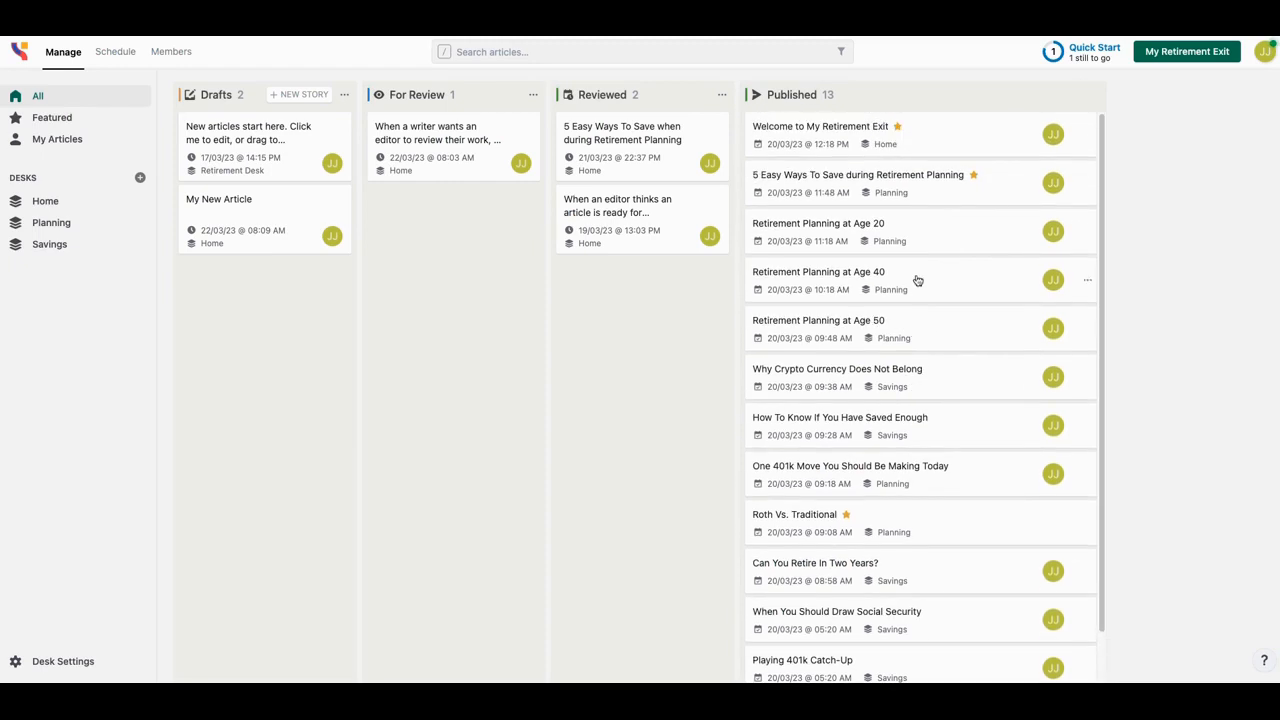
mouse_move(866, 170)
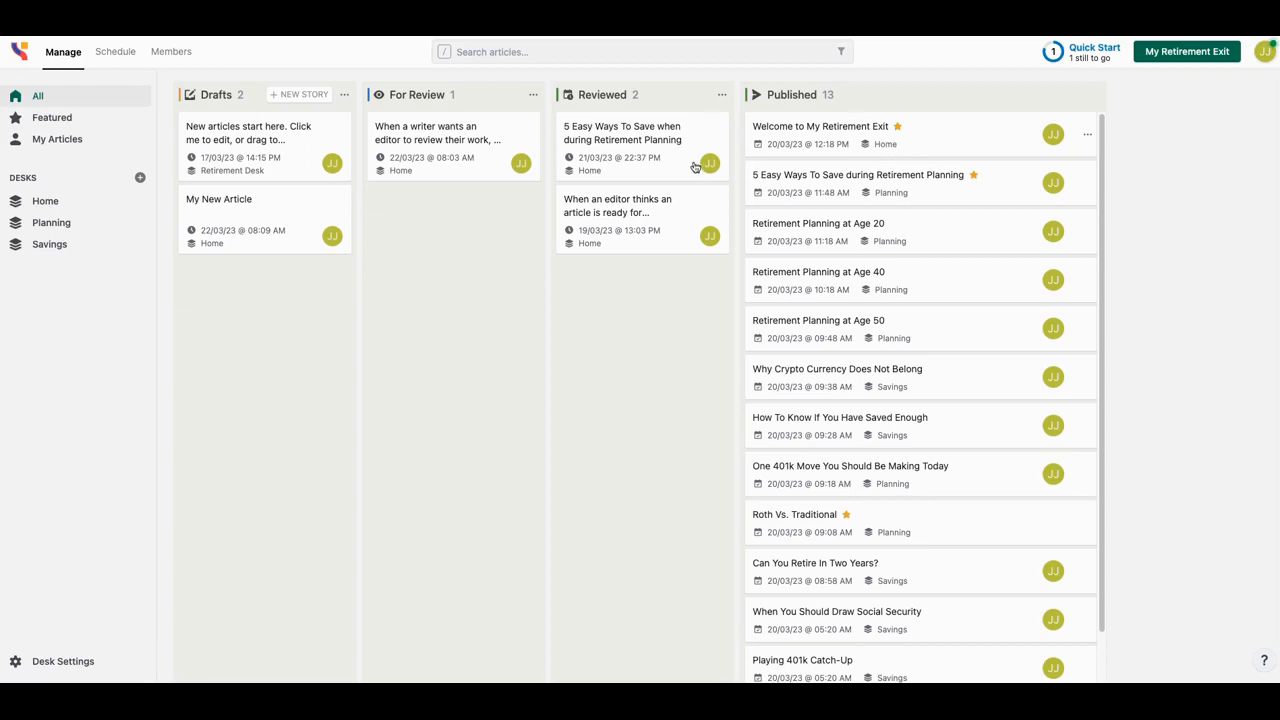
mouse_move(666, 257)
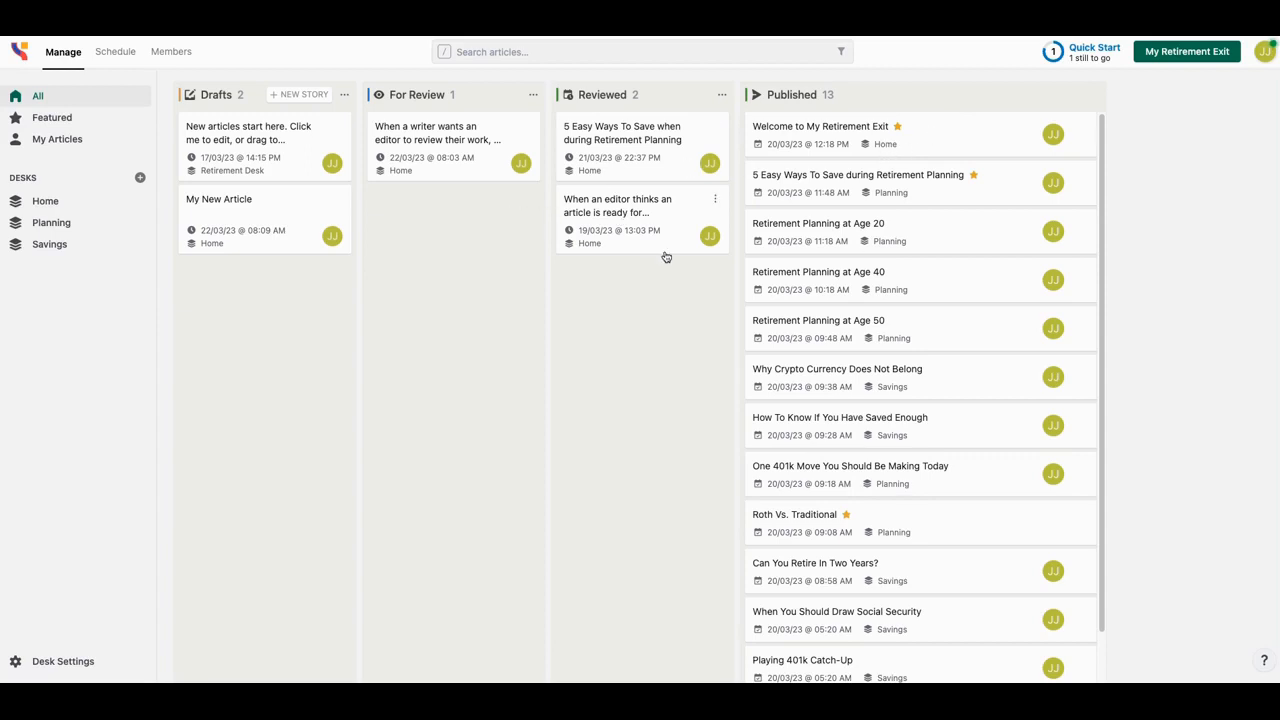
scroll("down", 3)
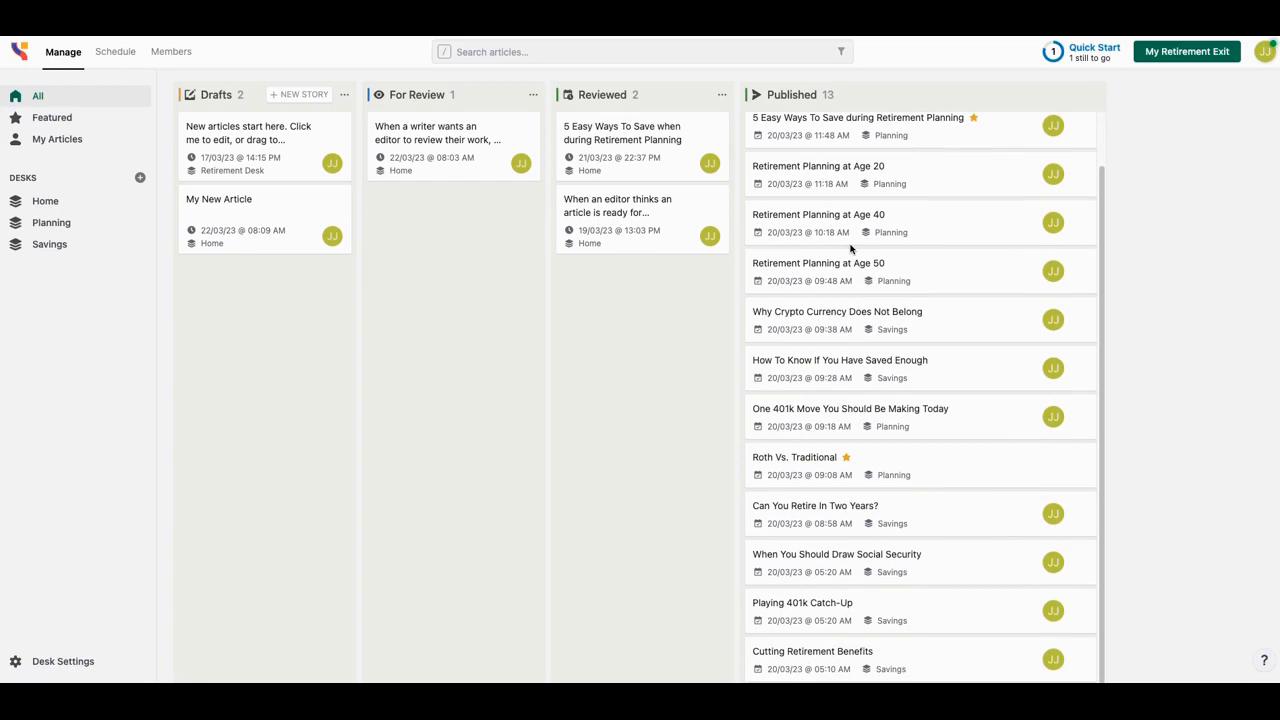
scroll("up", 3)
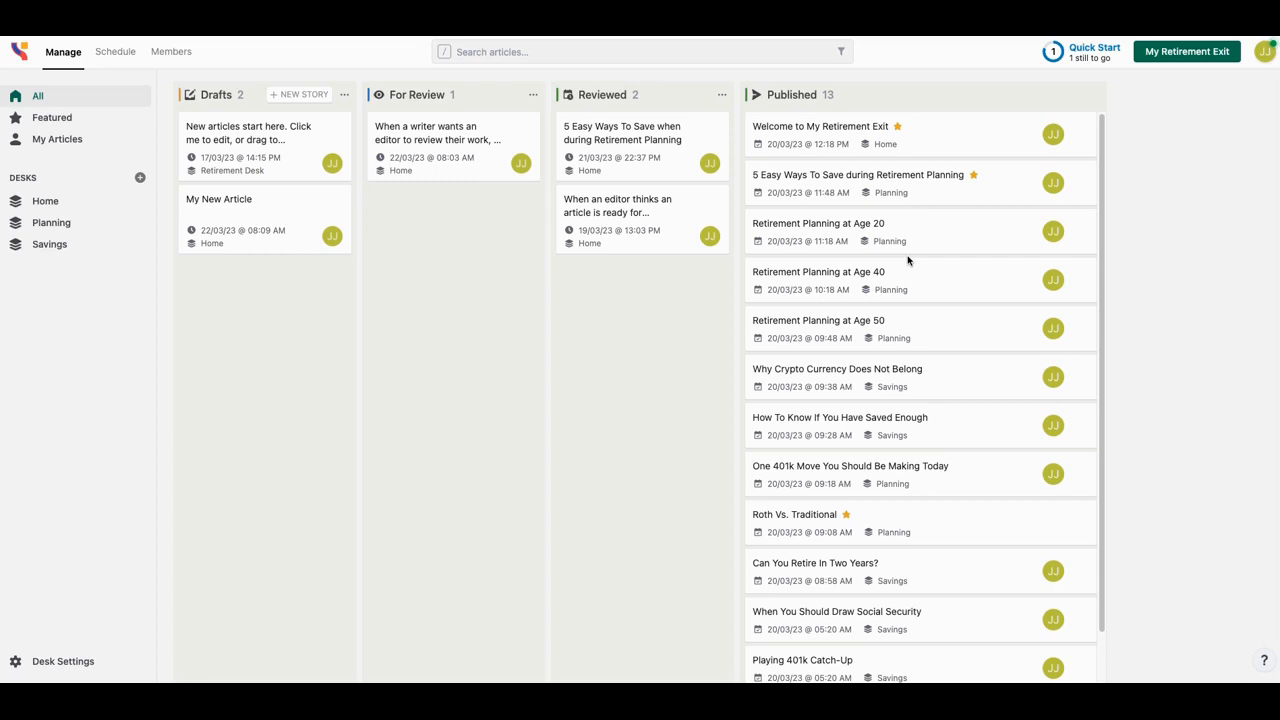
scroll("down", 3)
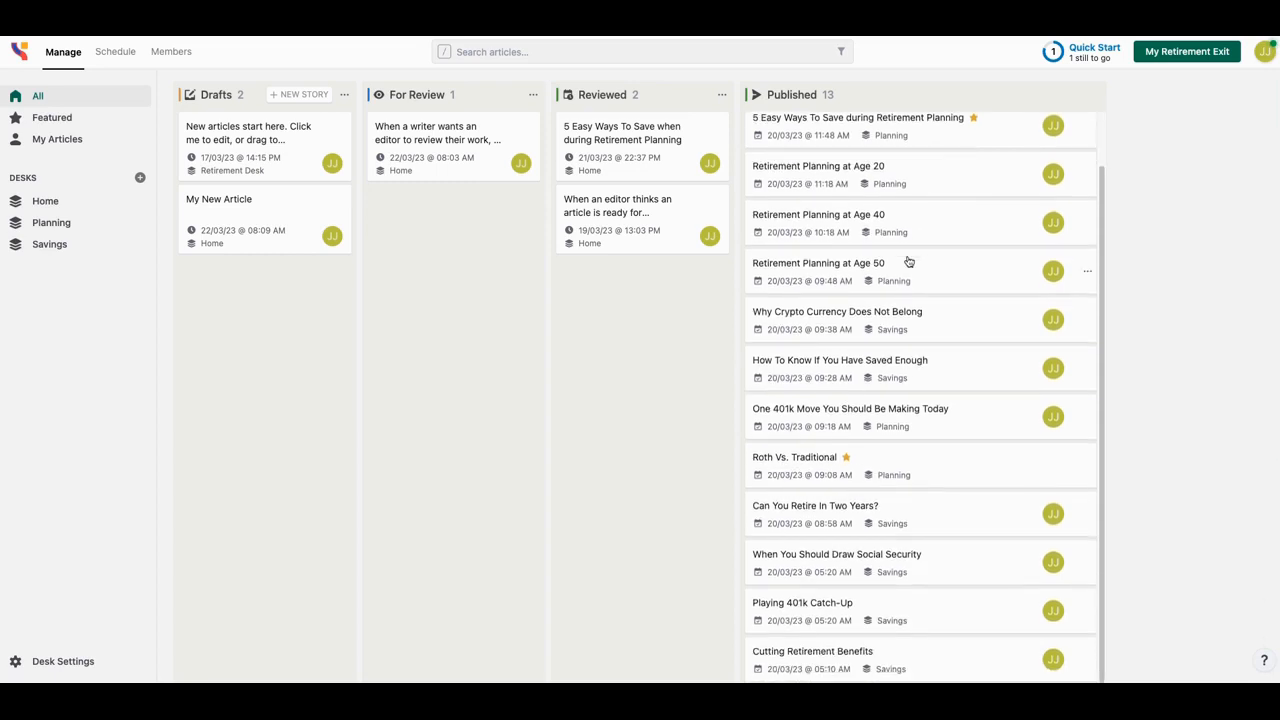
scroll("up", 3)
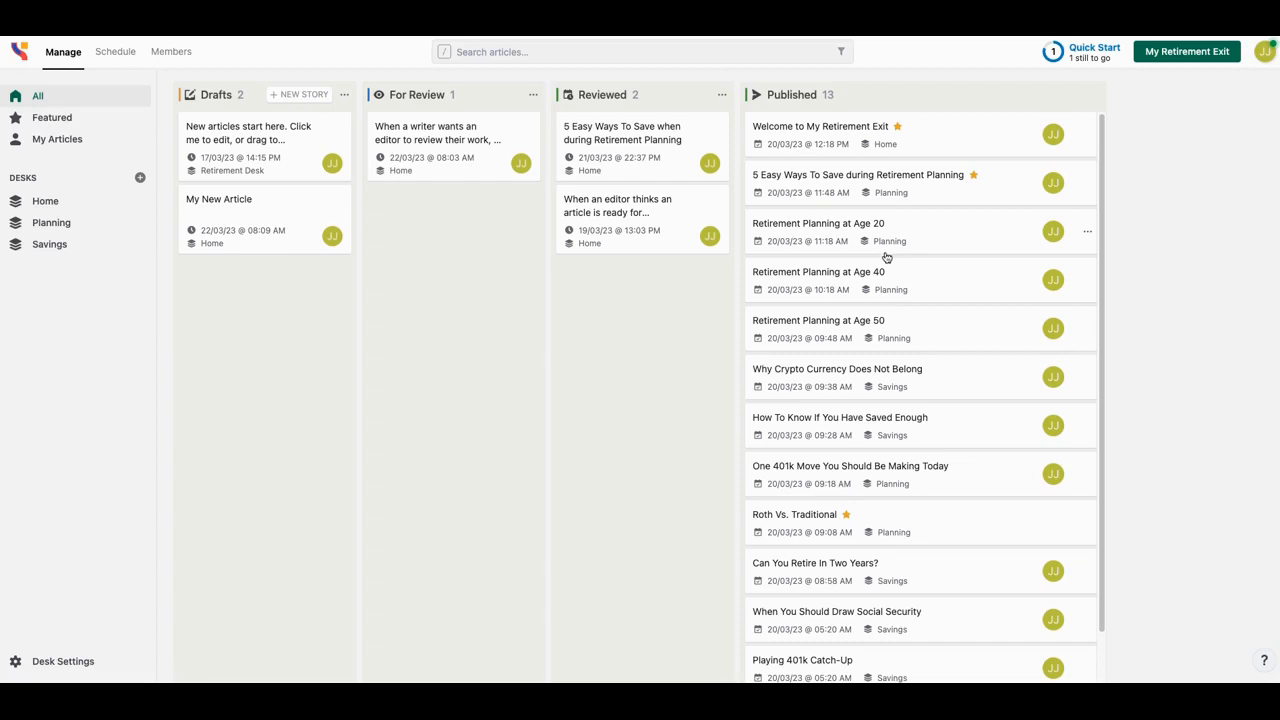
scroll("down", 3)
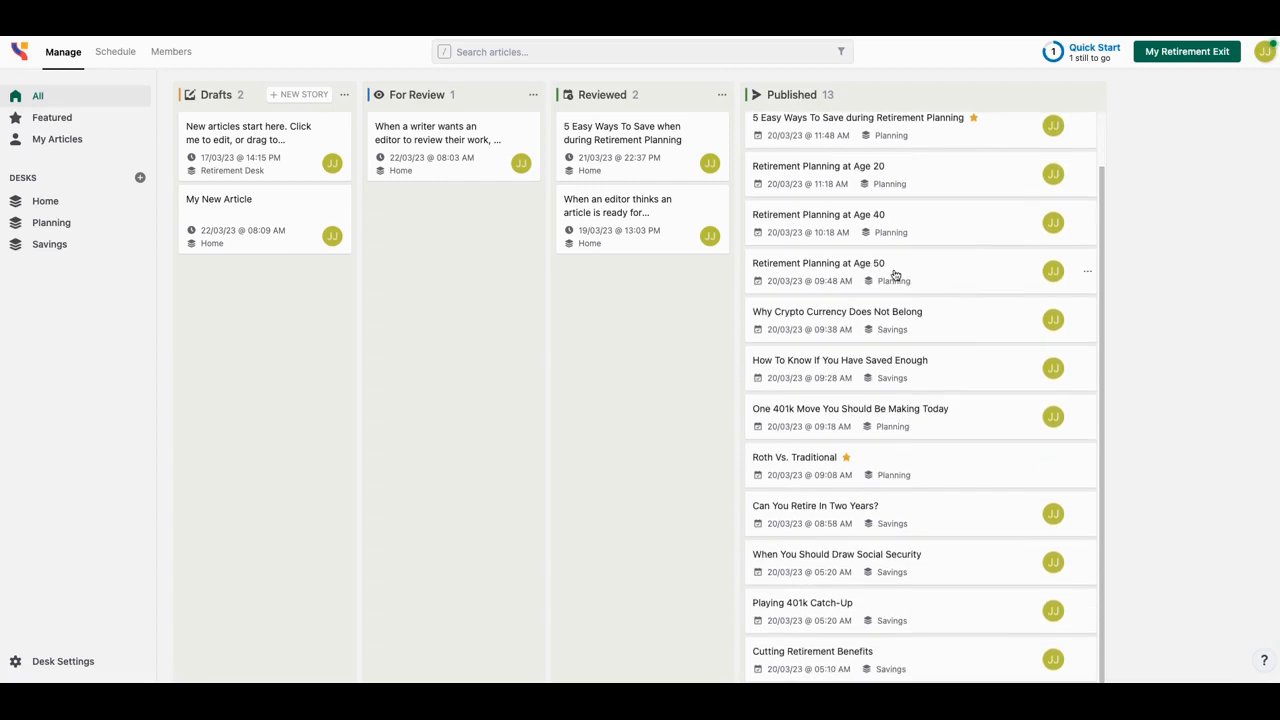
scroll("up", 3)
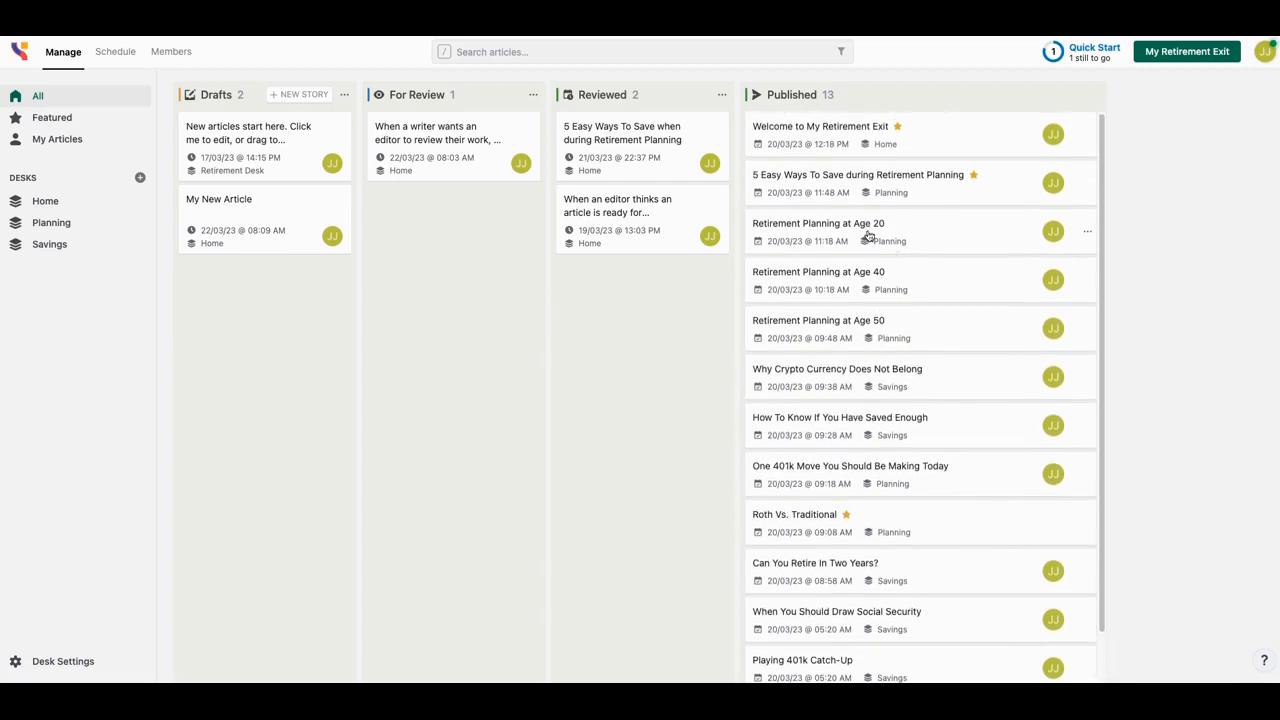
mouse_move(910, 245)
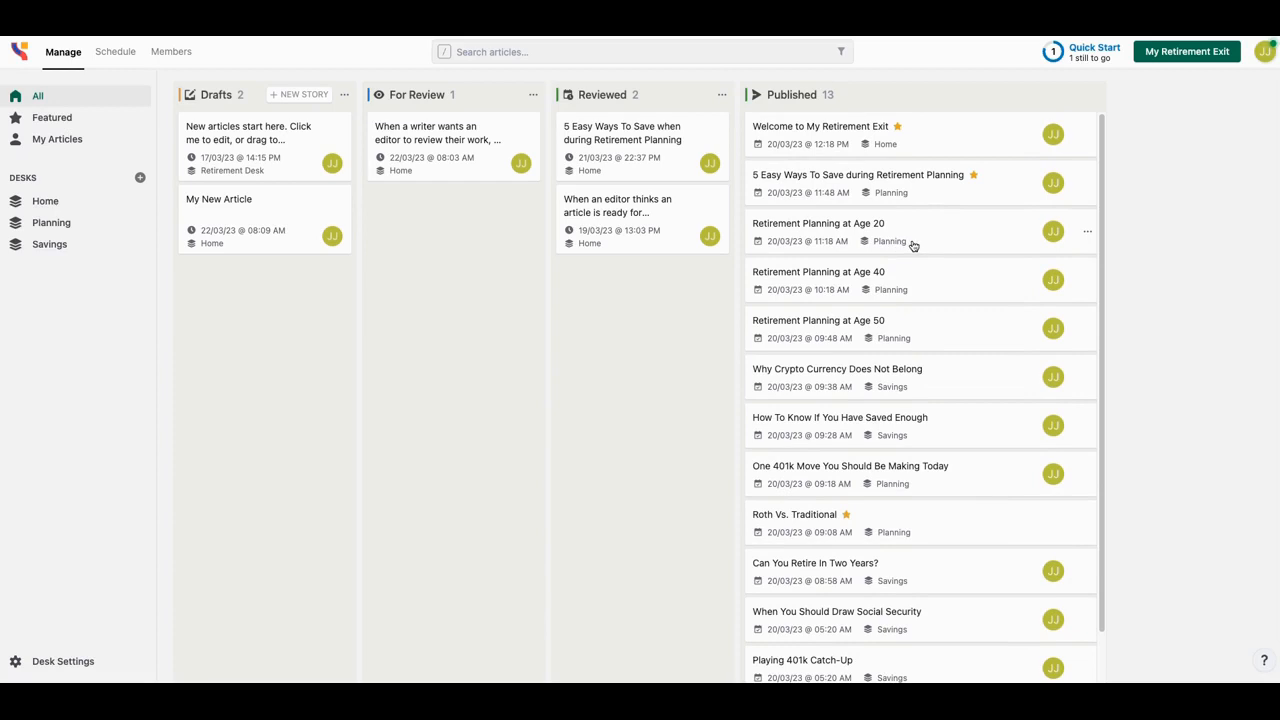
mouse_move(983, 314)
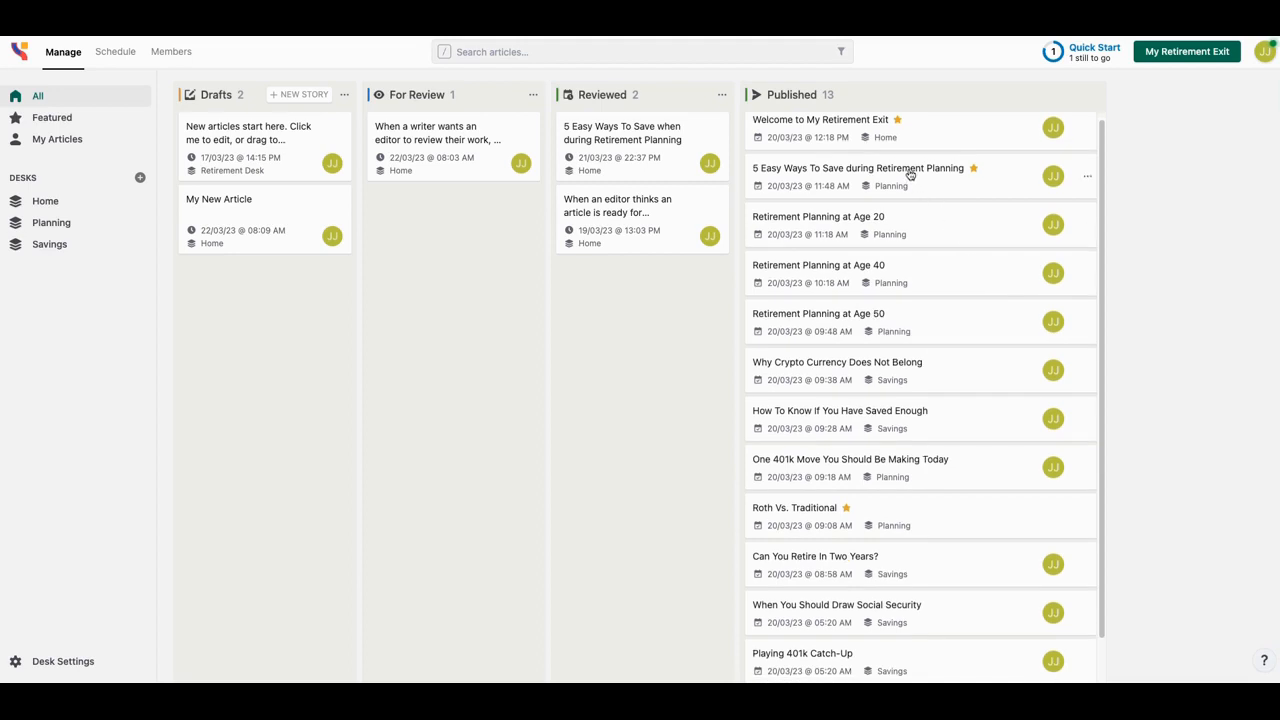
mouse_move(853, 348)
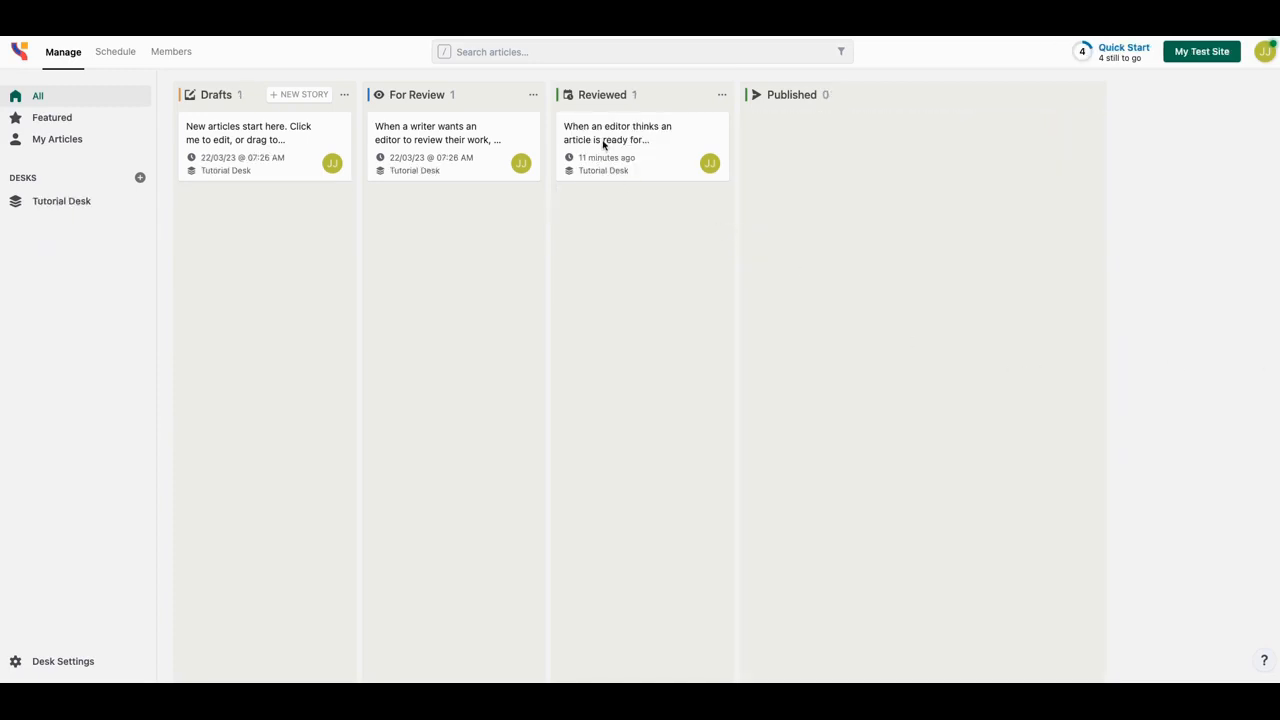
left_click(617, 133)
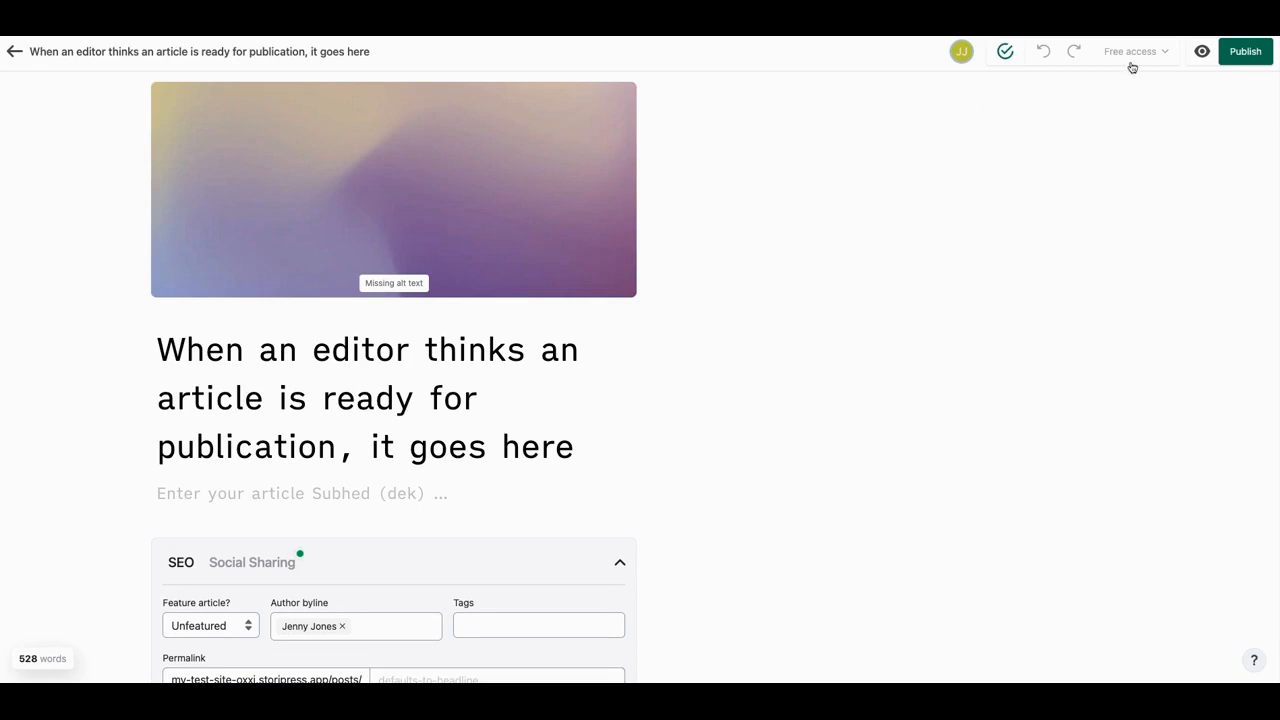
mouse_move(1135, 51)
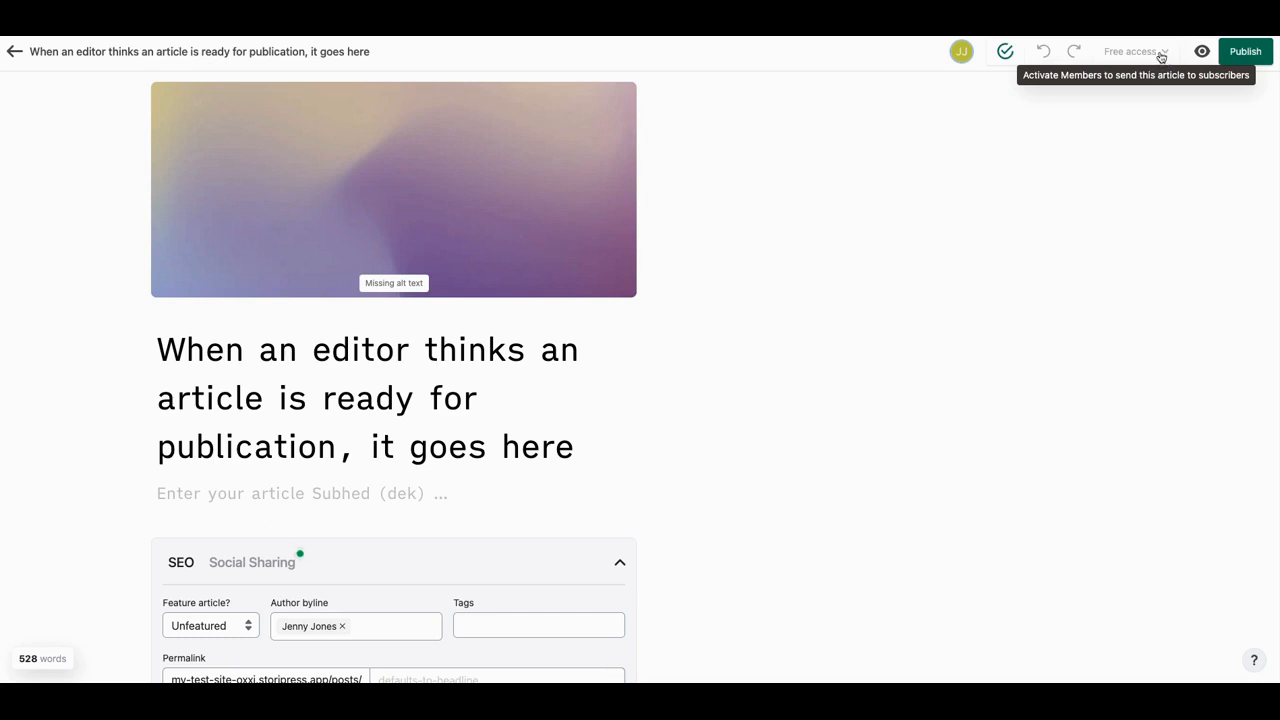
mouse_move(1073, 83)
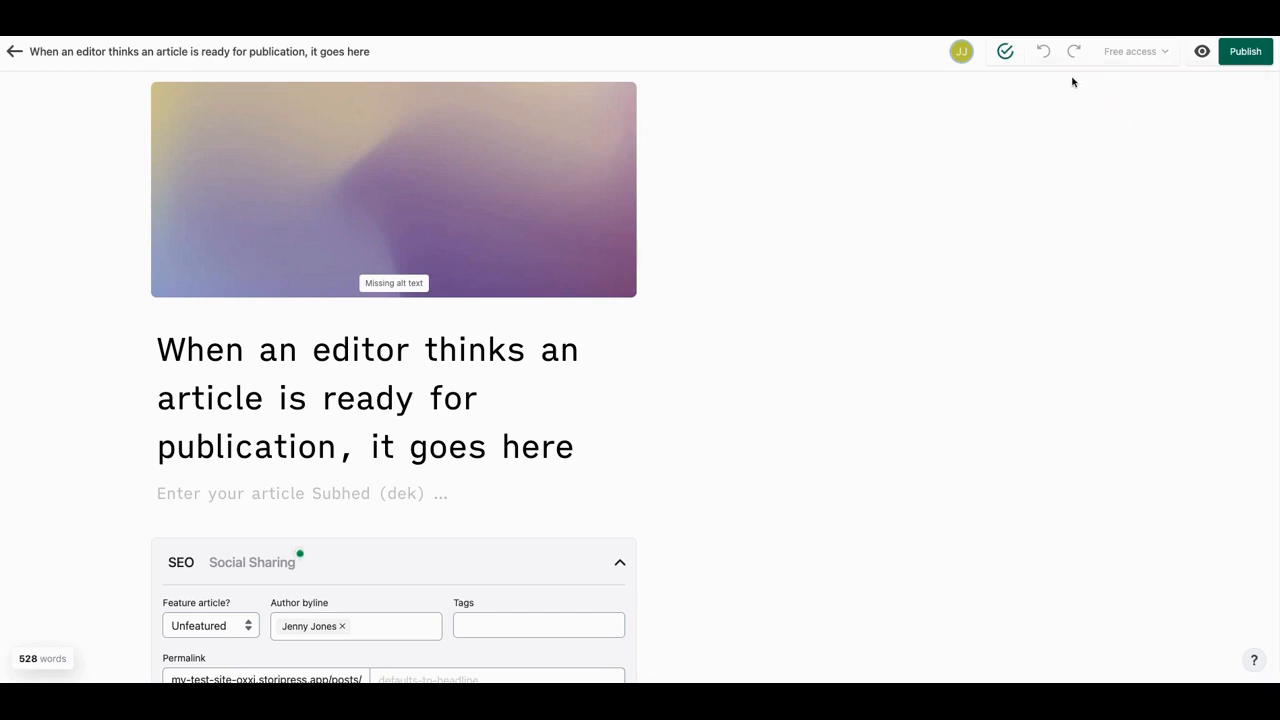
mouse_move(1098, 152)
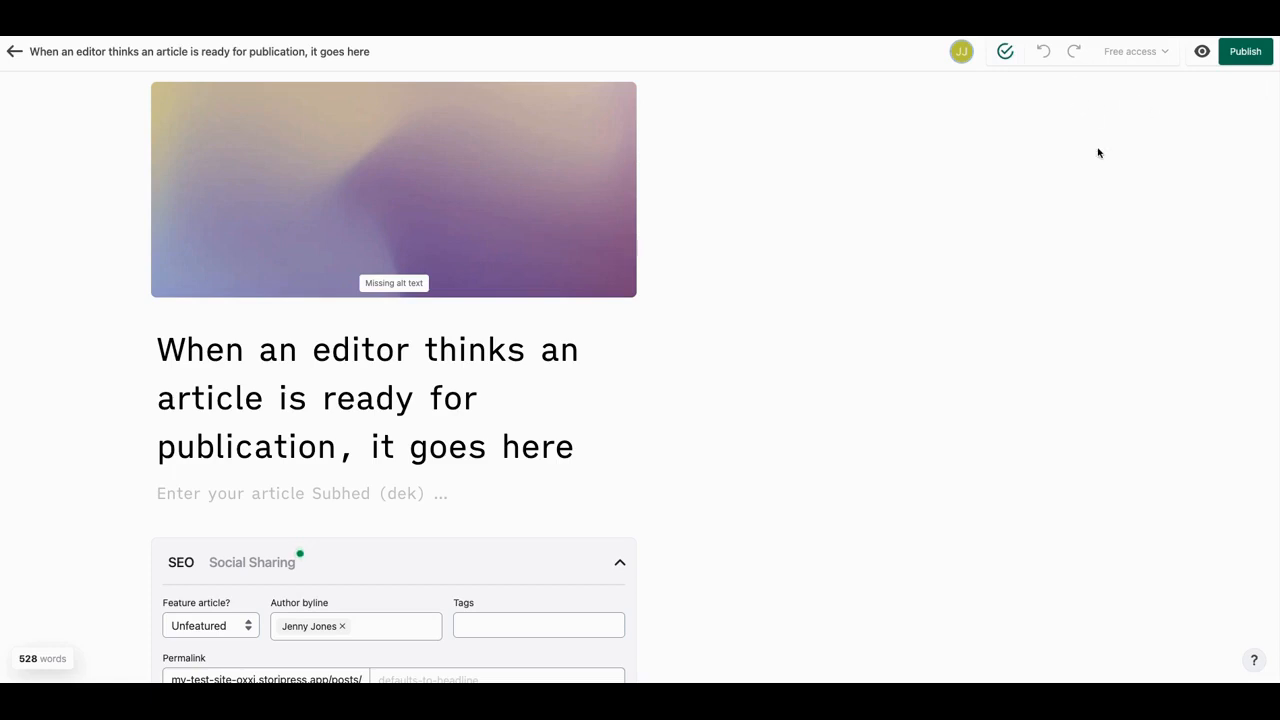
mouse_move(1158, 52)
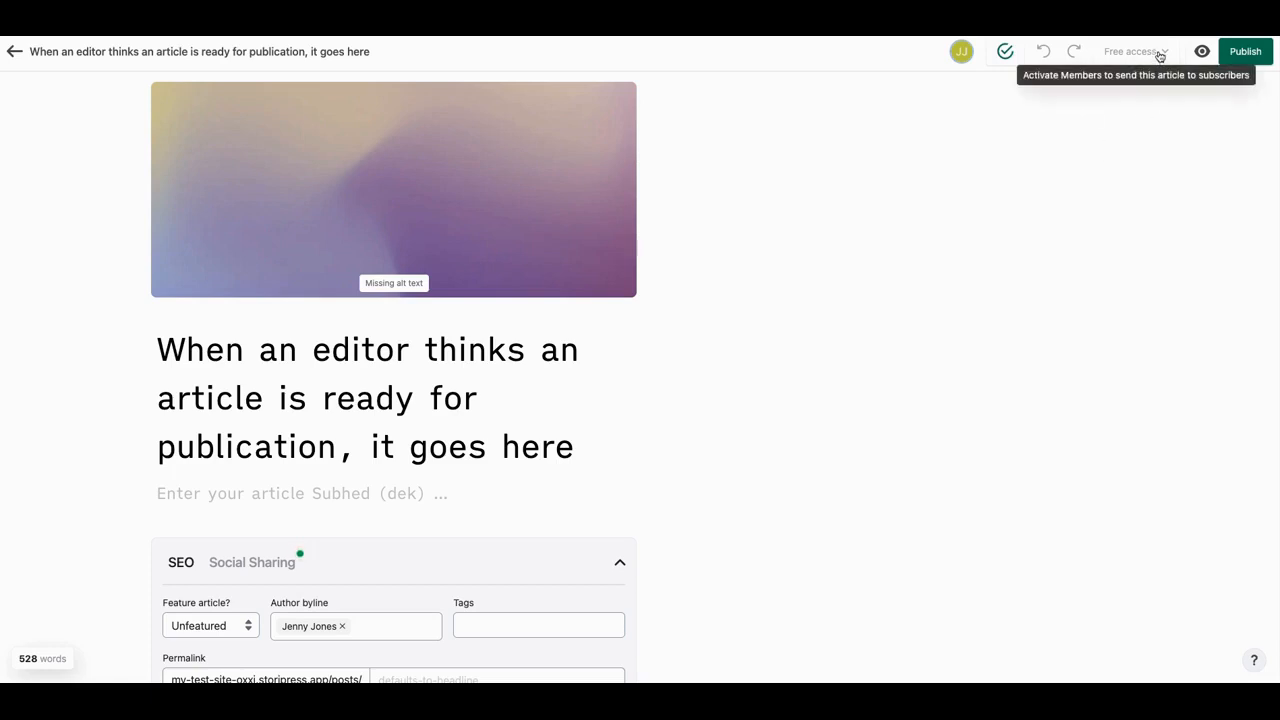
mouse_move(1147, 60)
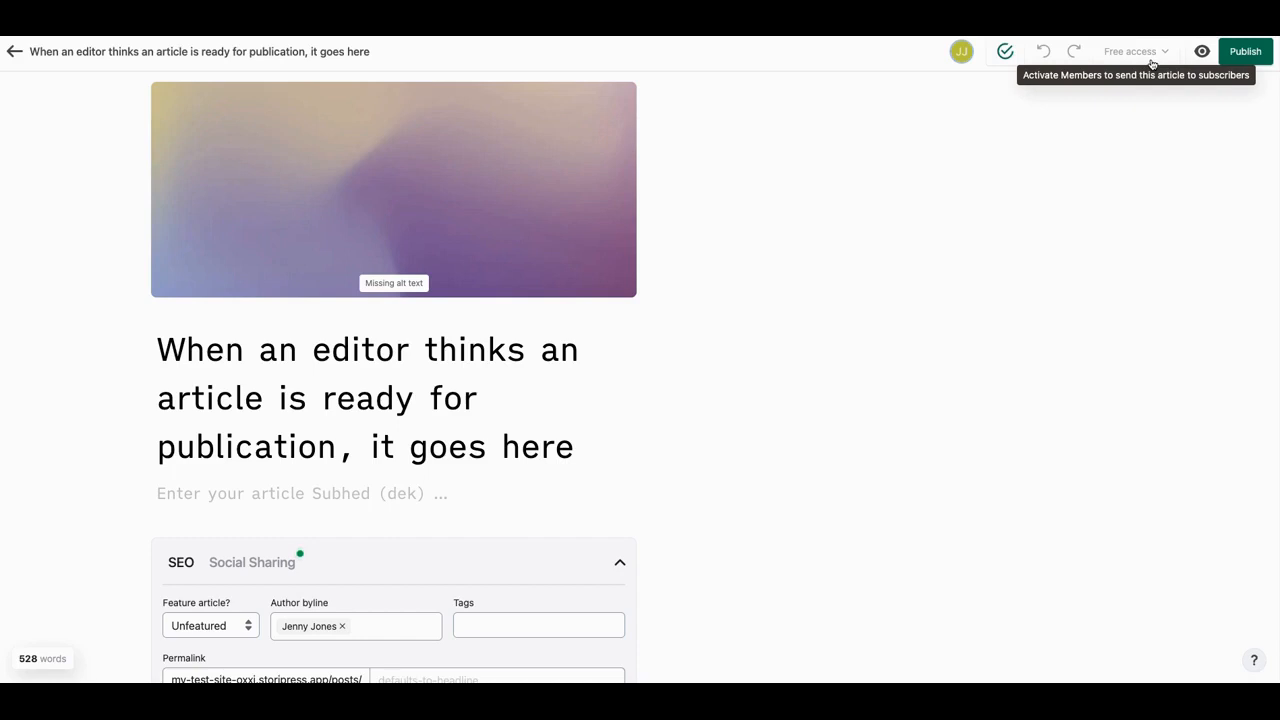
mouse_move(1163, 100)
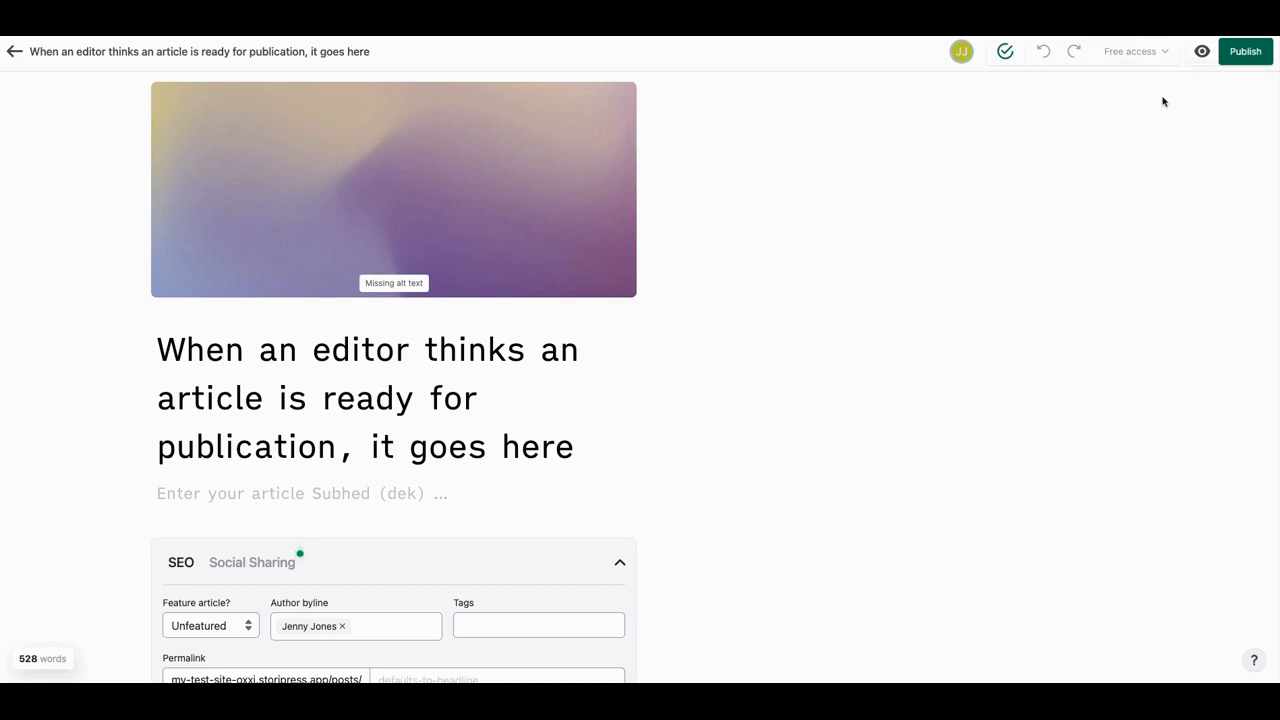
mouse_move(1147, 167)
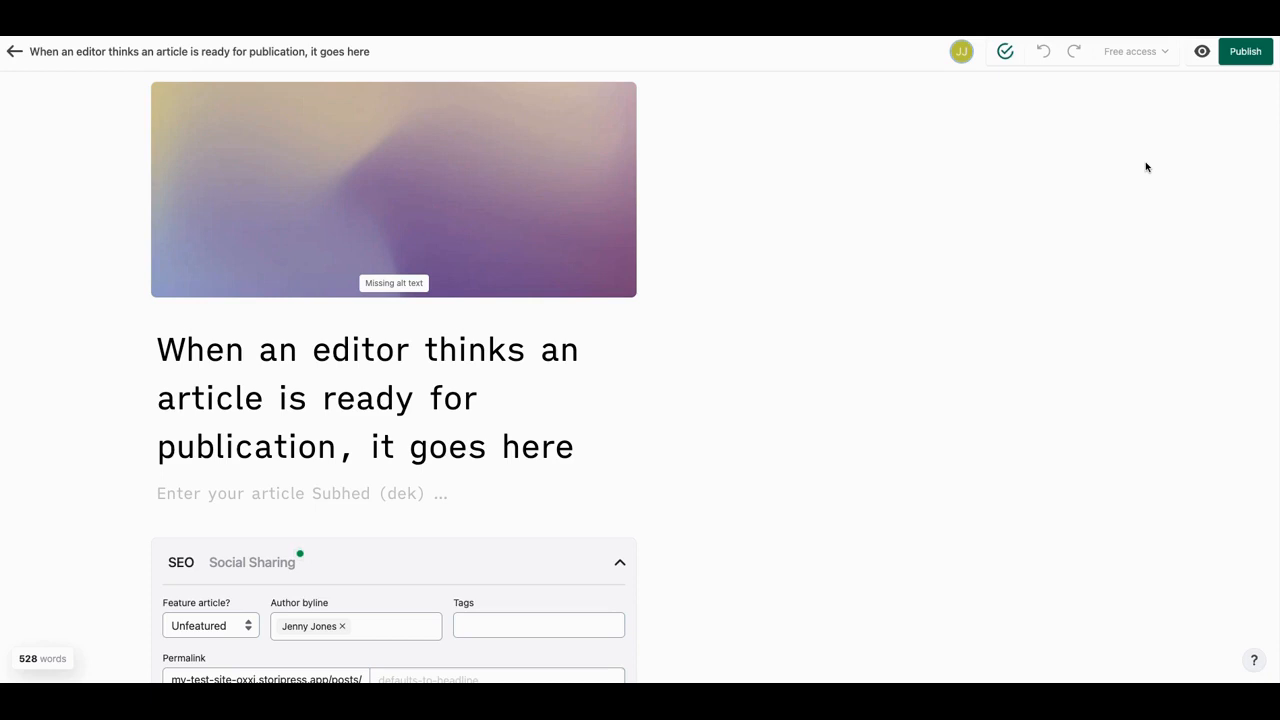
mouse_move(1139, 164)
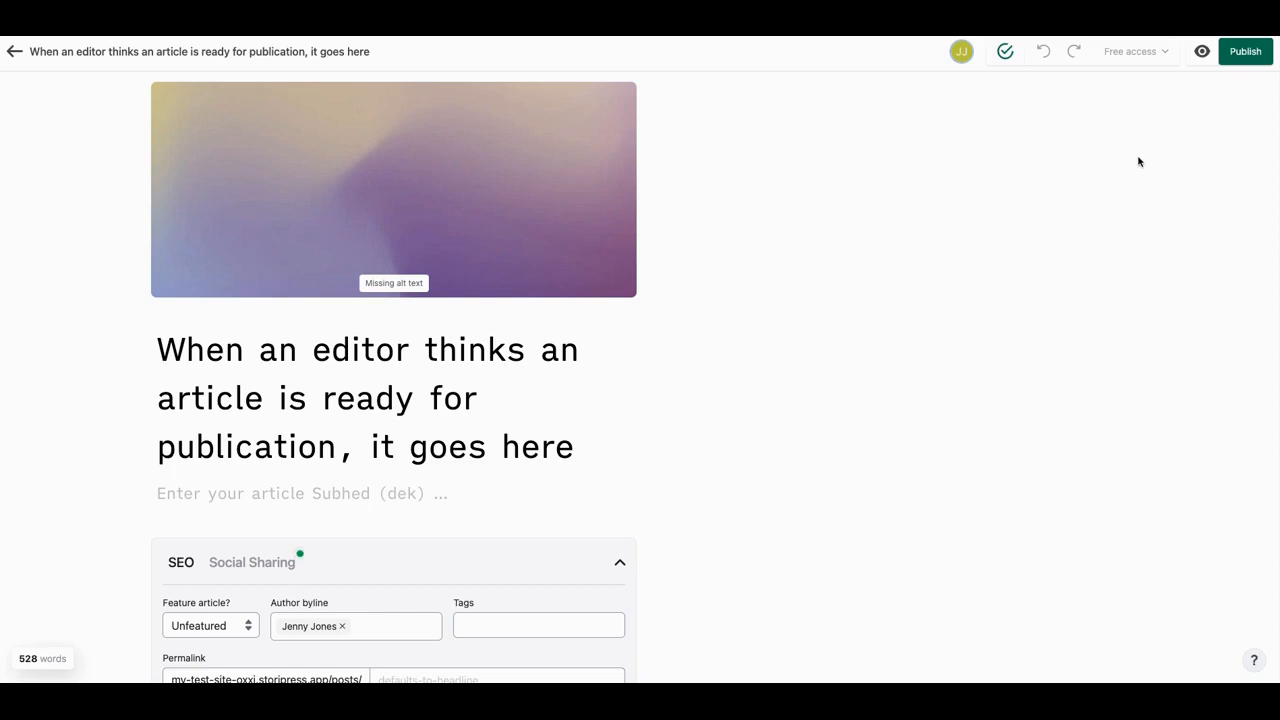
mouse_move(1199, 190)
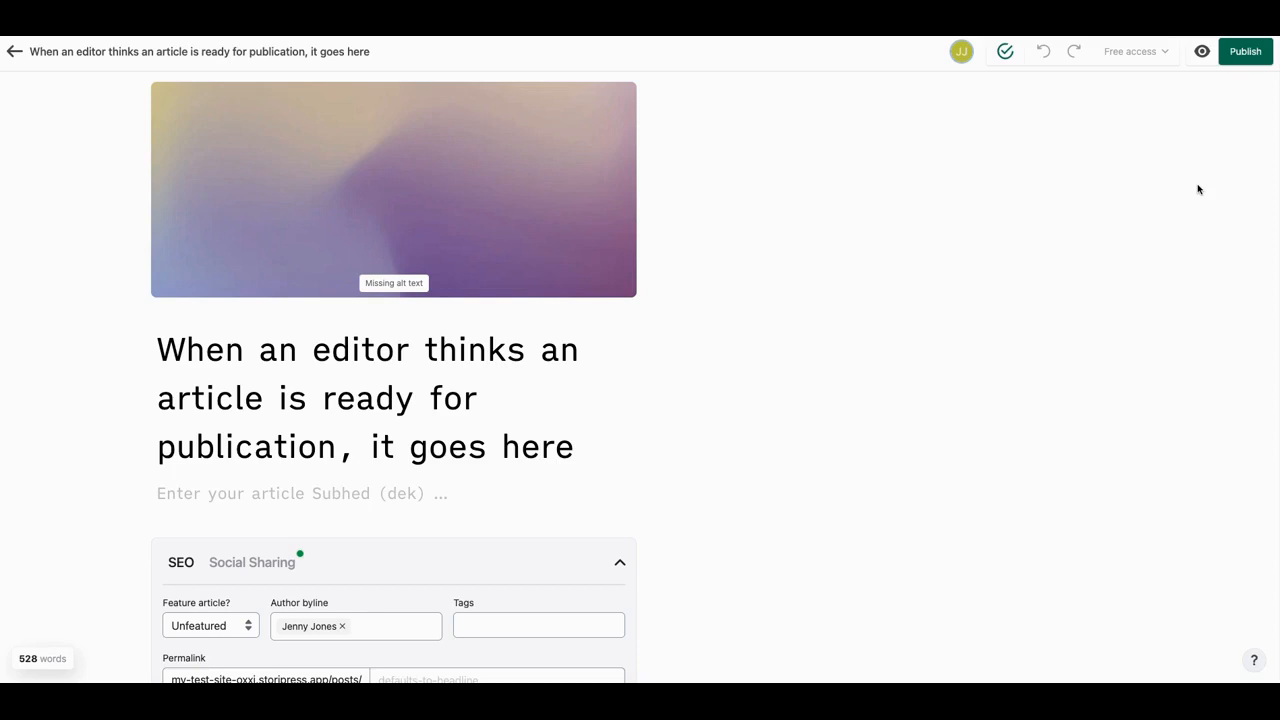